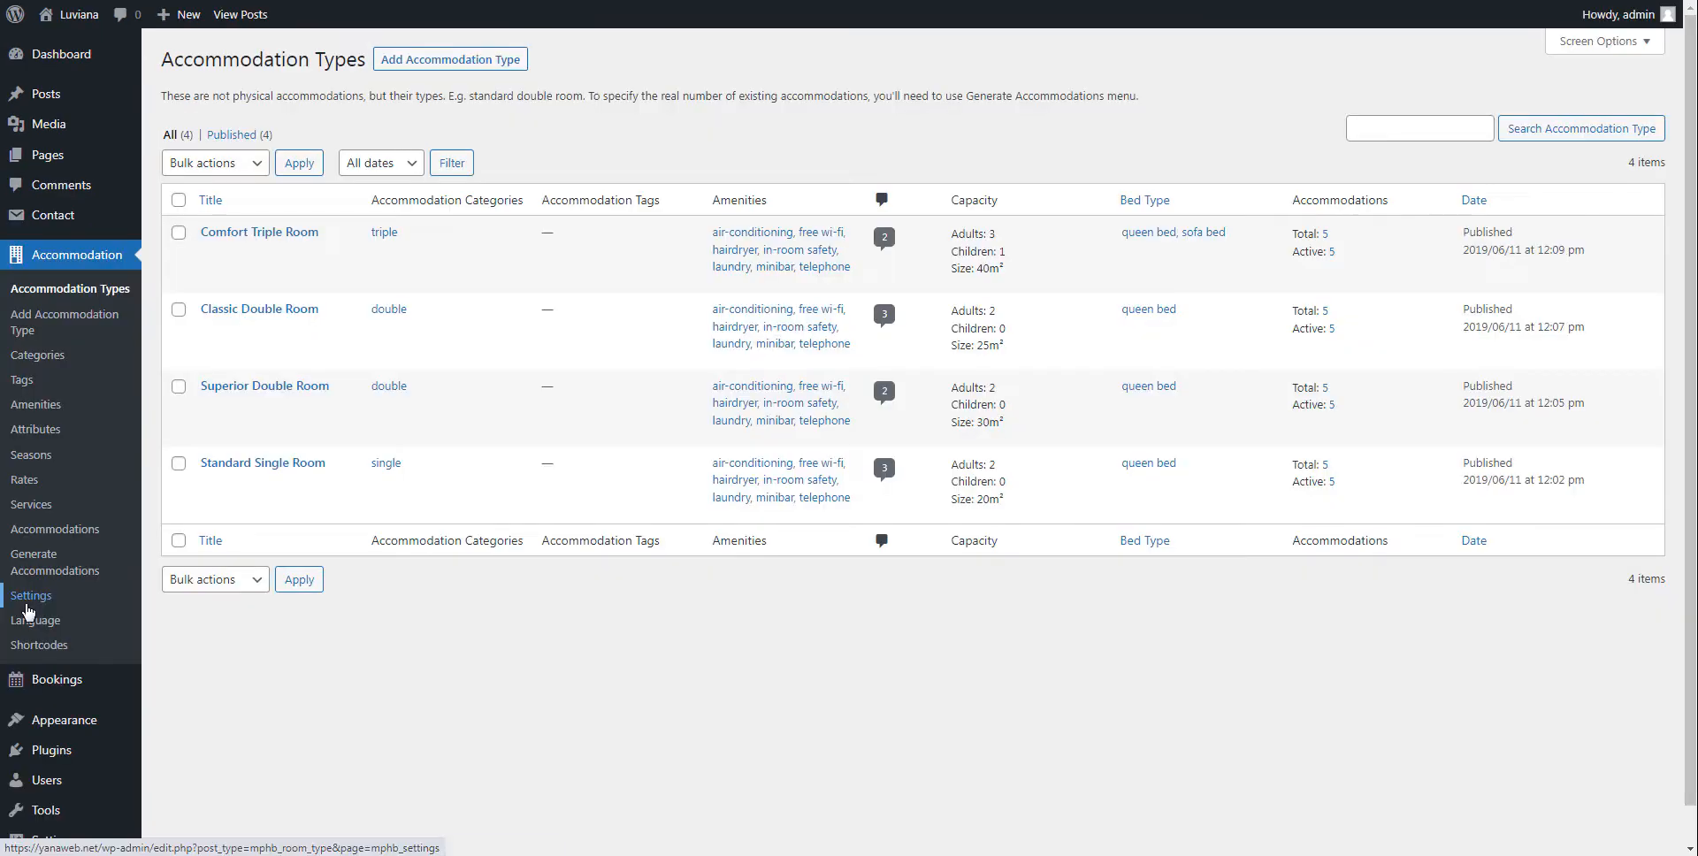
- Review the Hotel Booking account settings and sign the customer into My Account
click(30, 596)
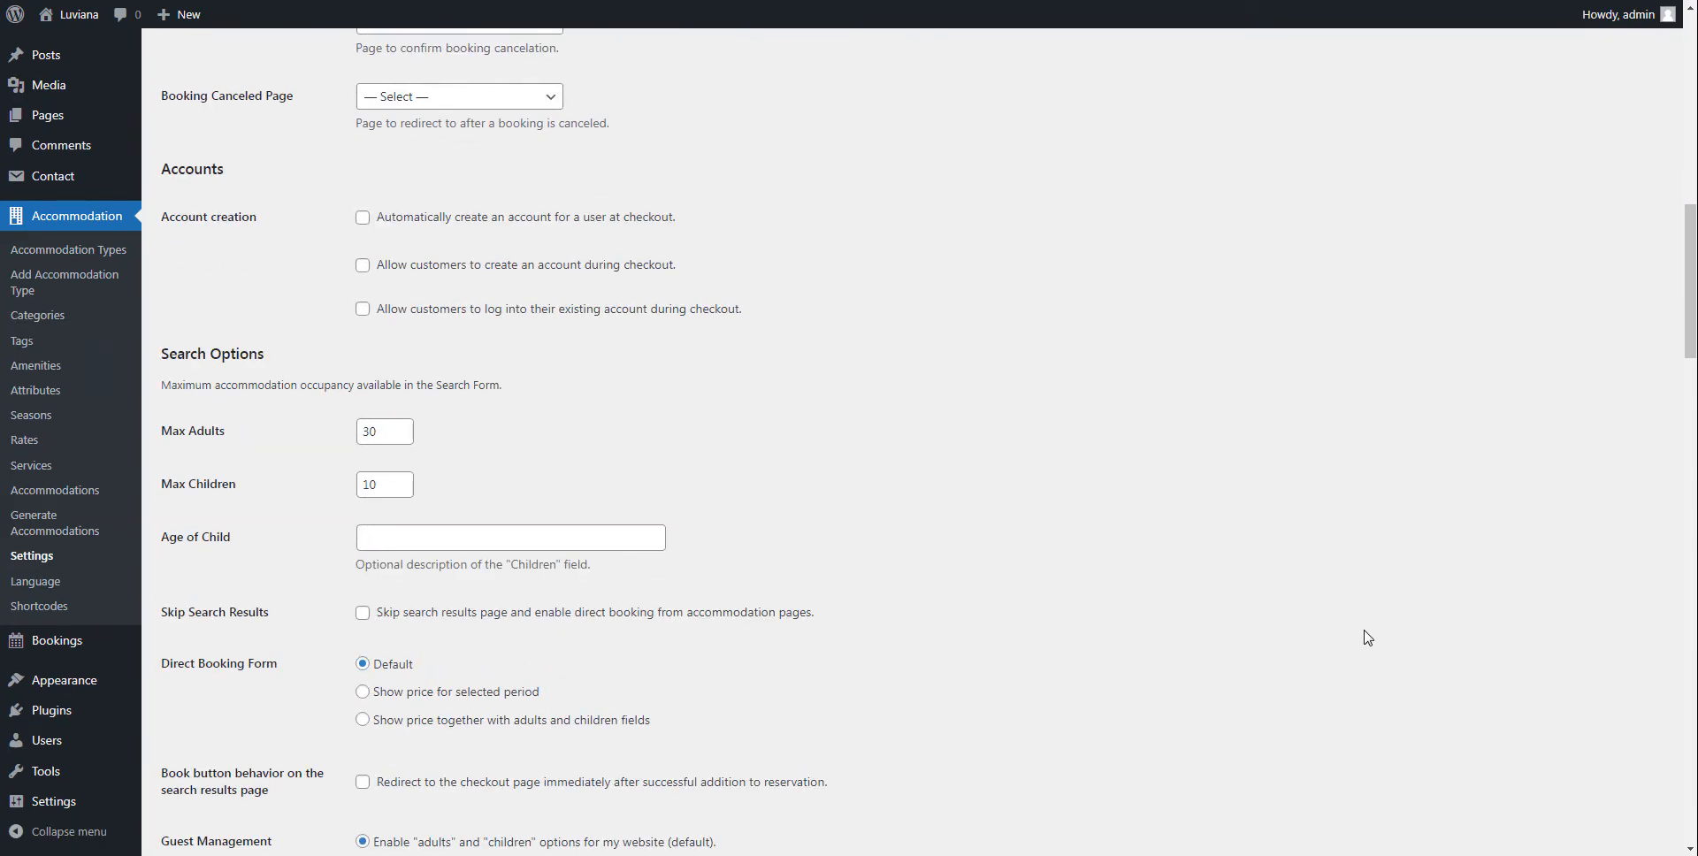
mouse_move(365, 226)
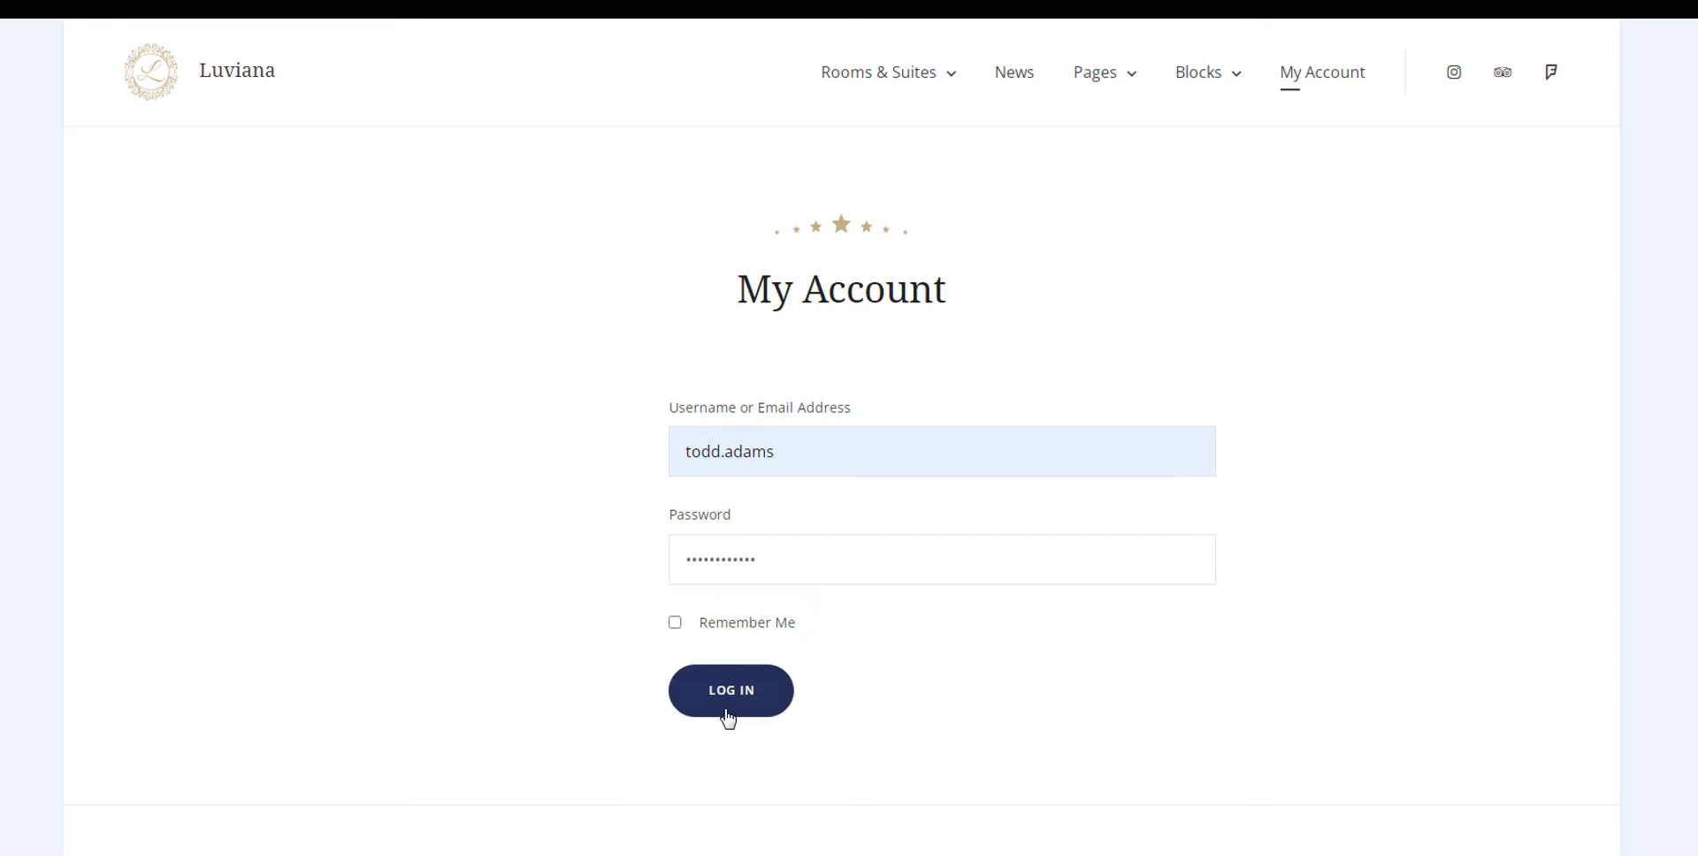
click(731, 690)
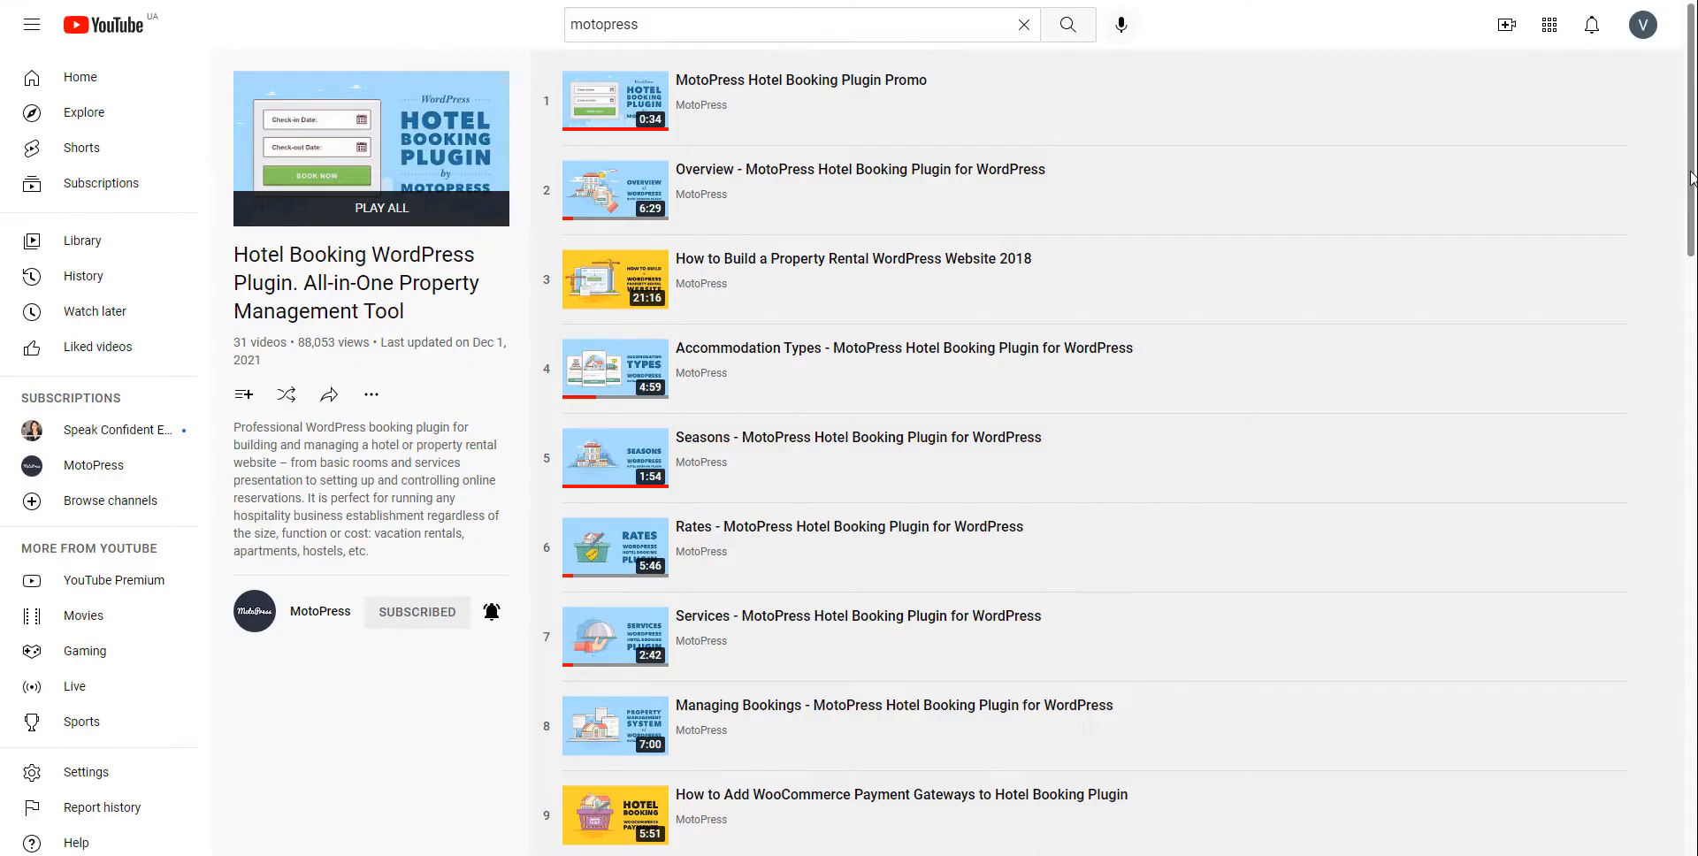
scroll(down, 3)
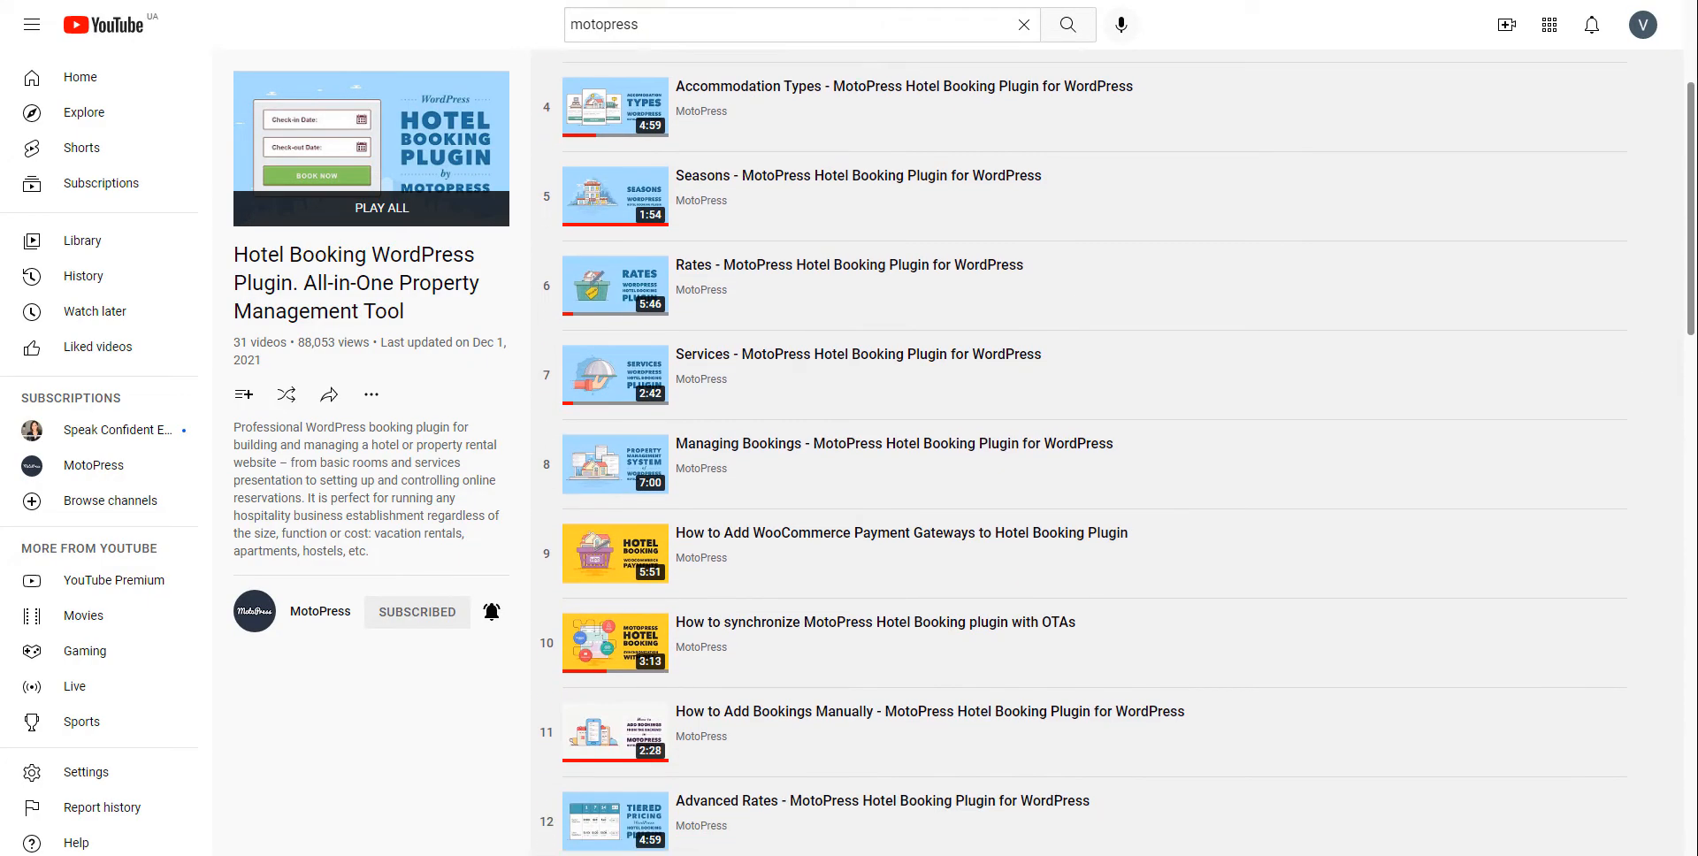
scroll(down, 3)
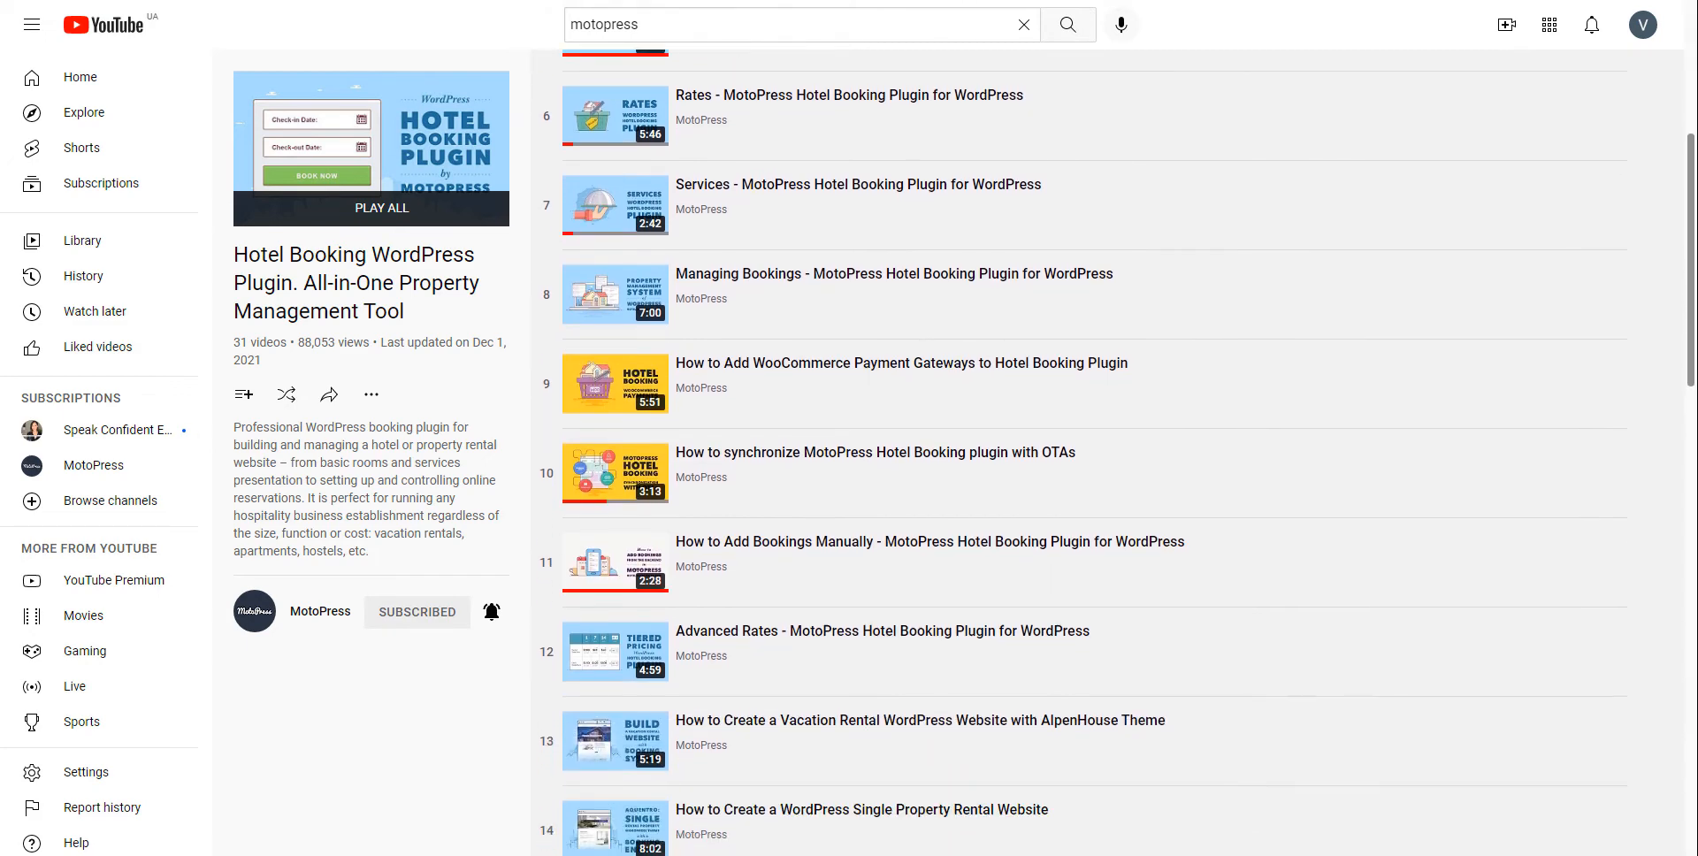
scroll(down, 3)
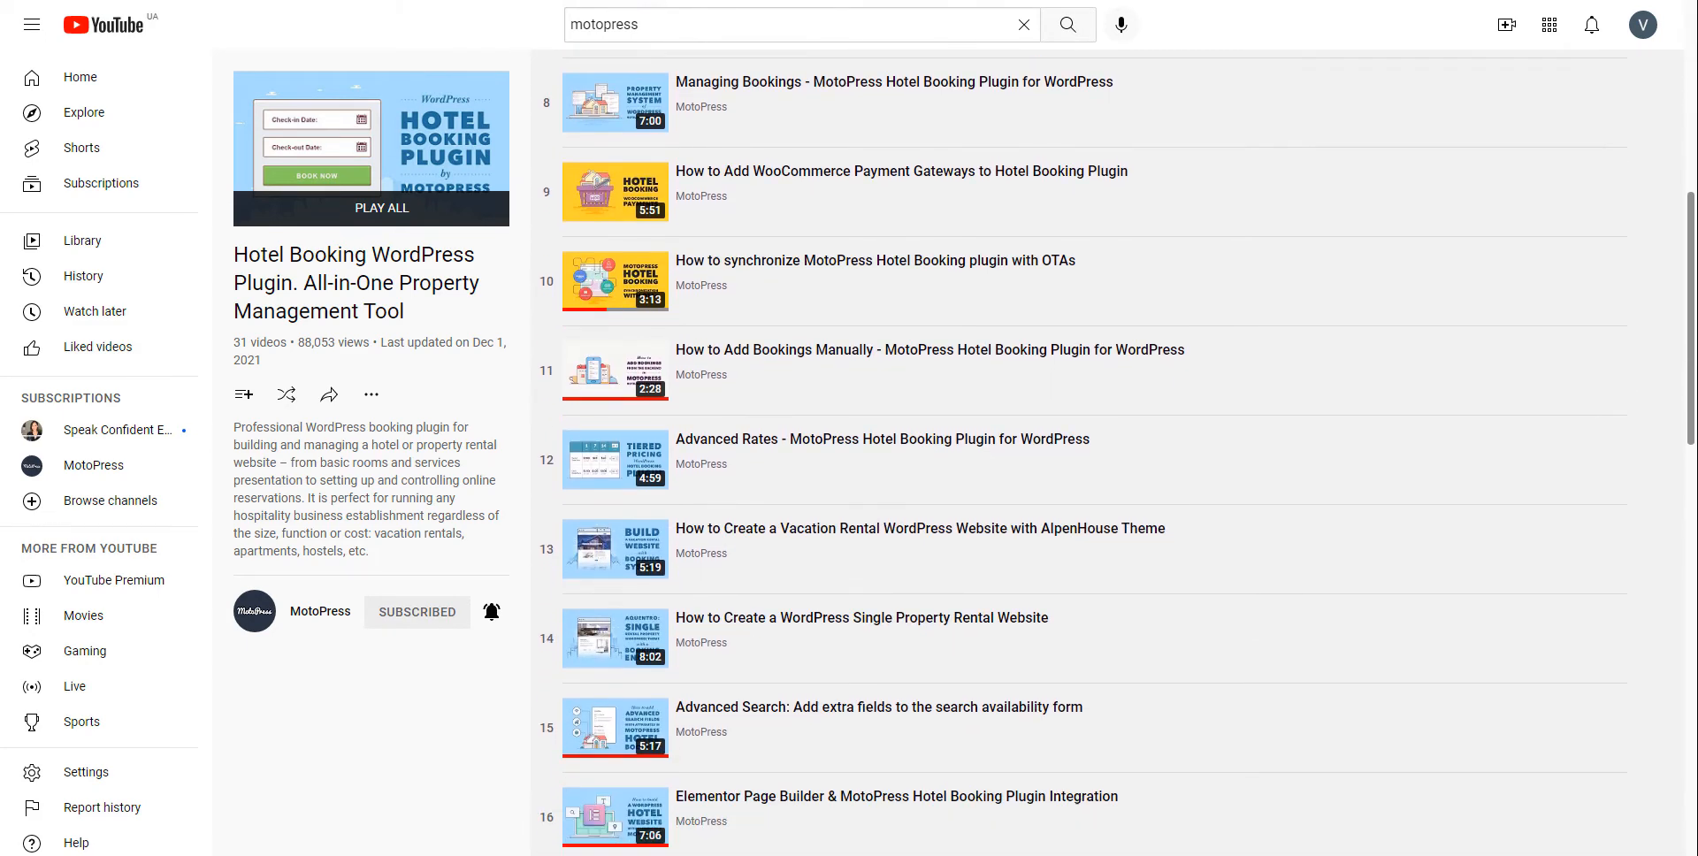
scroll(down, 3)
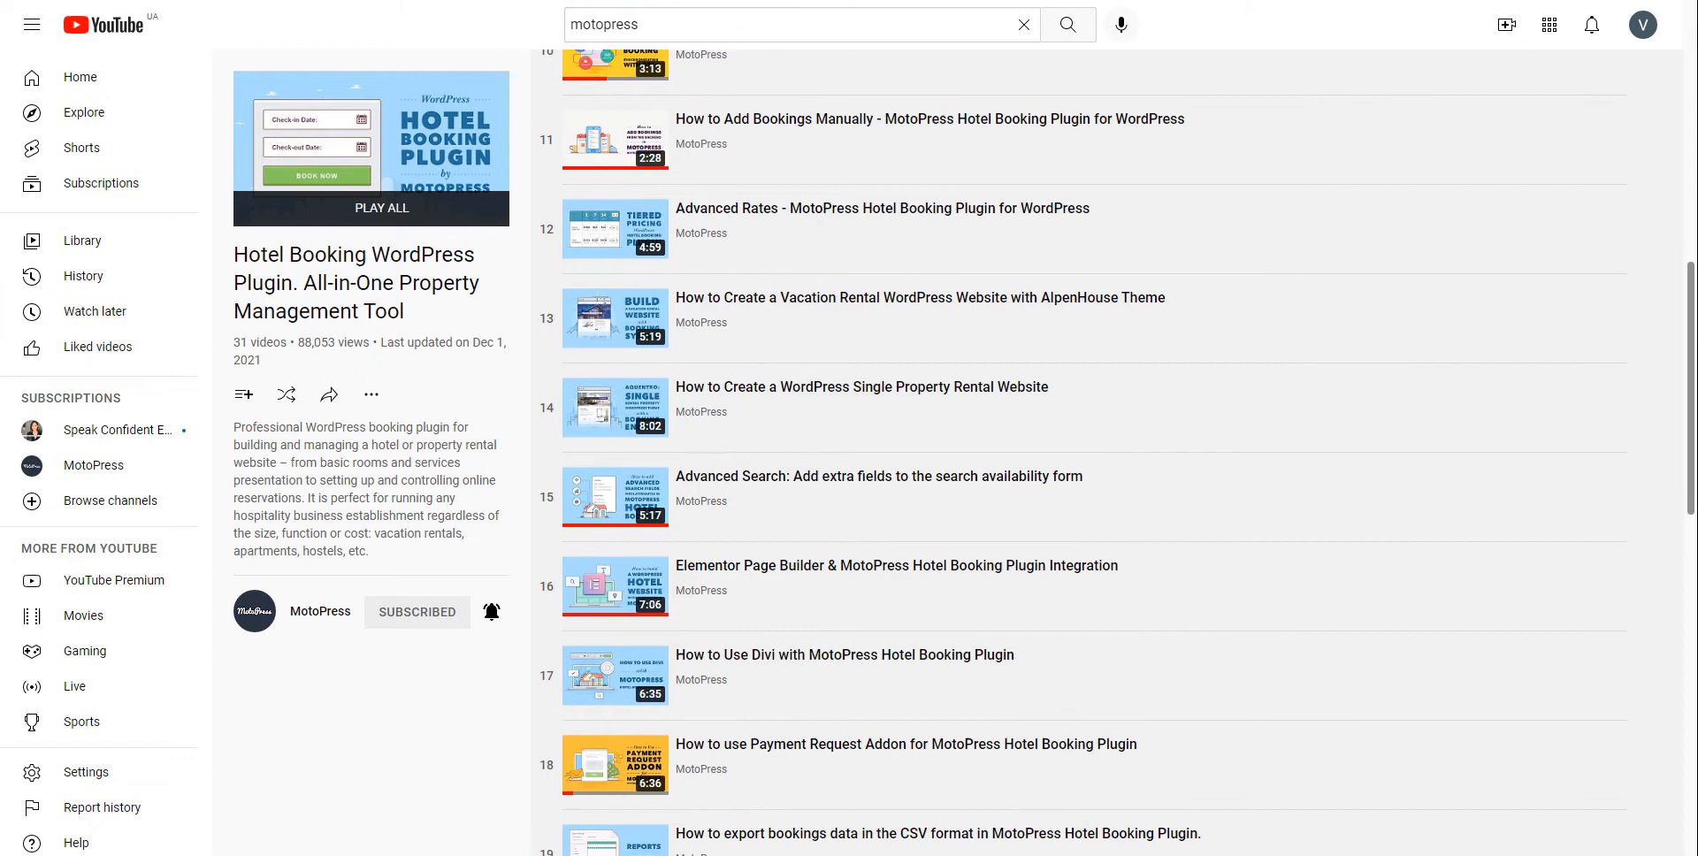
scroll(down, 3)
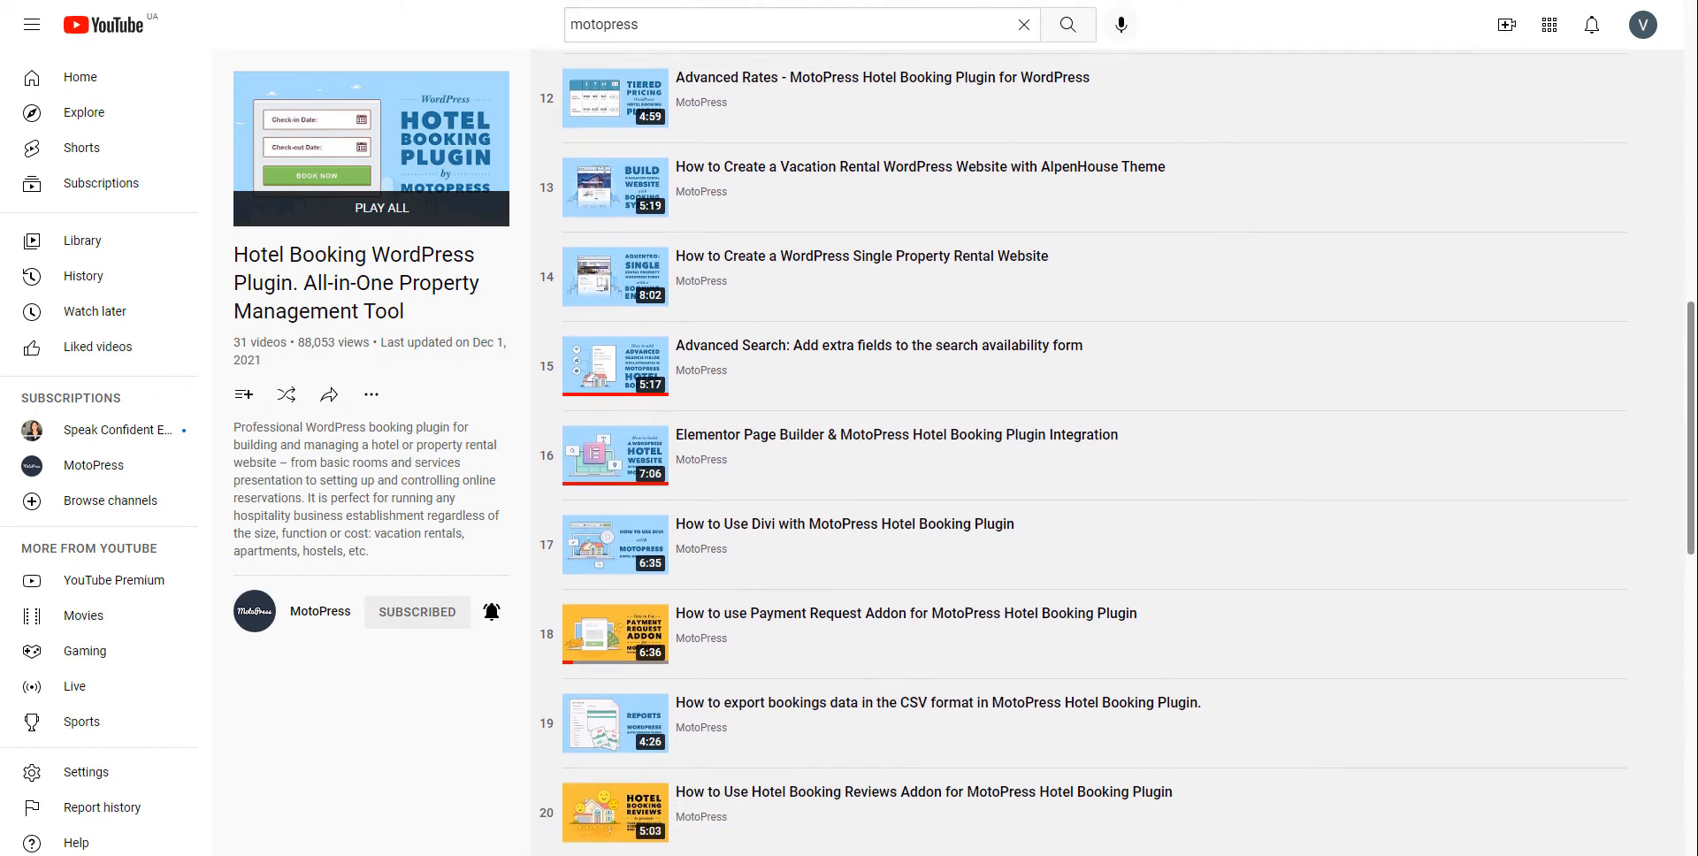
scroll(down, 3)
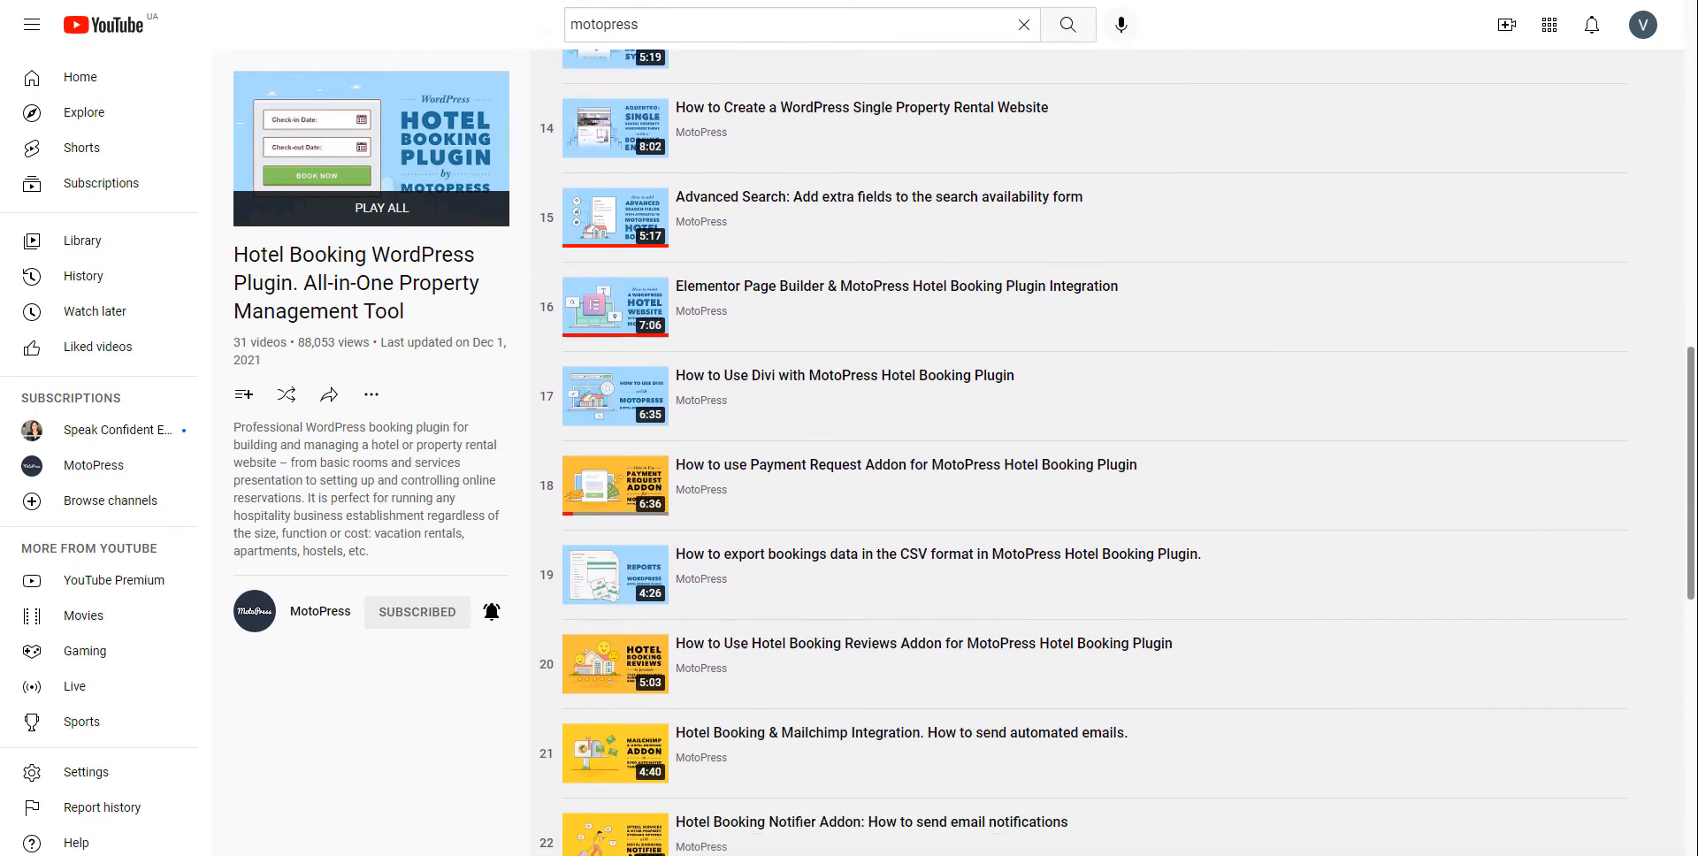
scroll(down, 3)
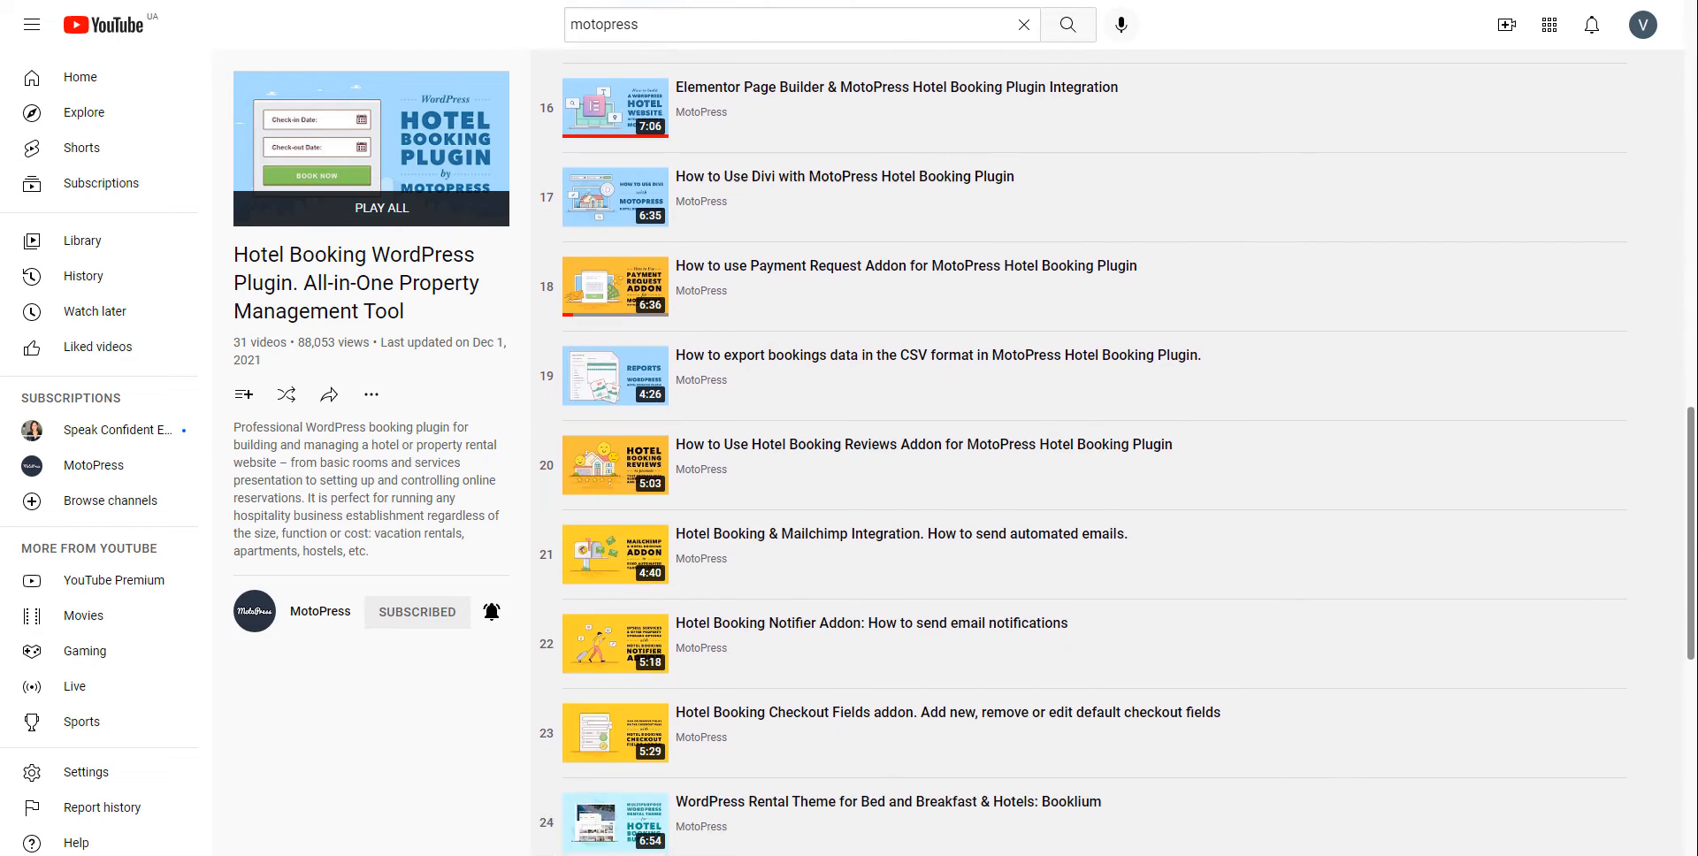
scroll(down, 3)
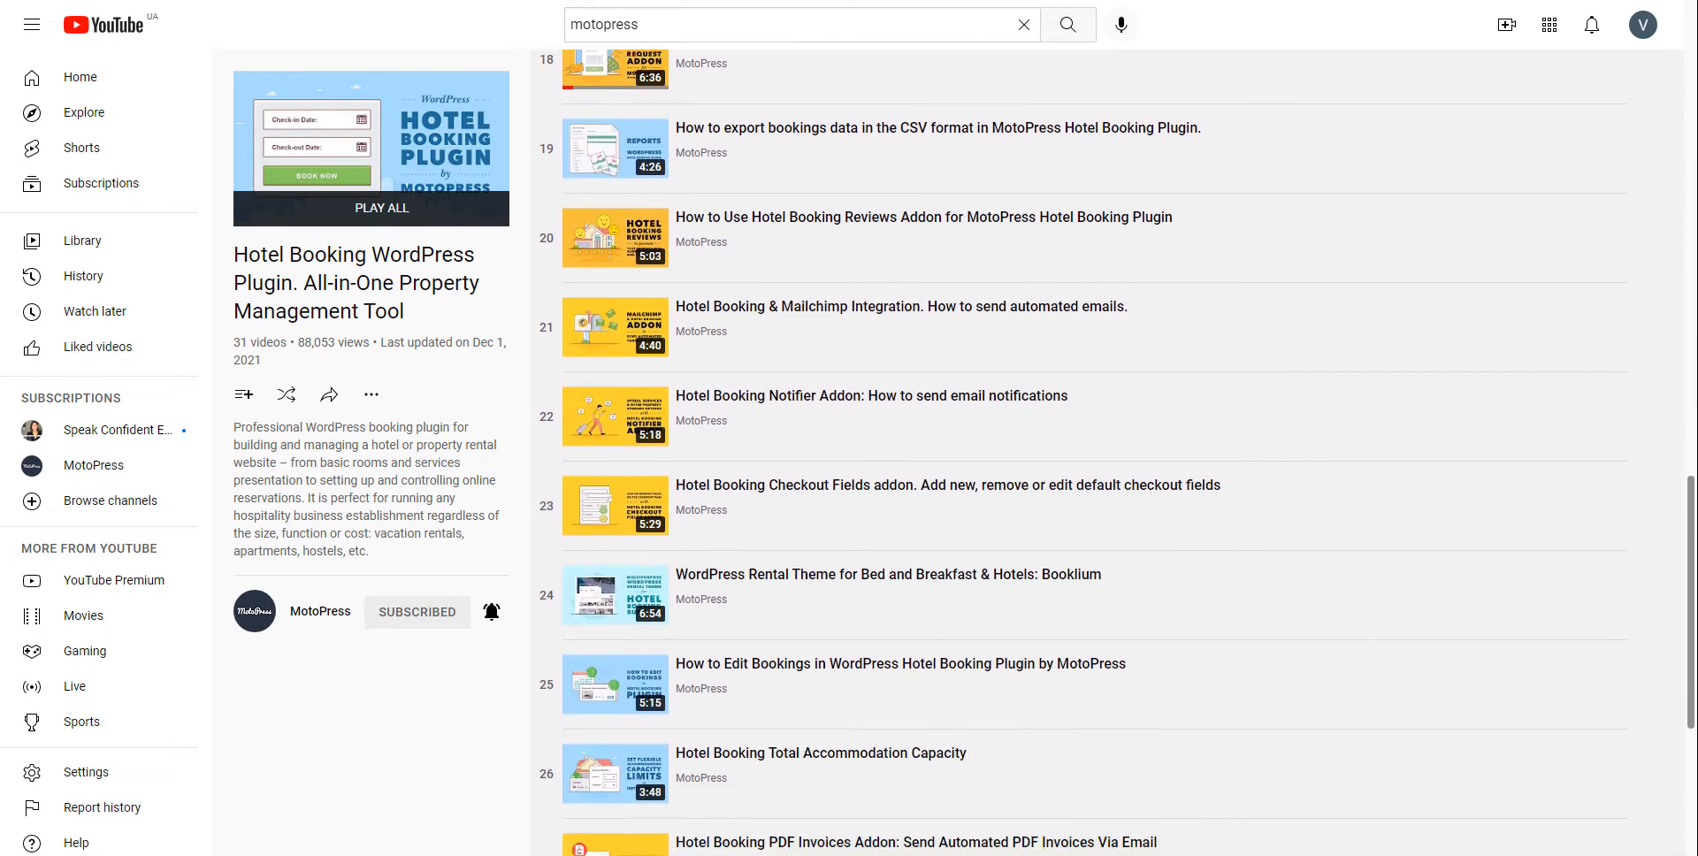
scroll(down, 3)
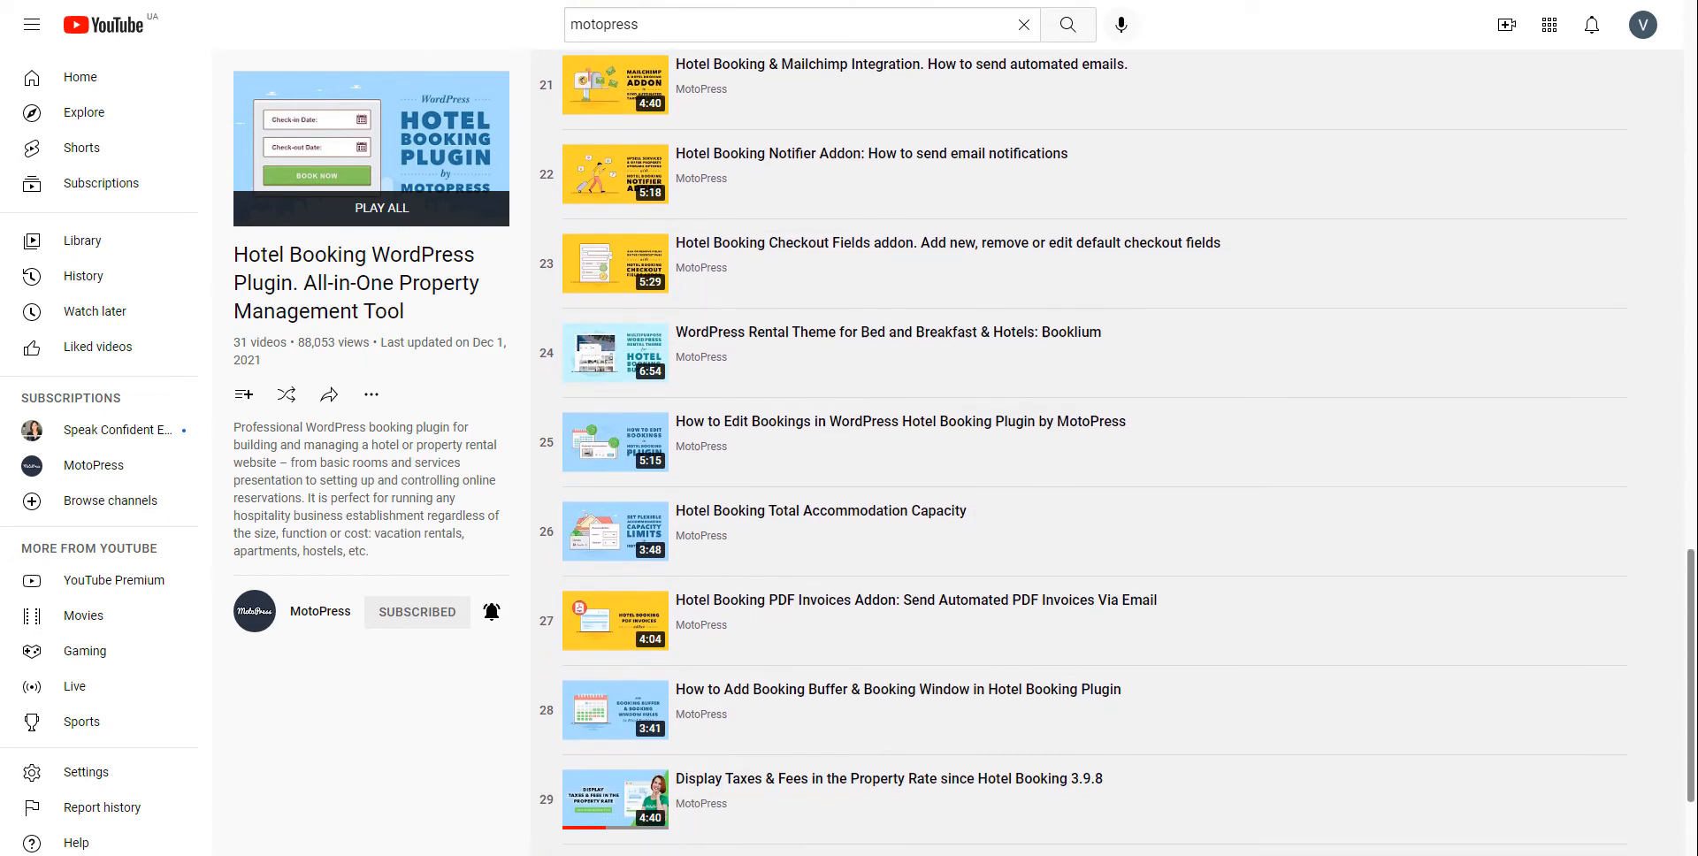
scroll(down, 3)
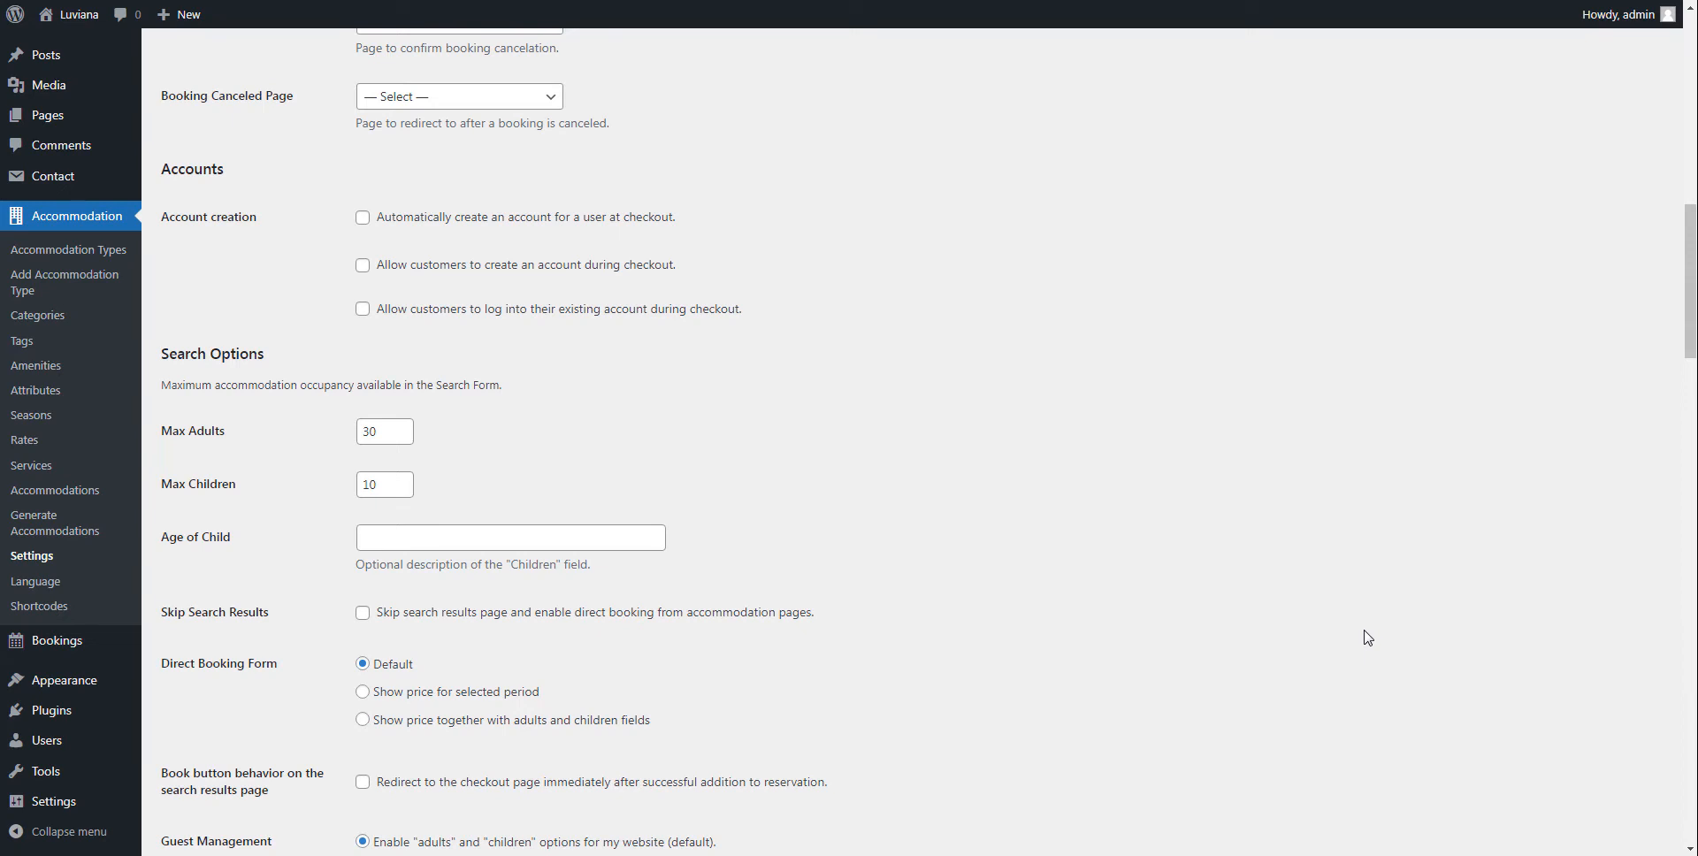
- View the customer's bookings list and reserve the recommended Standard Single Room
click(362, 218)
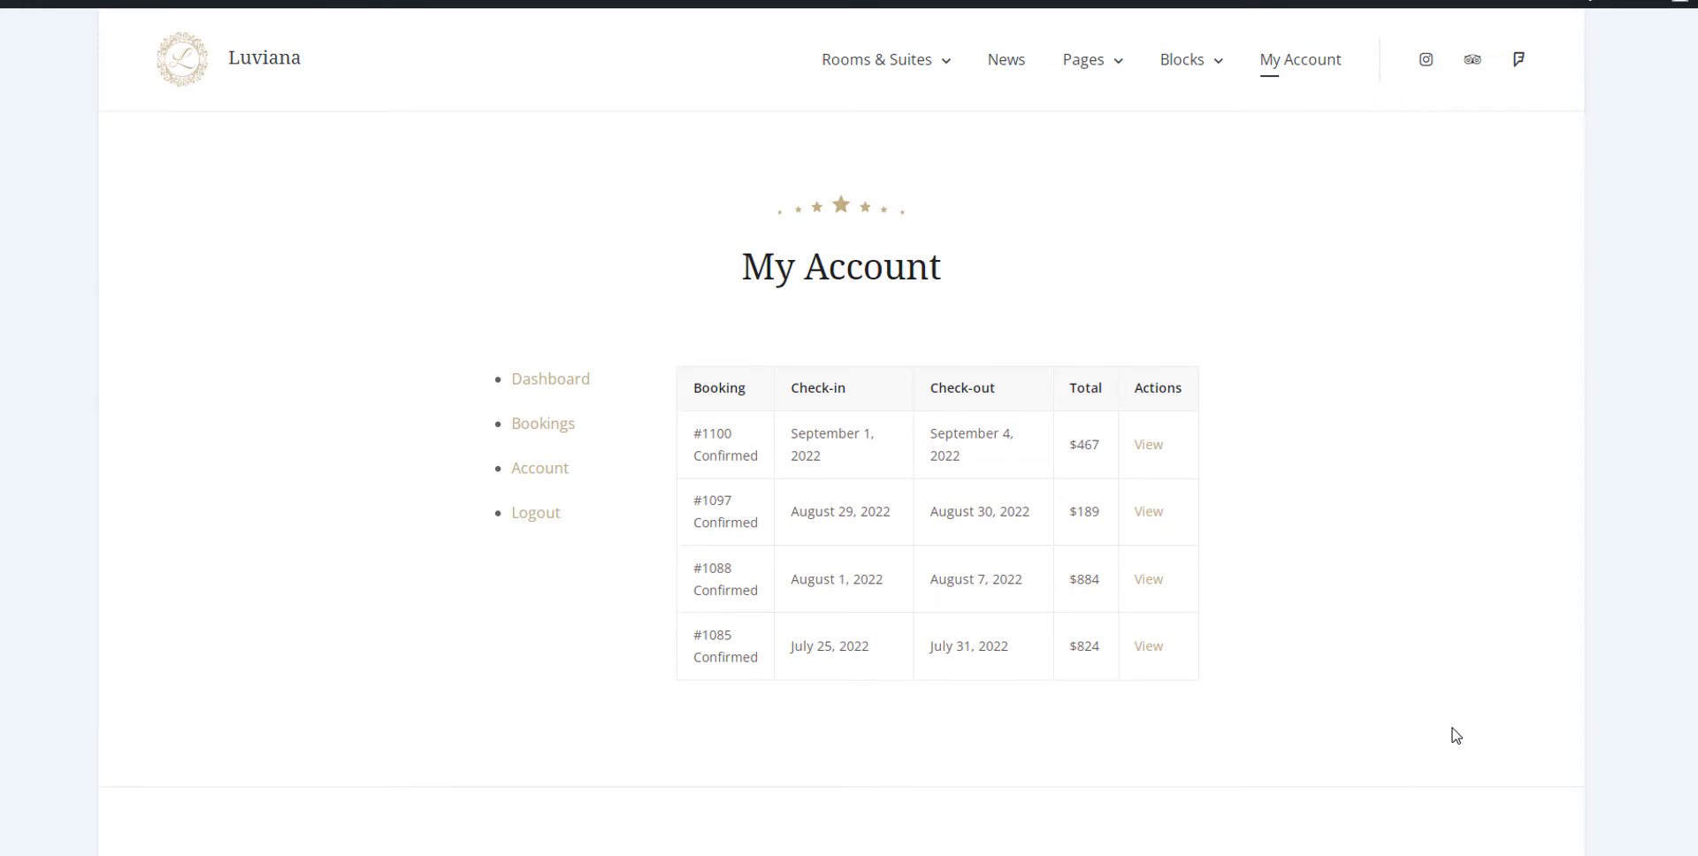
click(539, 468)
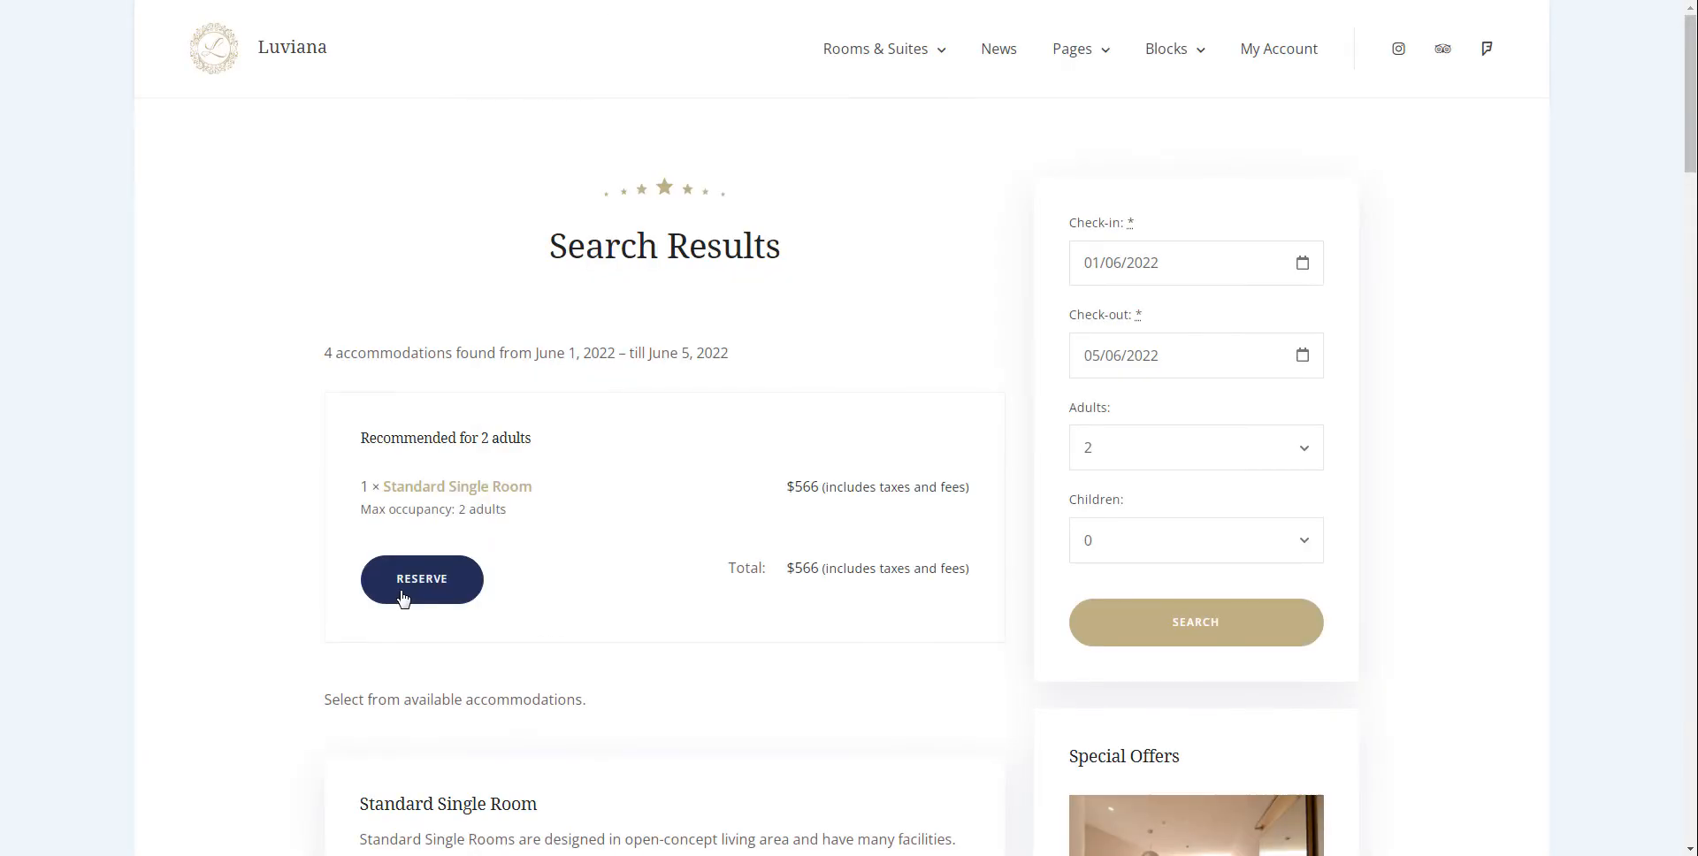
click(421, 579)
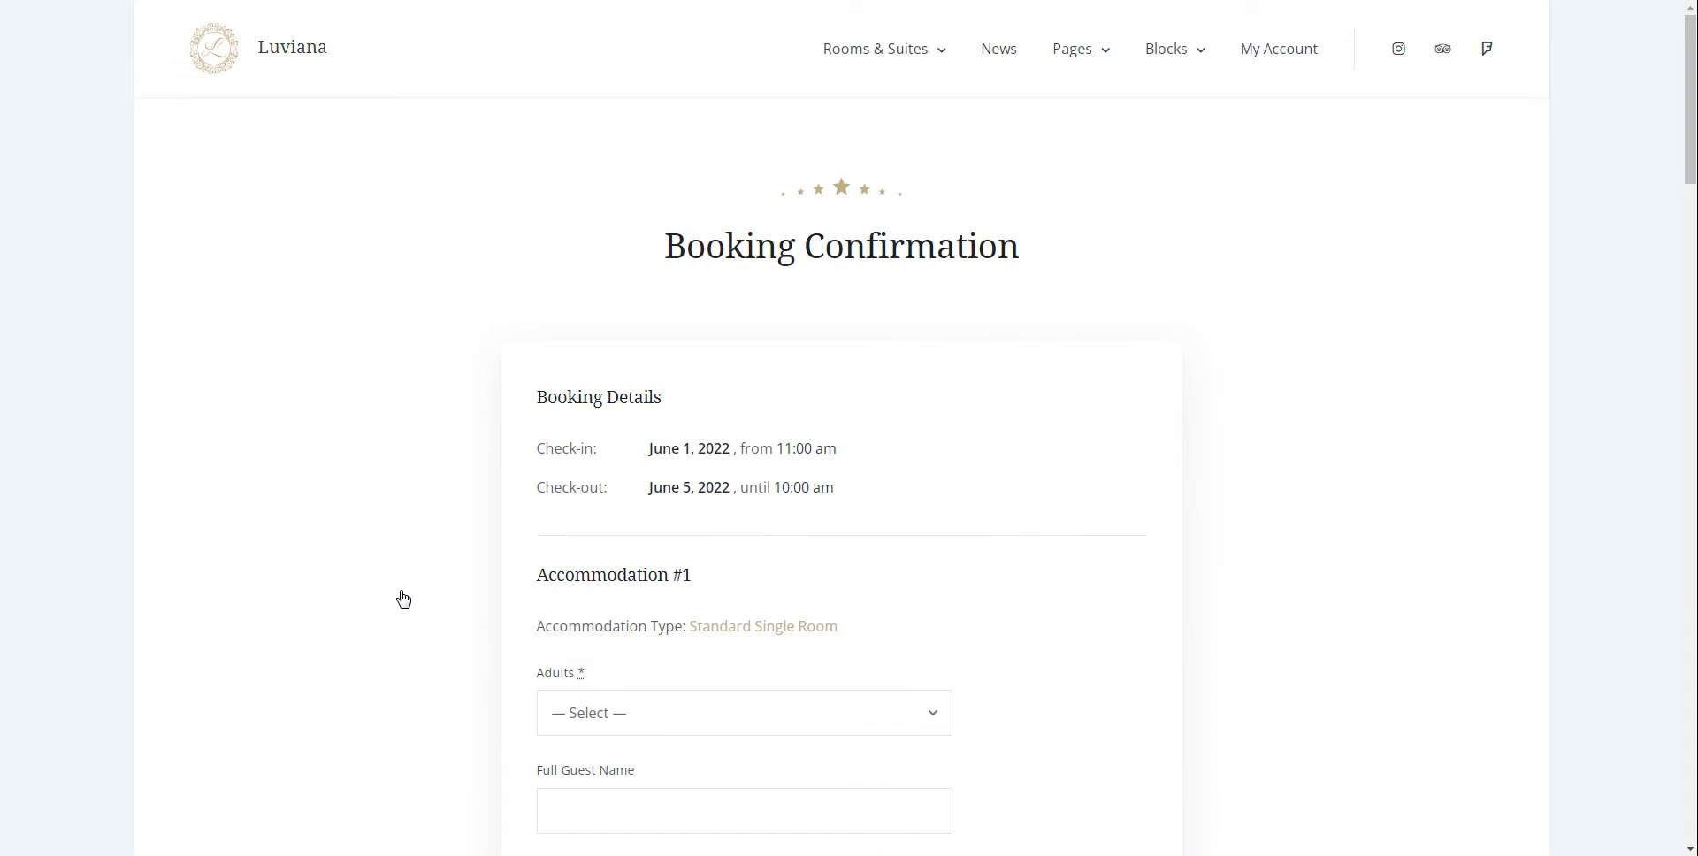
click(743, 713)
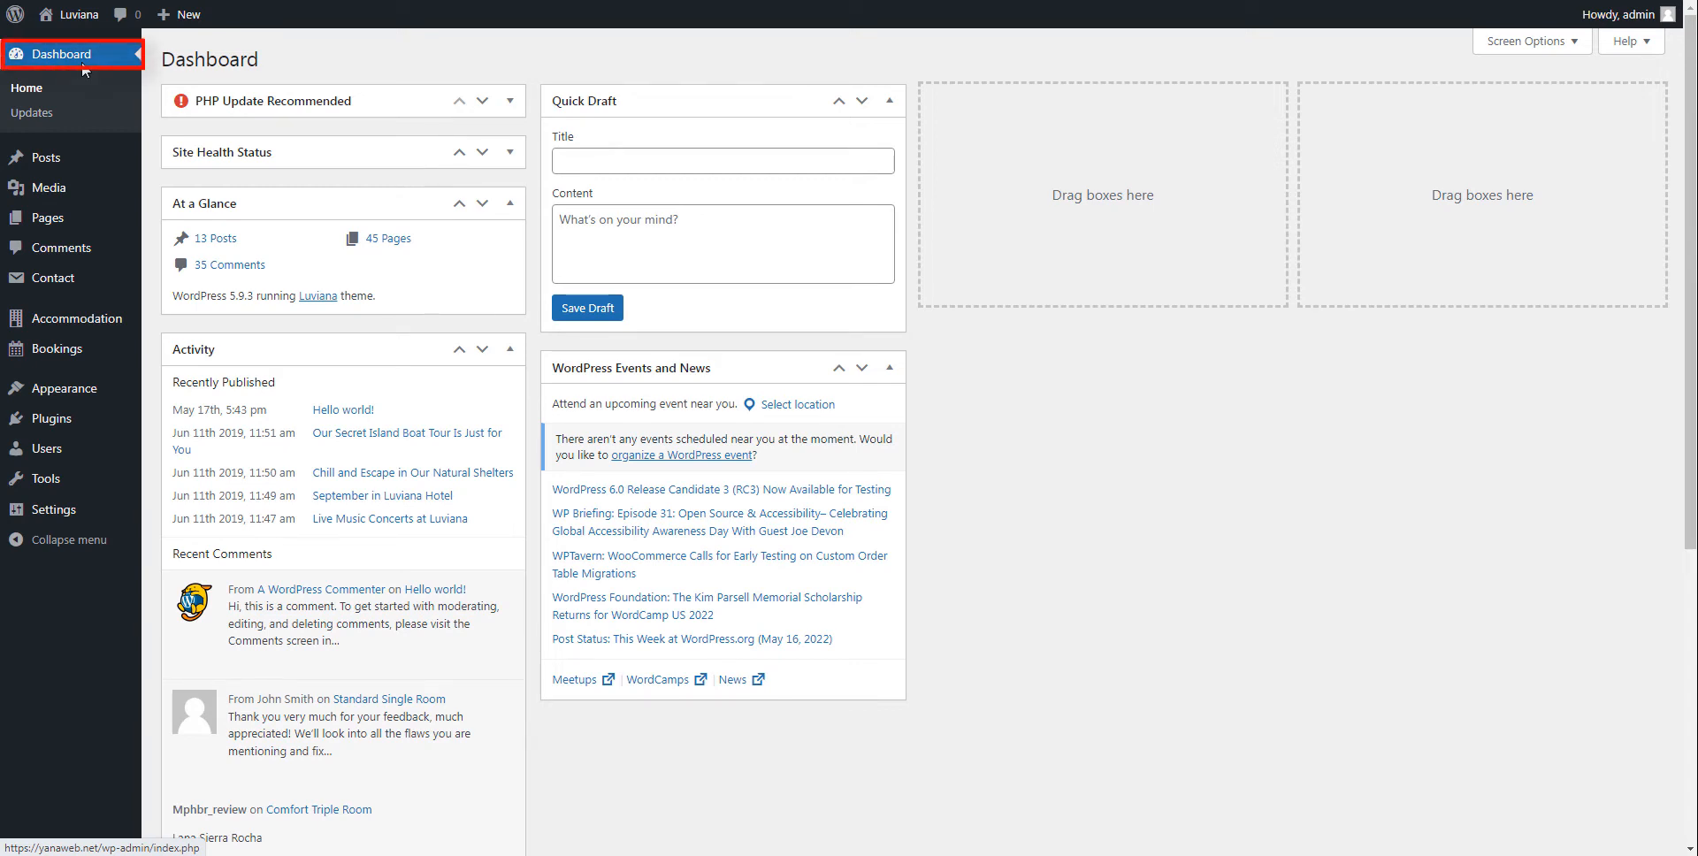
mouse_move(78, 319)
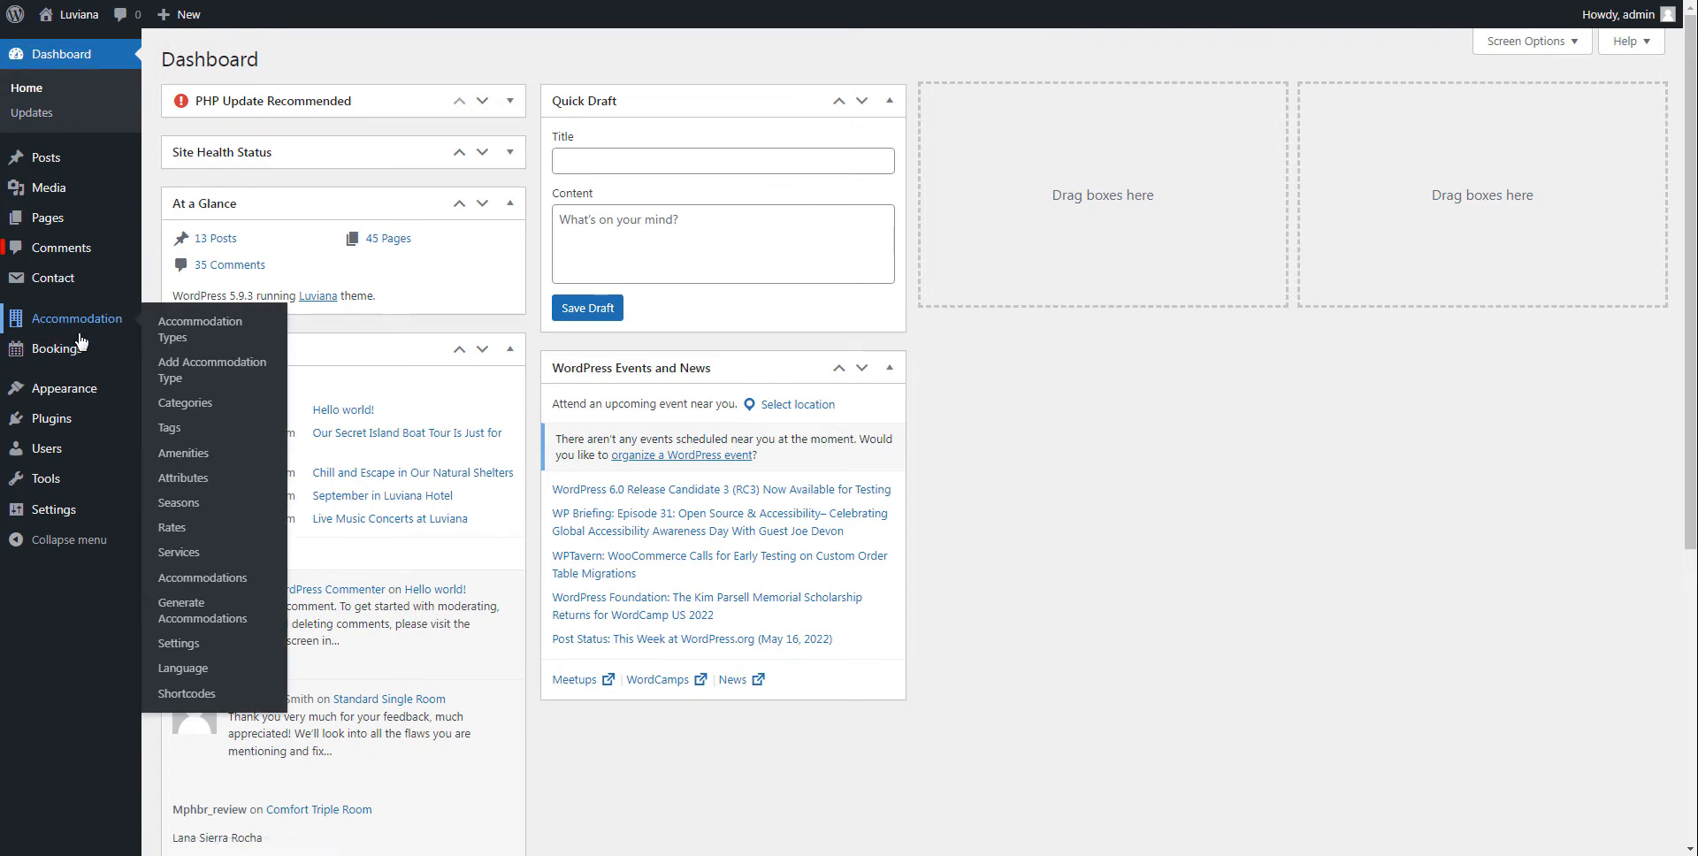
- Review the Accounts section of the Hotel Booking general settings
click(200, 329)
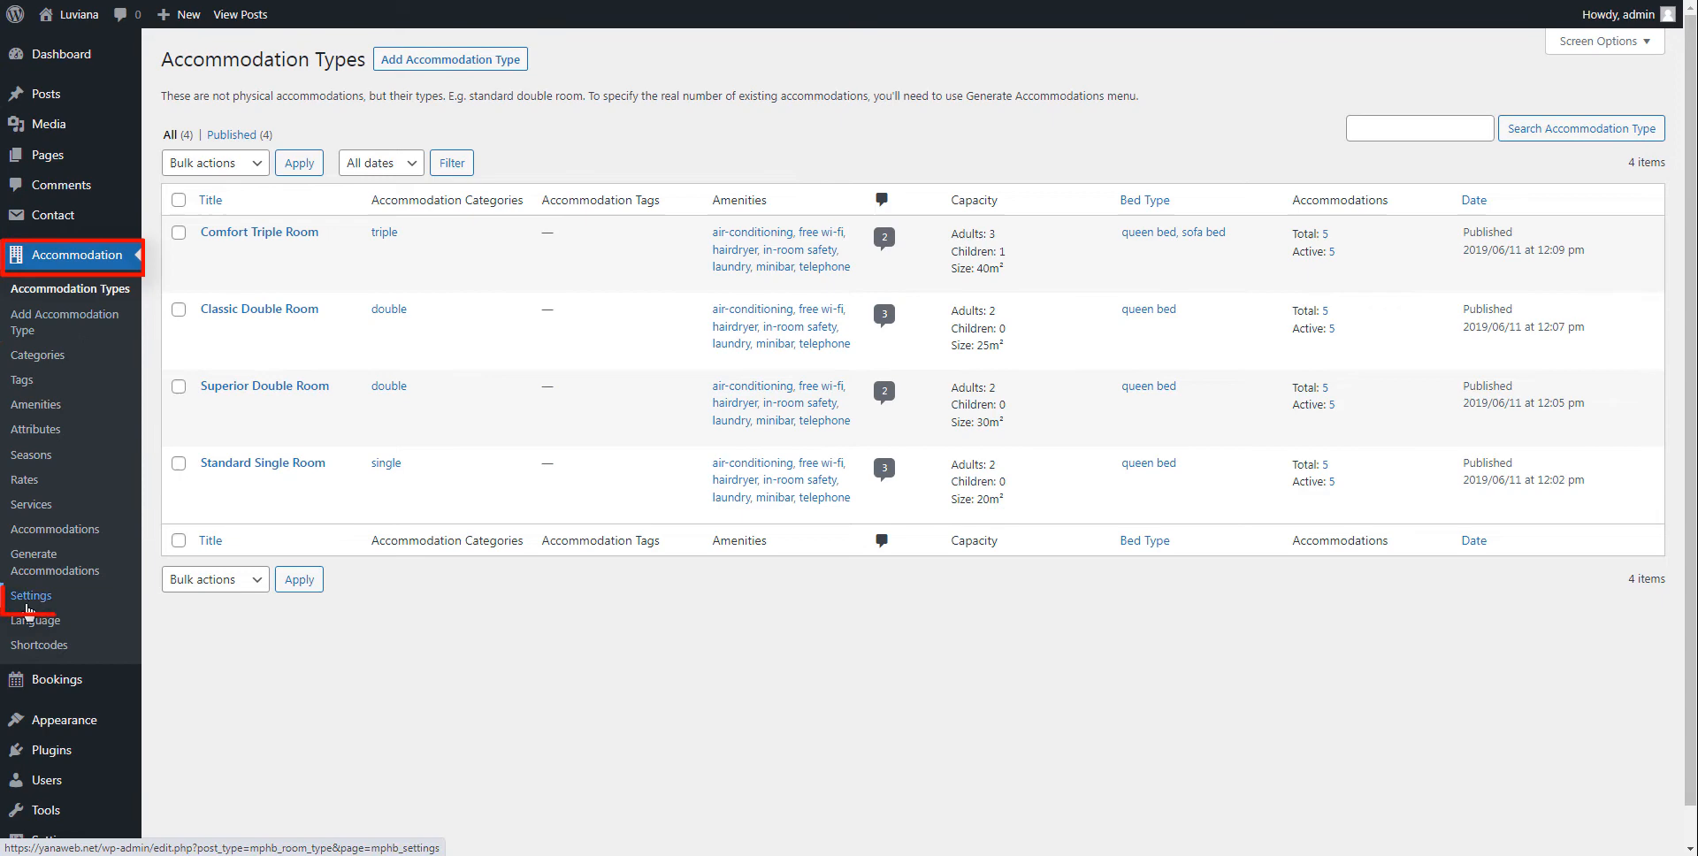
click(32, 596)
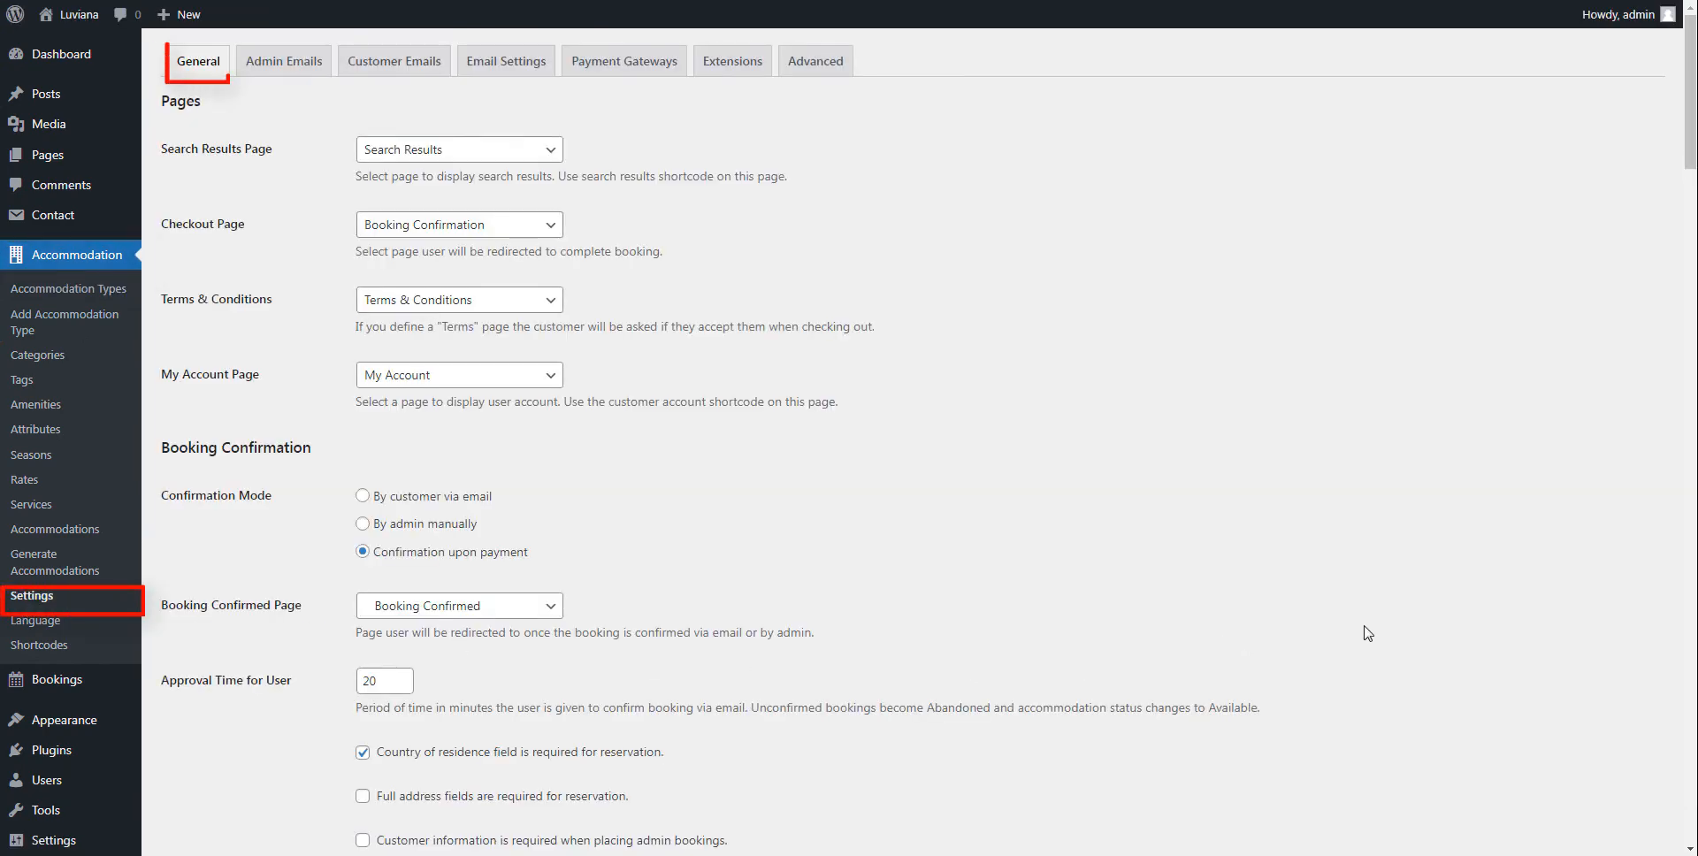
scroll(down, 3)
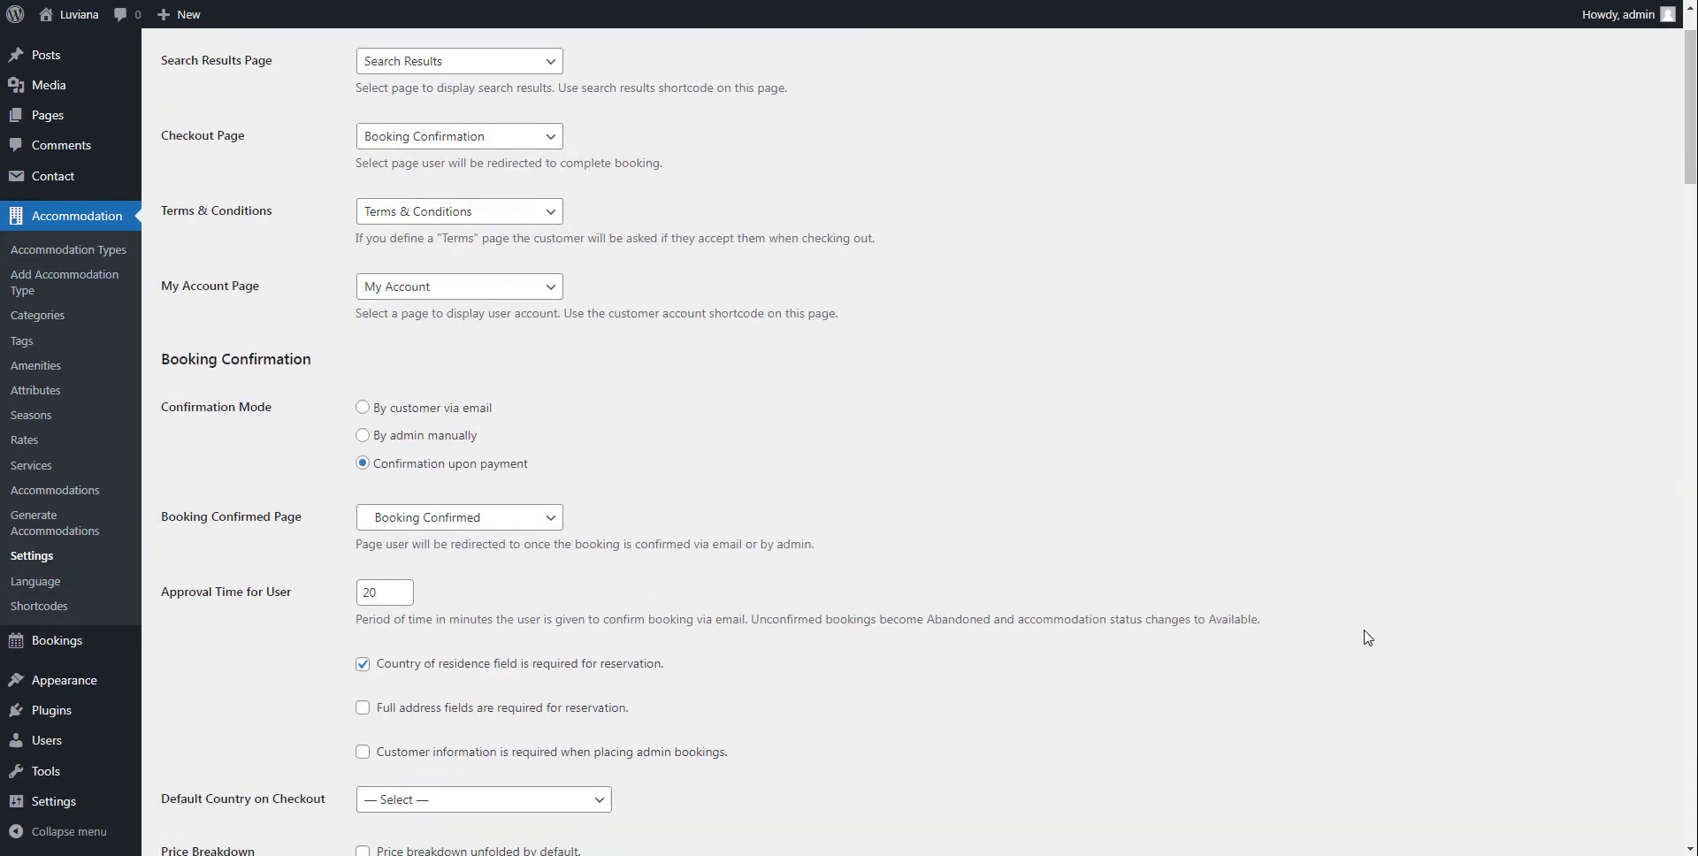
scroll(down, 3)
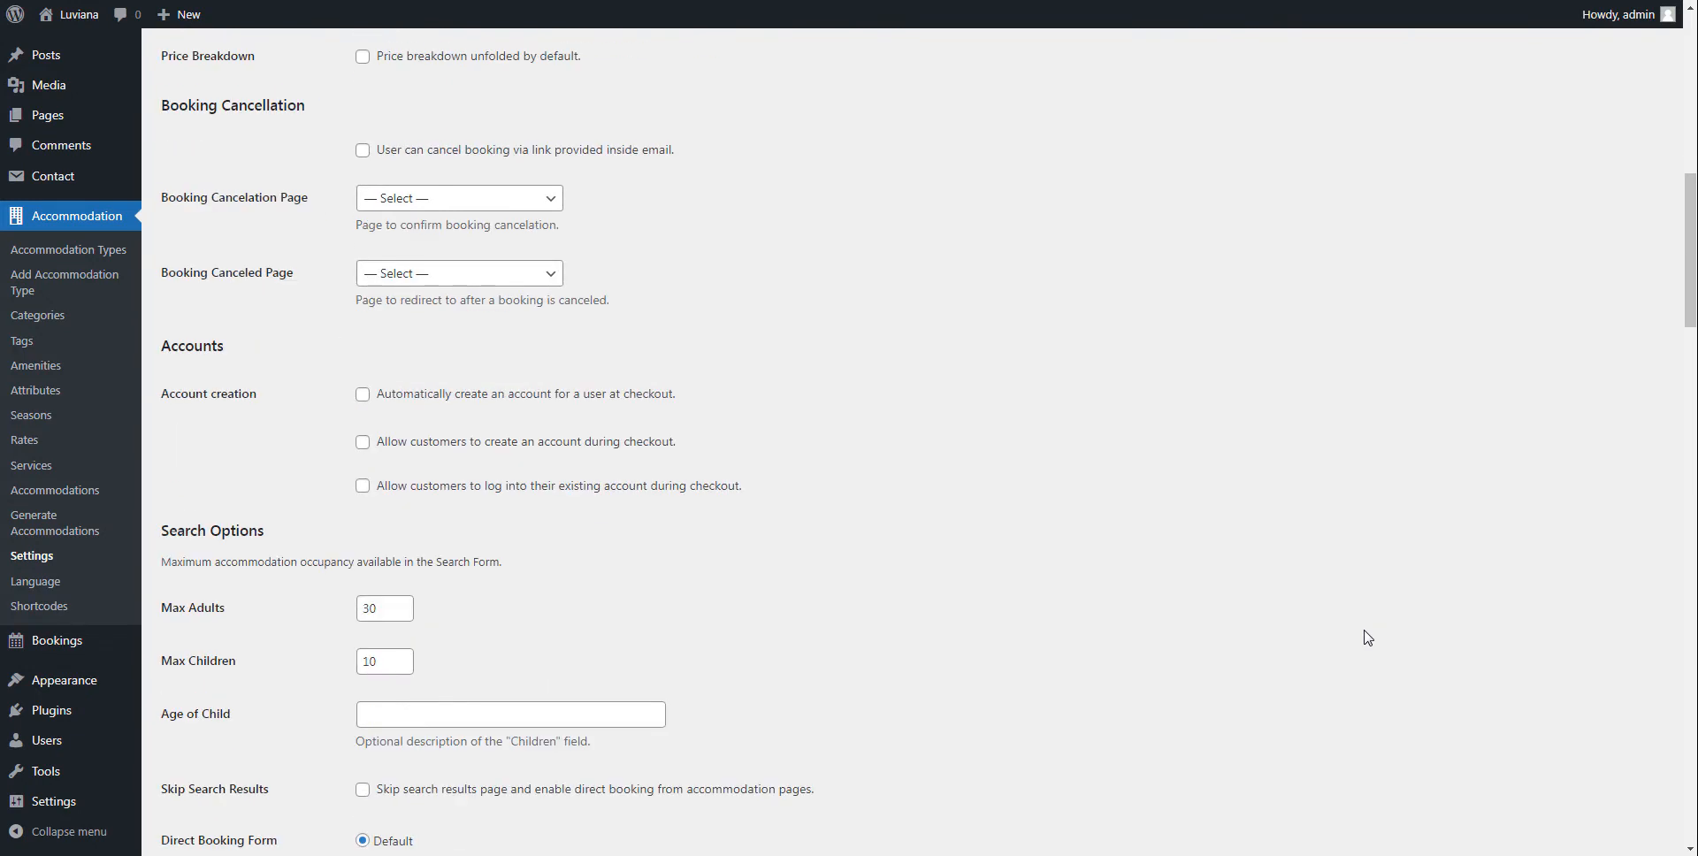
scroll(down, 3)
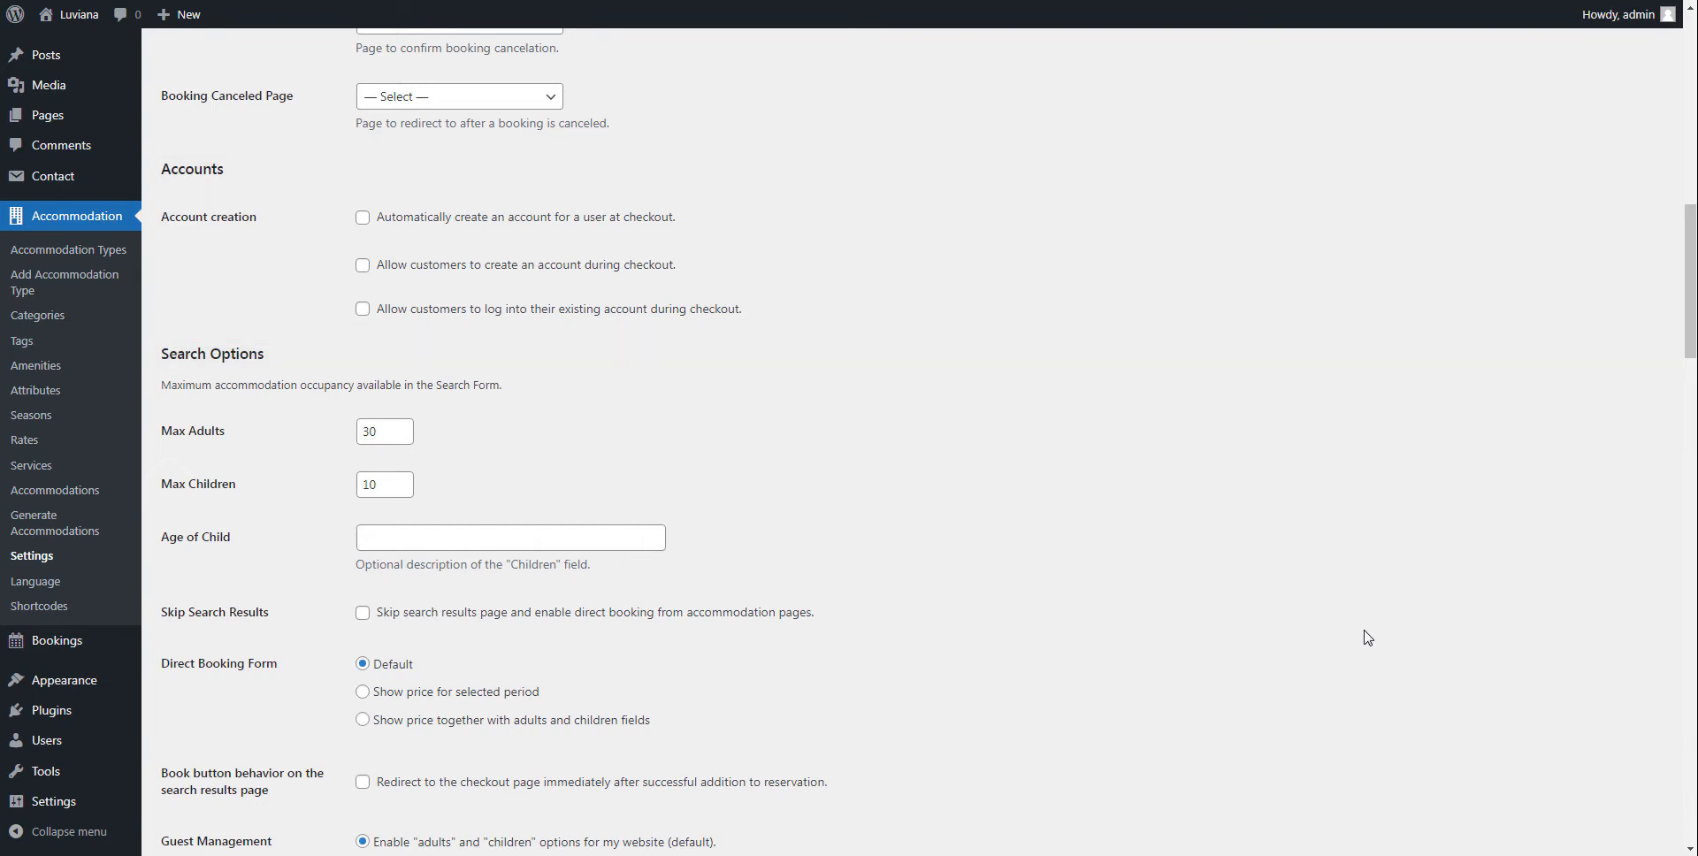
mouse_move(455, 212)
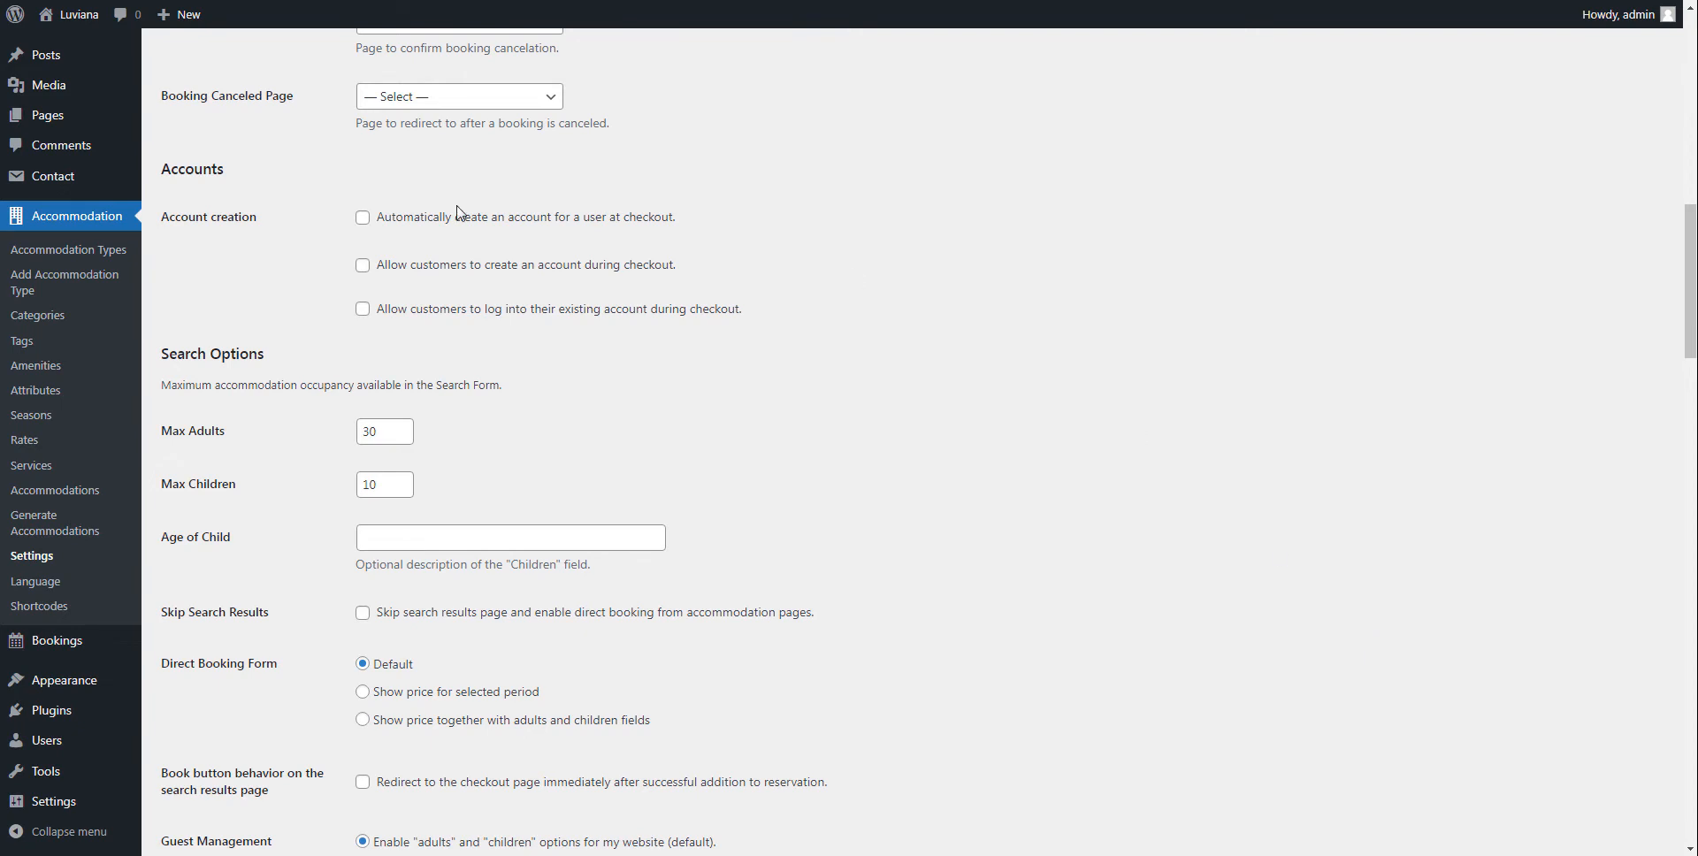
click(363, 217)
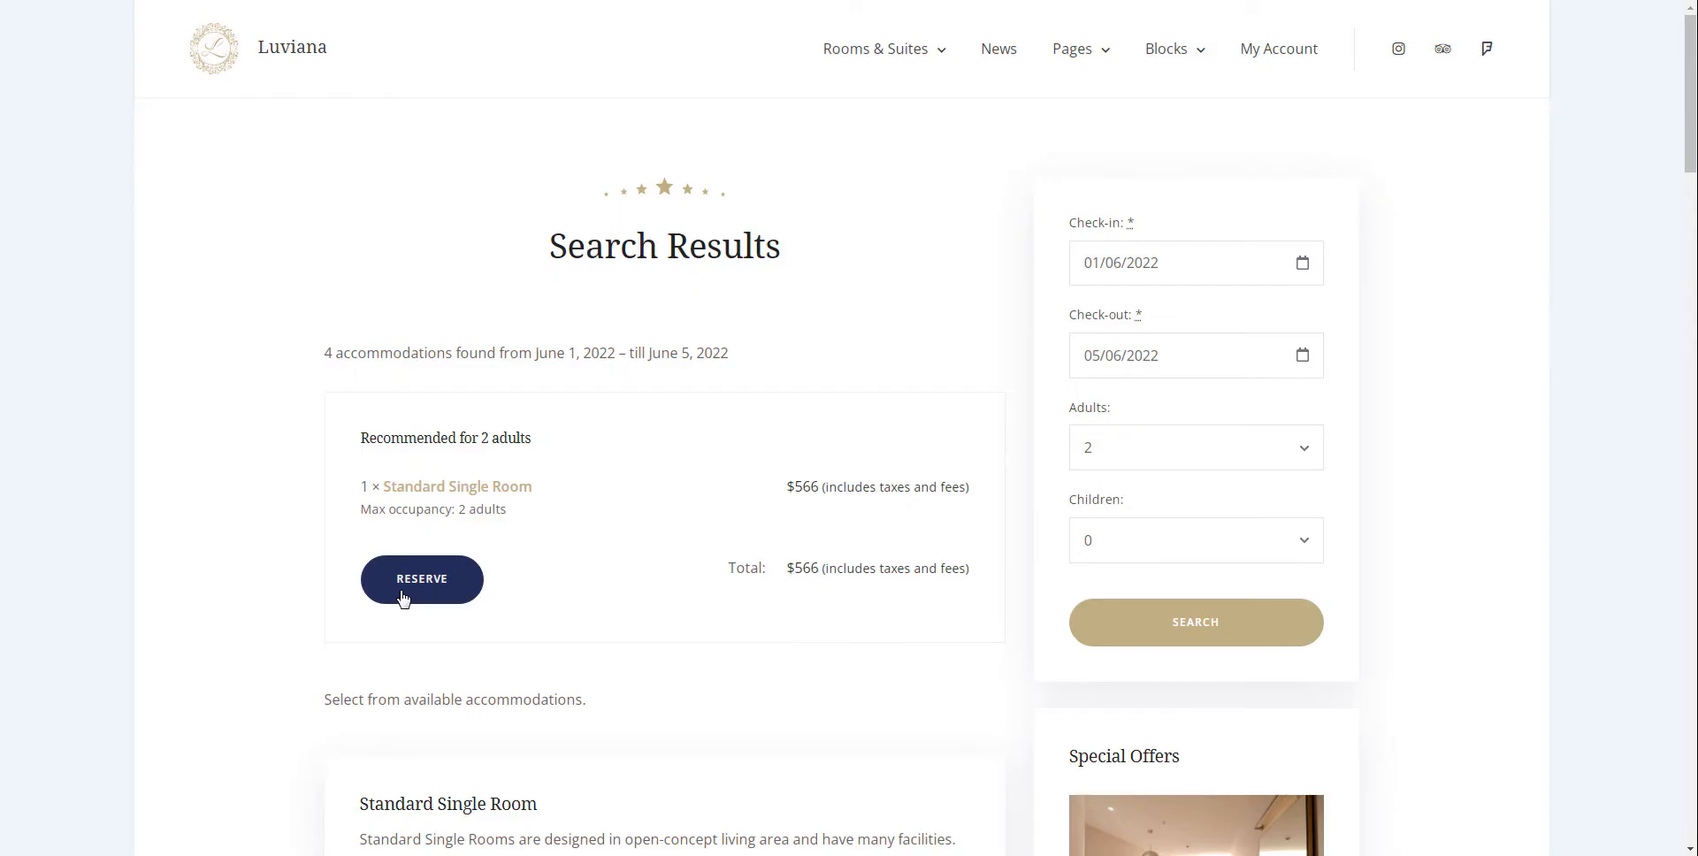
- Reserve the Standard Single Room with 2 adults and review the price breakdown
click(421, 579)
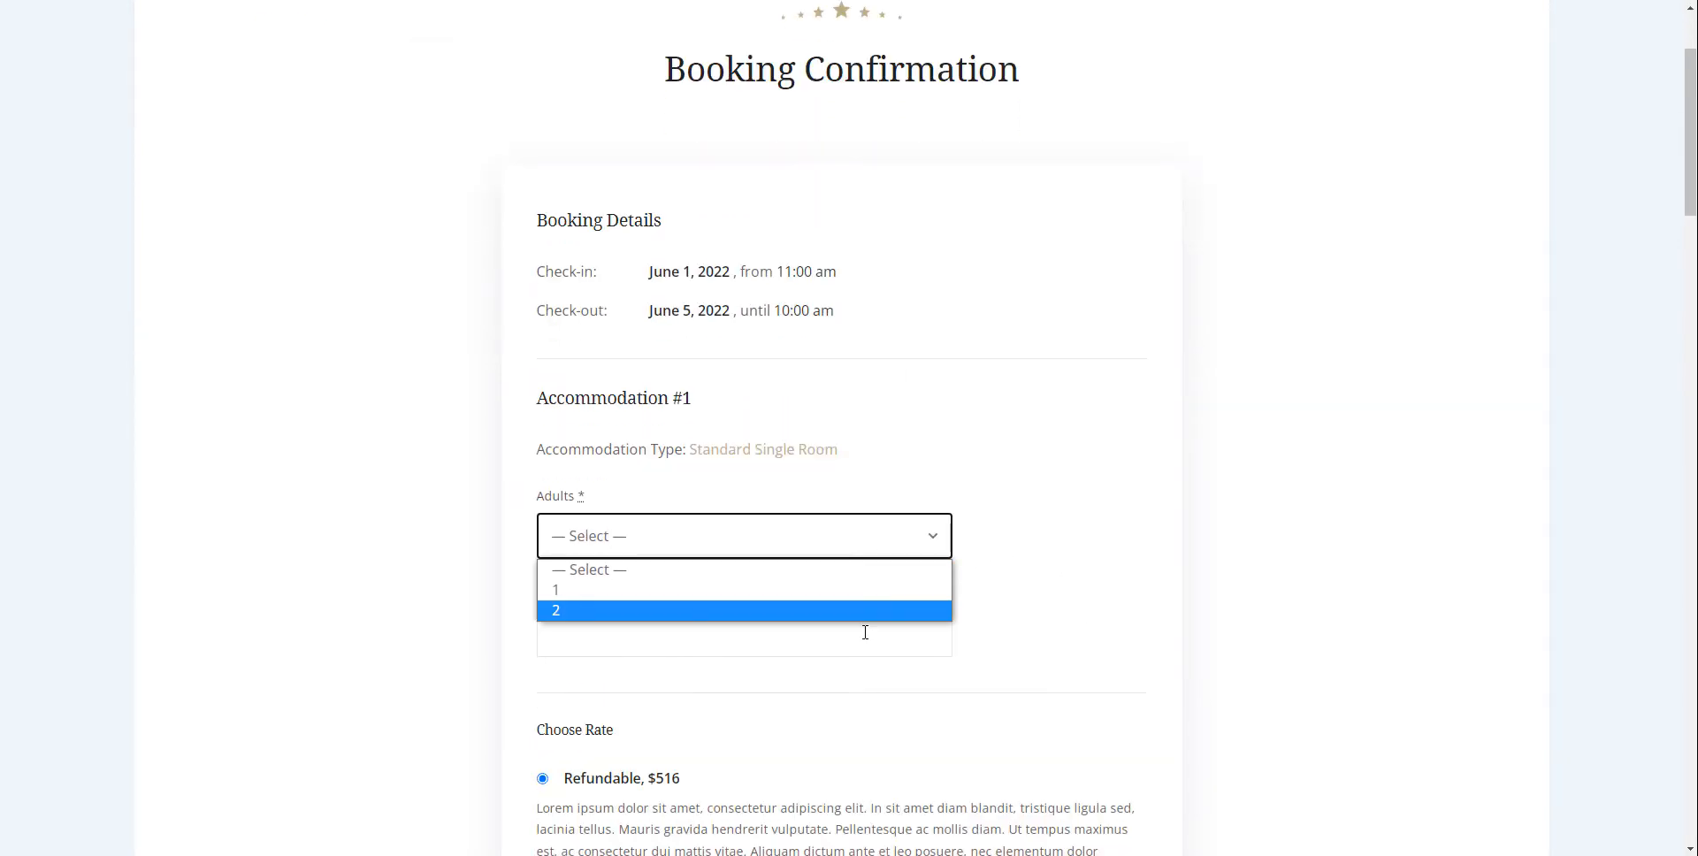
click(556, 610)
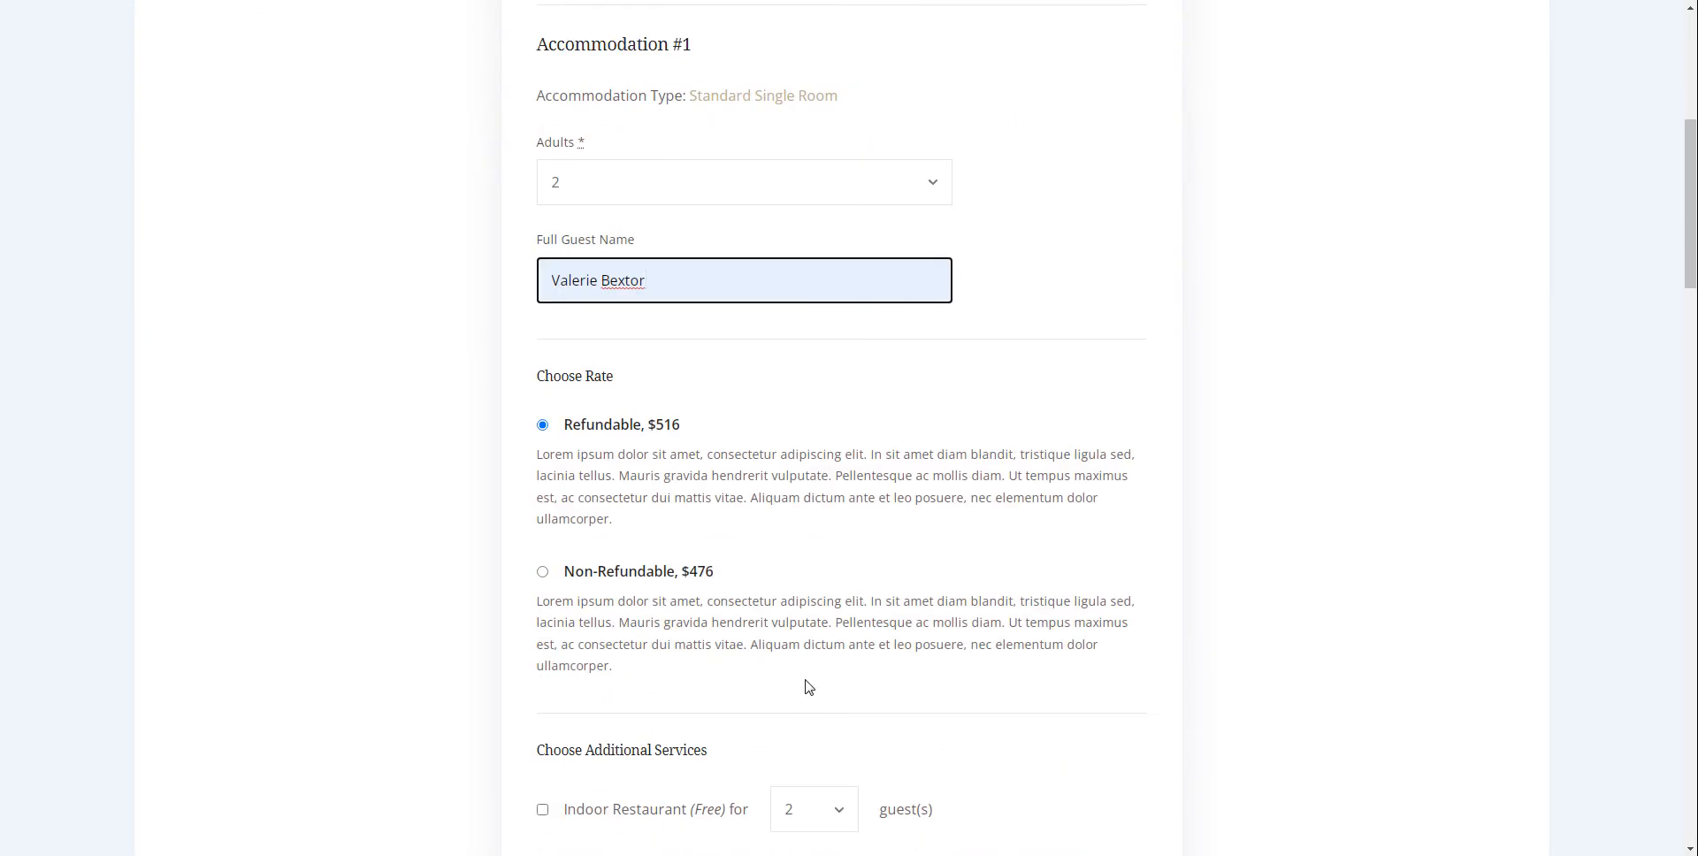
scroll(down, 3)
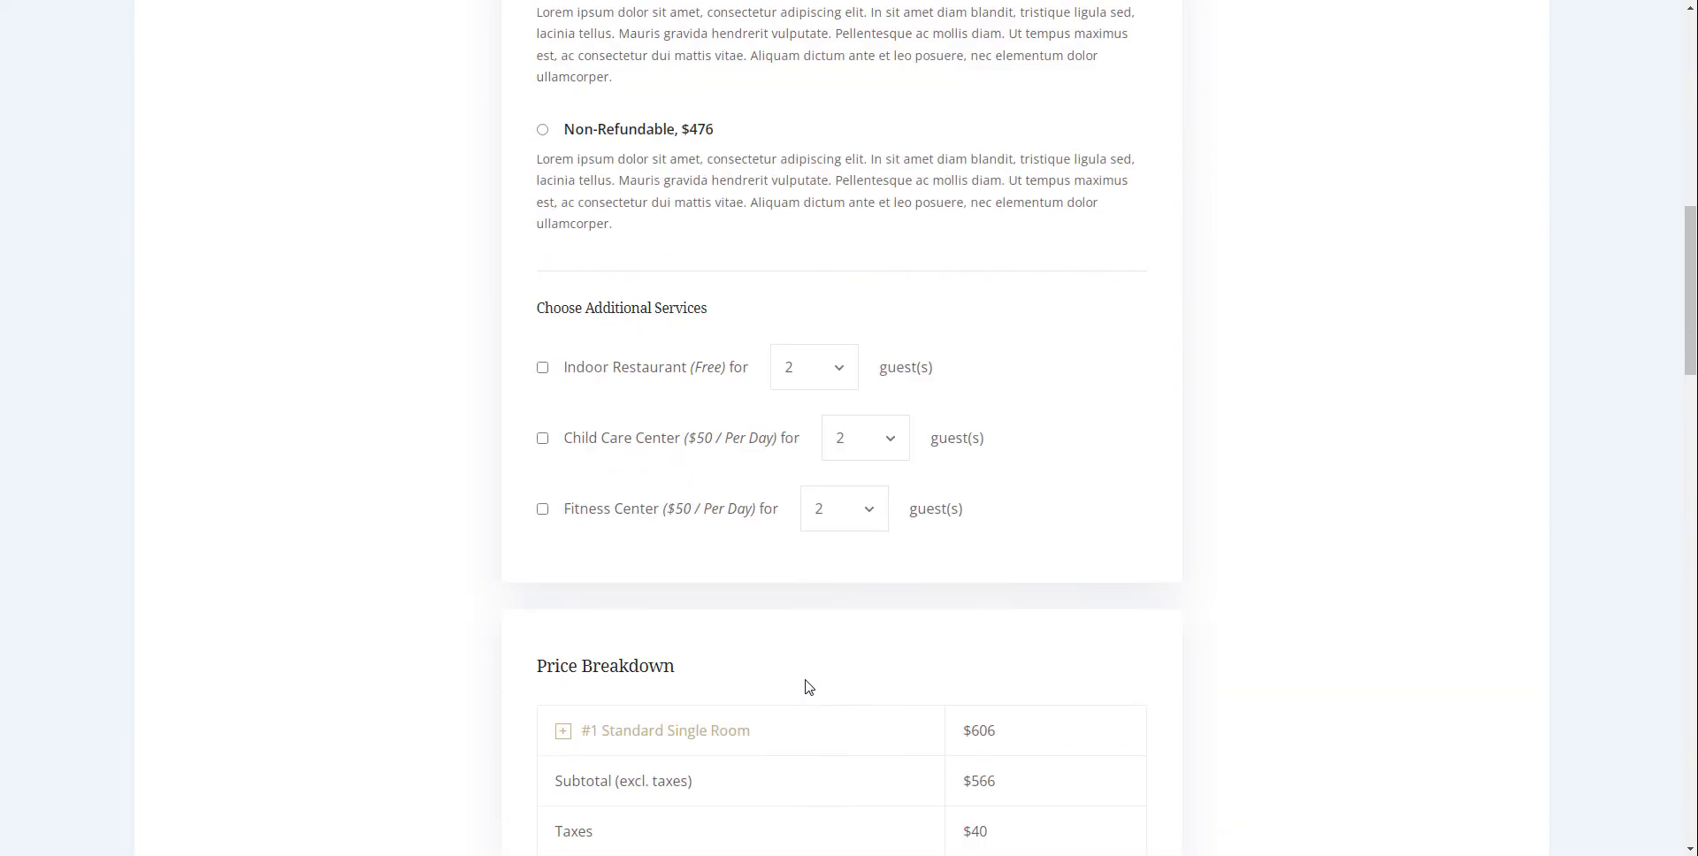
scroll(down, 3)
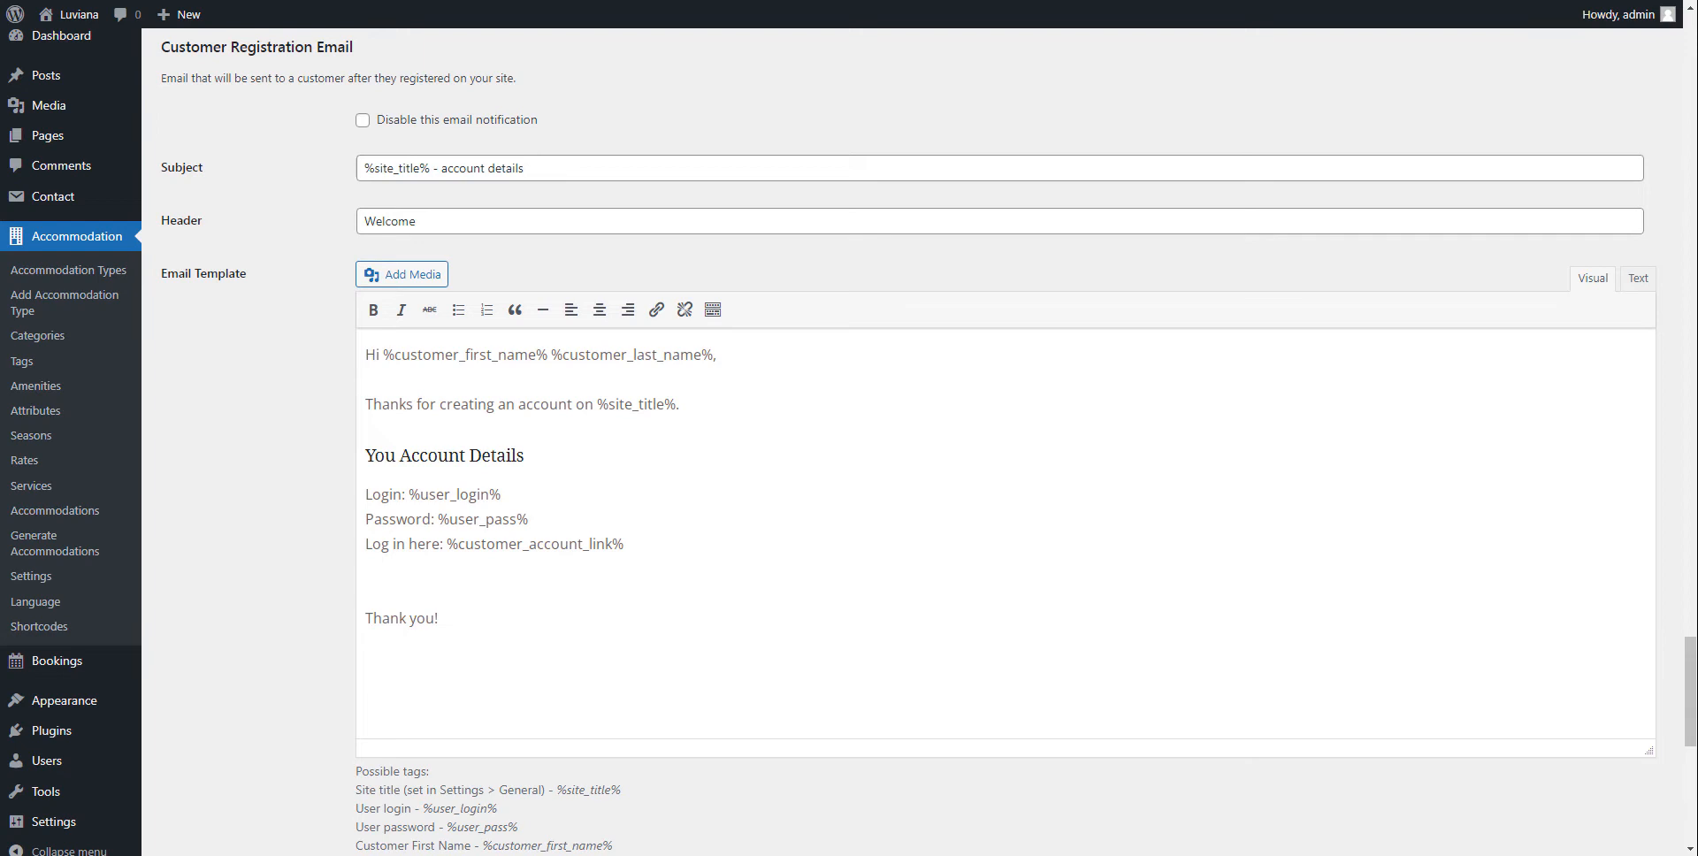
mouse_move(1396, 843)
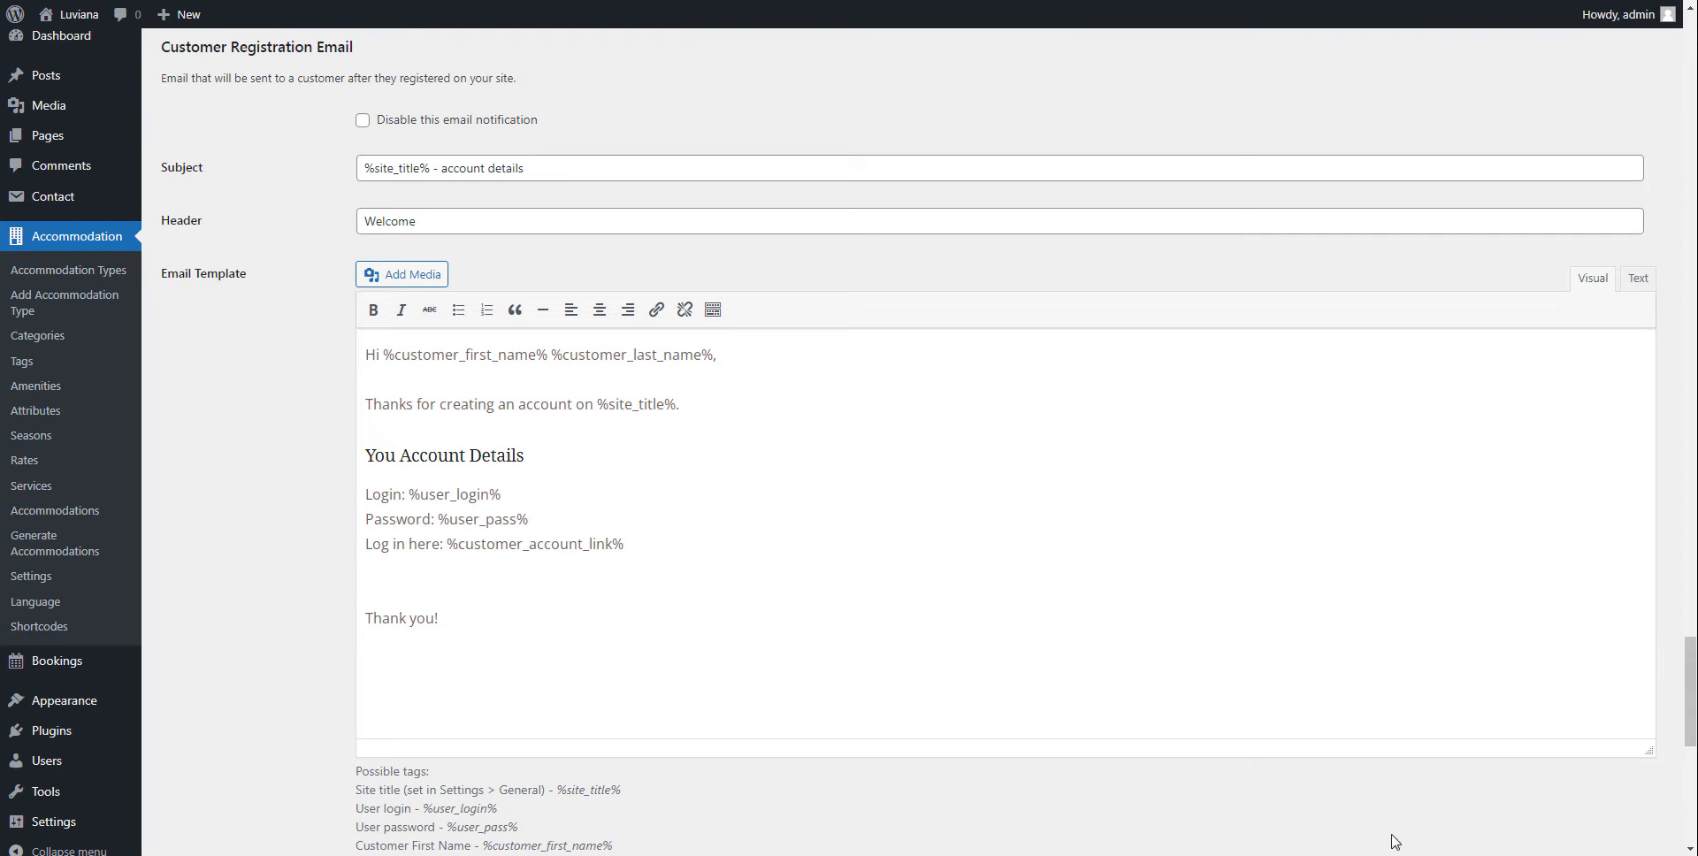
- Scroll through the customer registration email template and its available tags
scroll(down, 3)
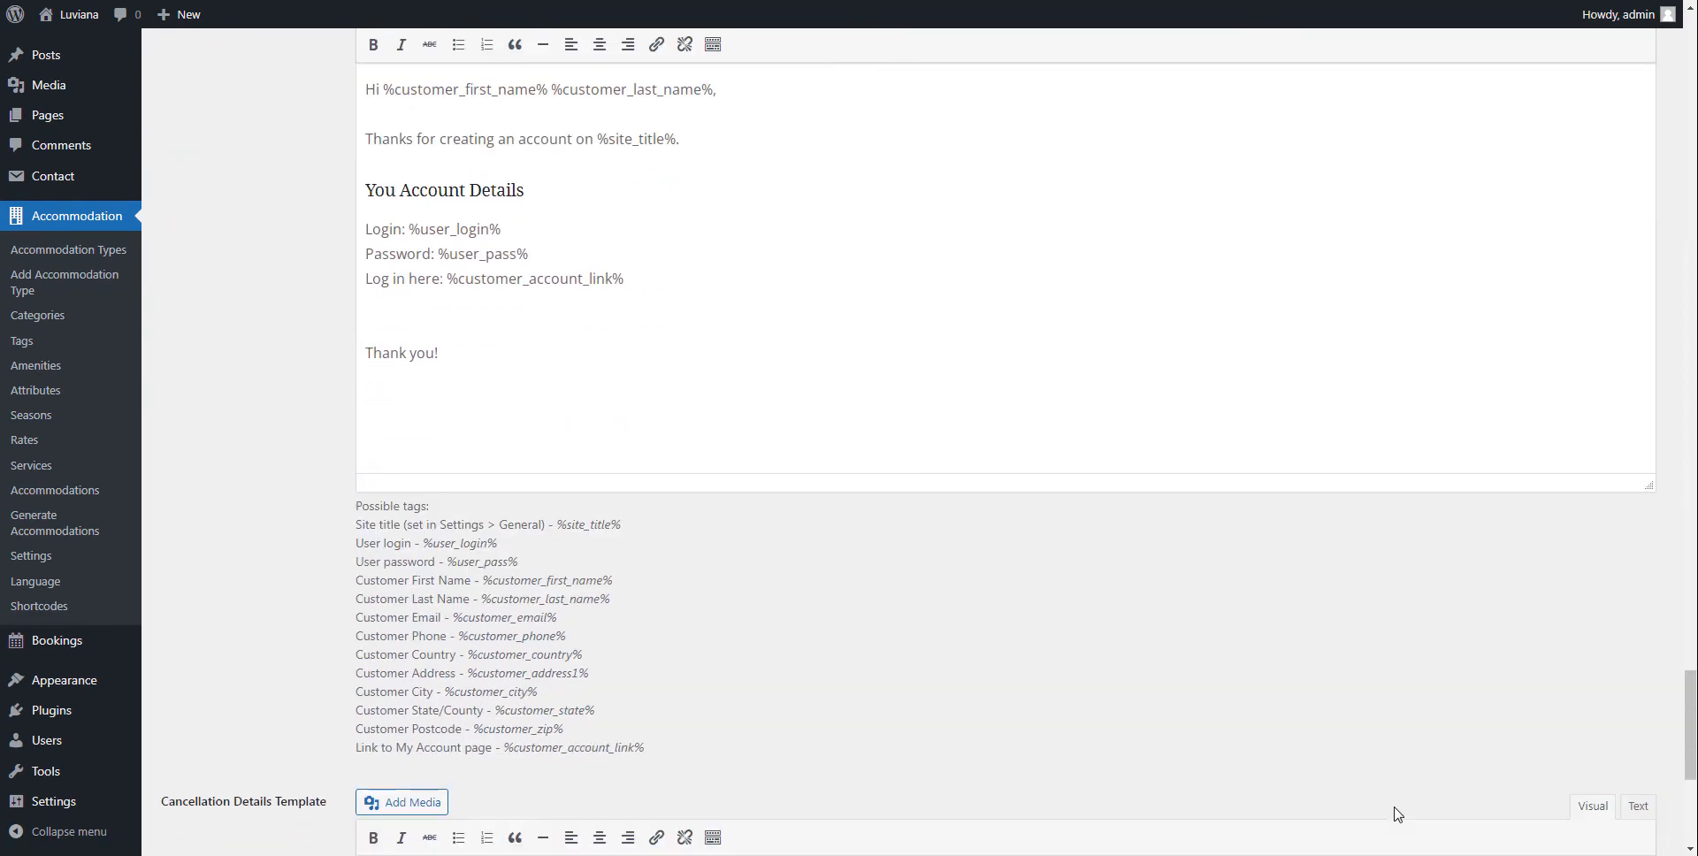
scroll(down, 3)
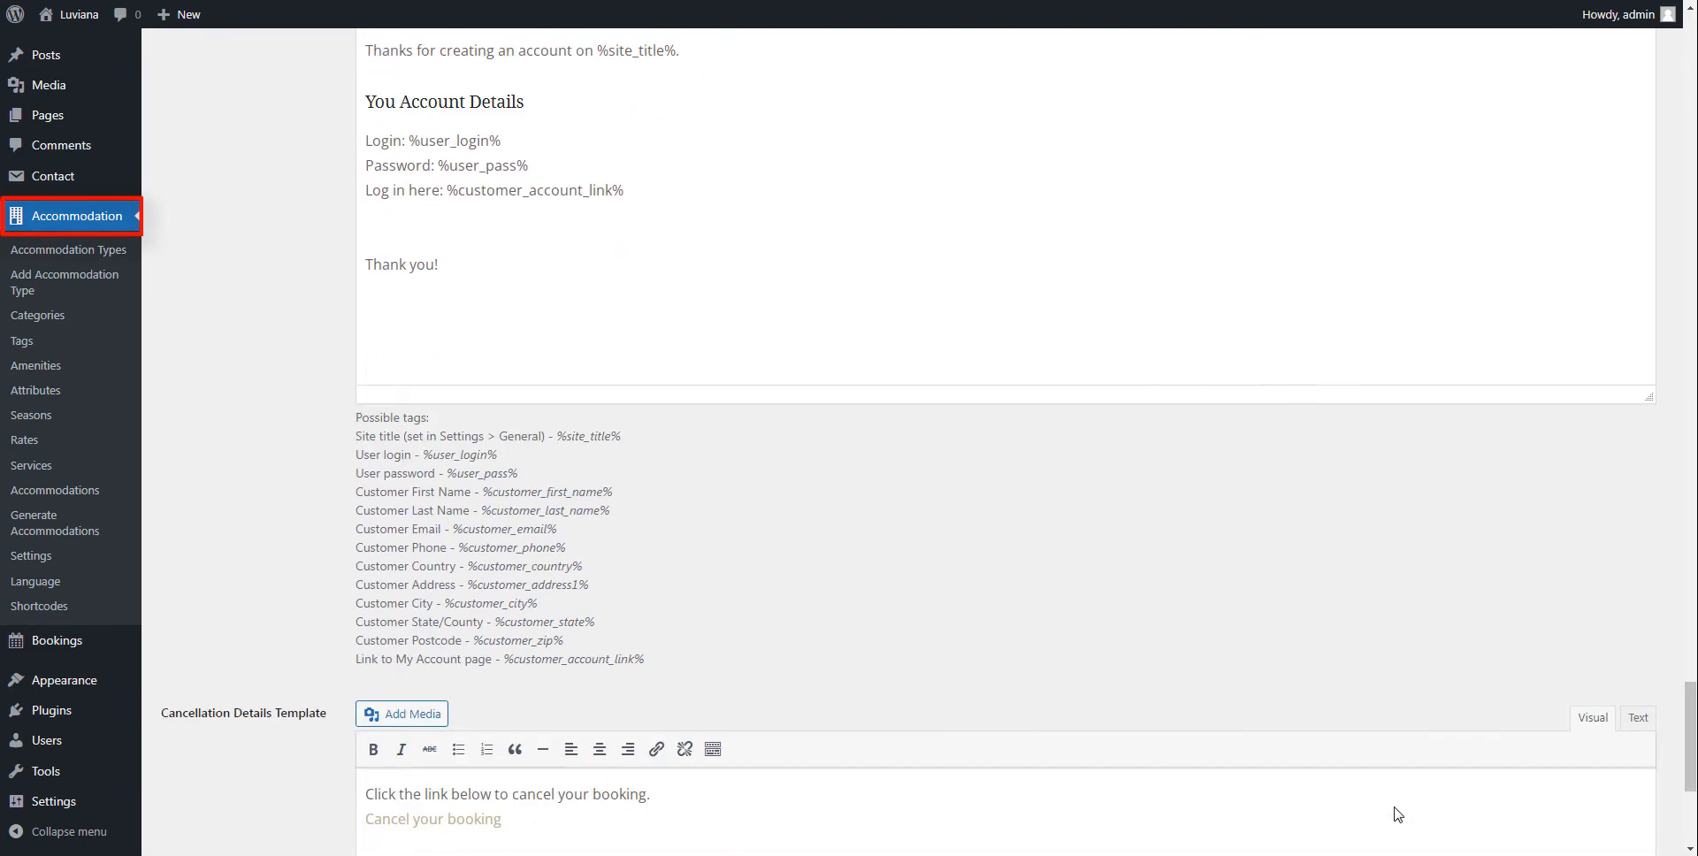
scroll(down, 3)
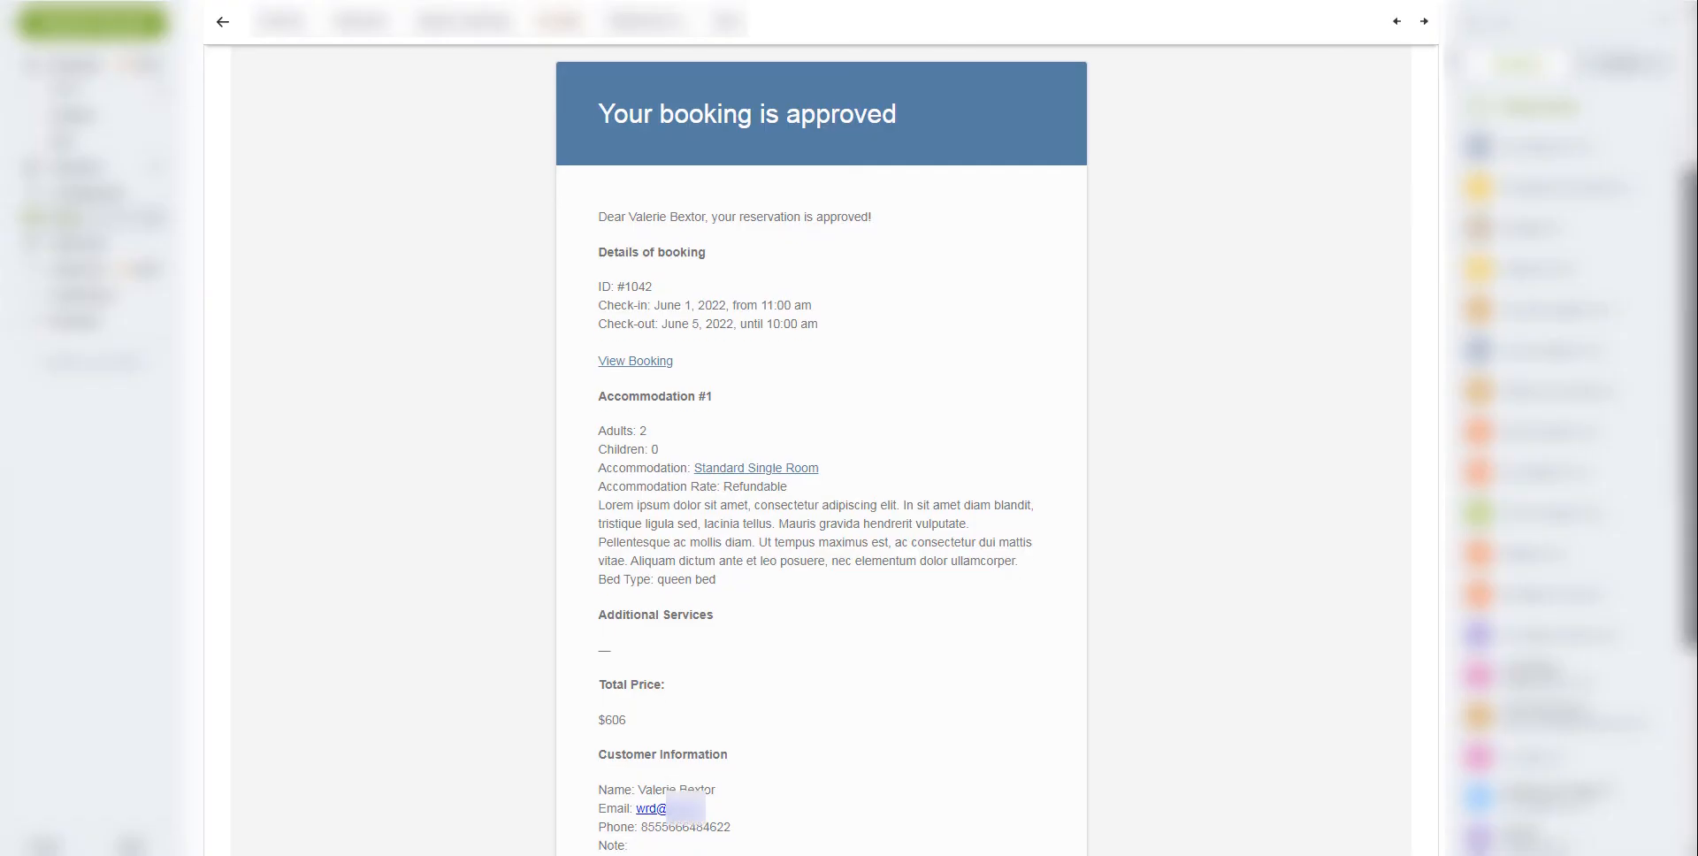
- Scroll through the booking-approved email's booking and customer details
scroll(down, 3)
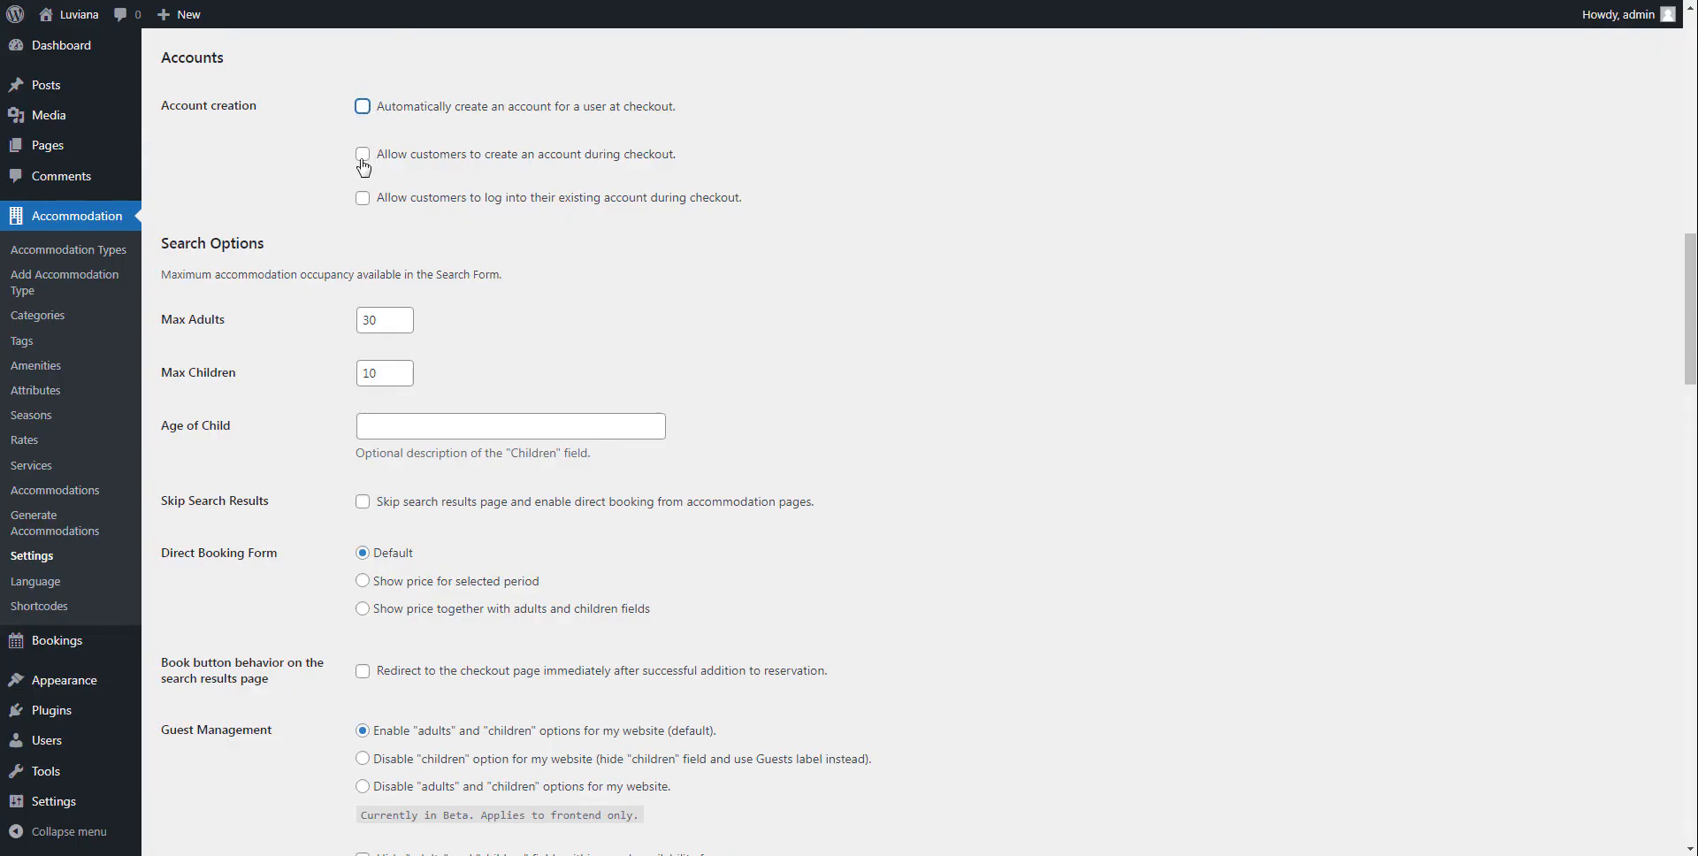
- Allow account creation at checkout, then choose Austria and tick Create an account on the form
click(362, 154)
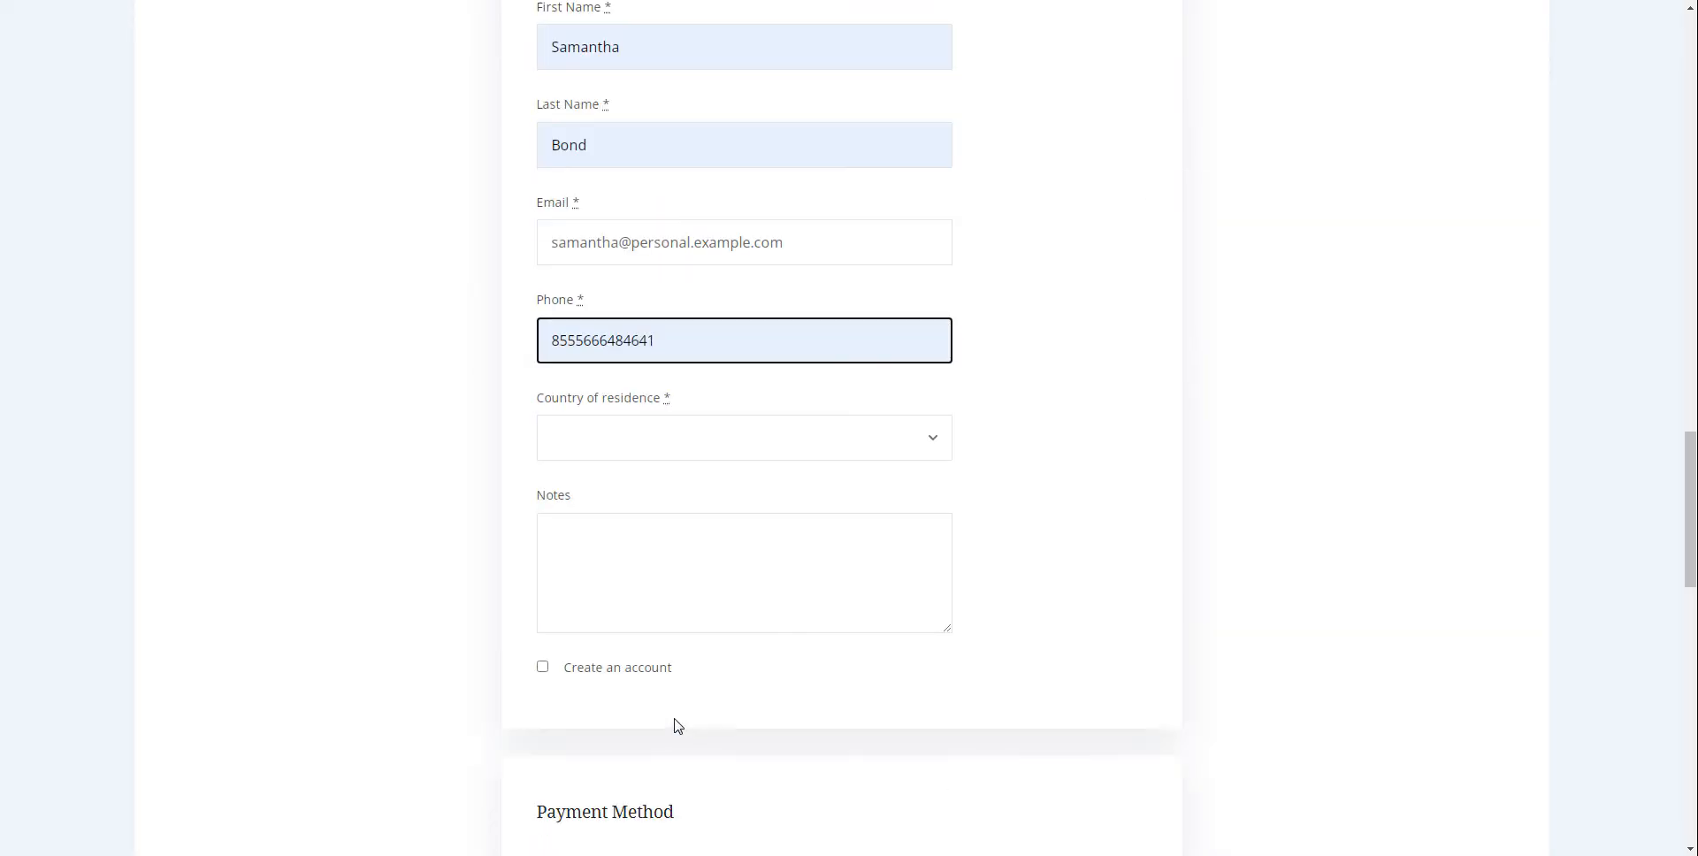
click(743, 437)
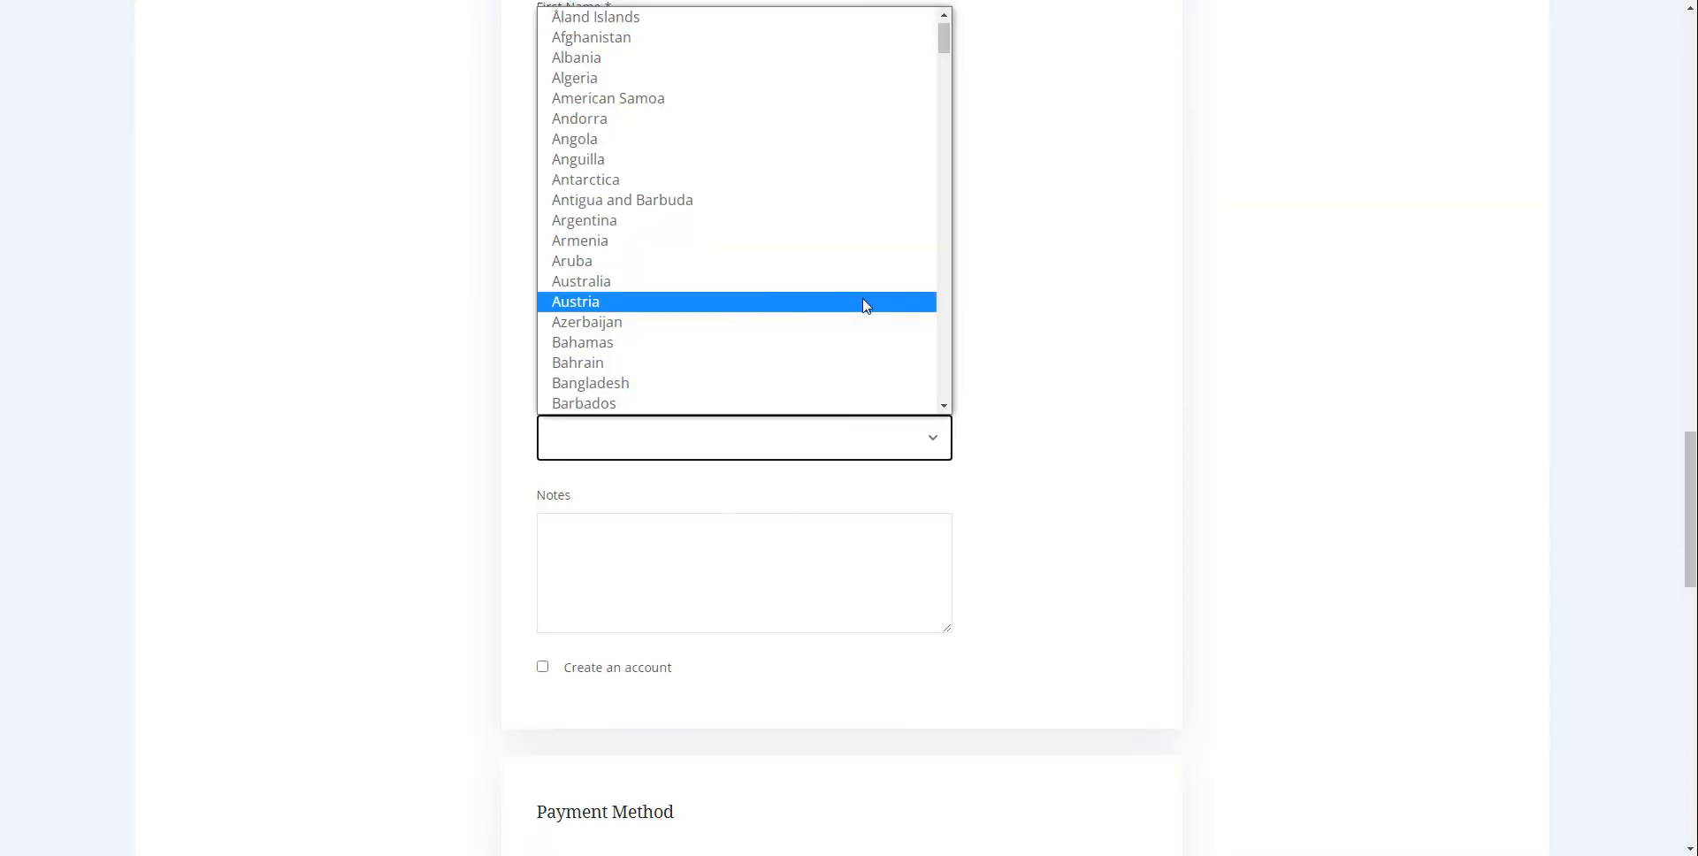
click(575, 300)
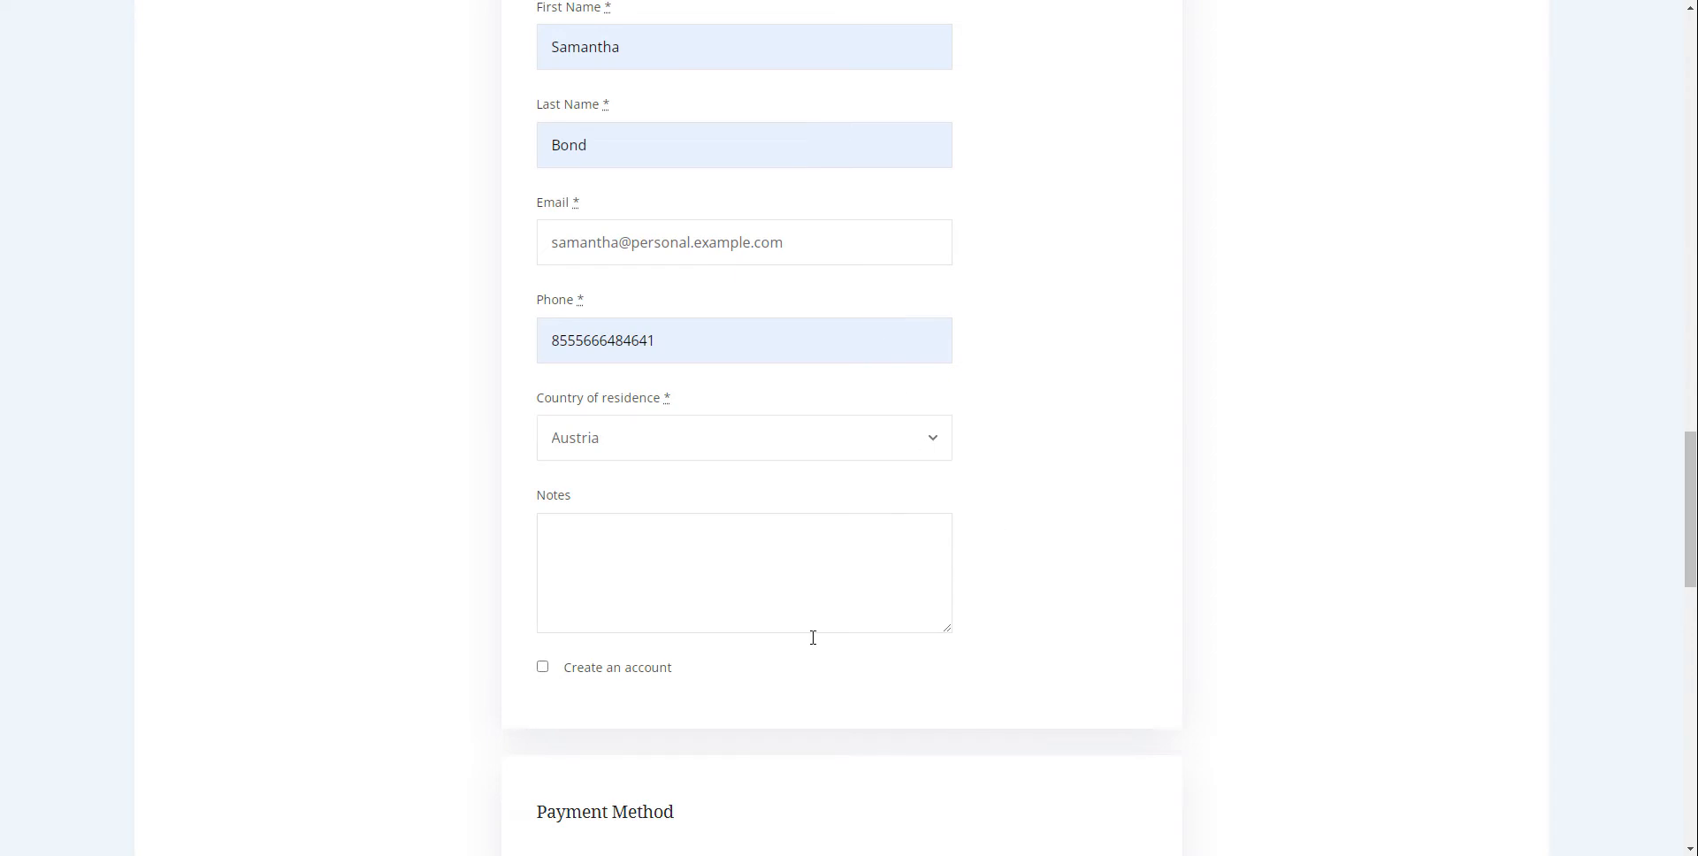
scroll(down, 3)
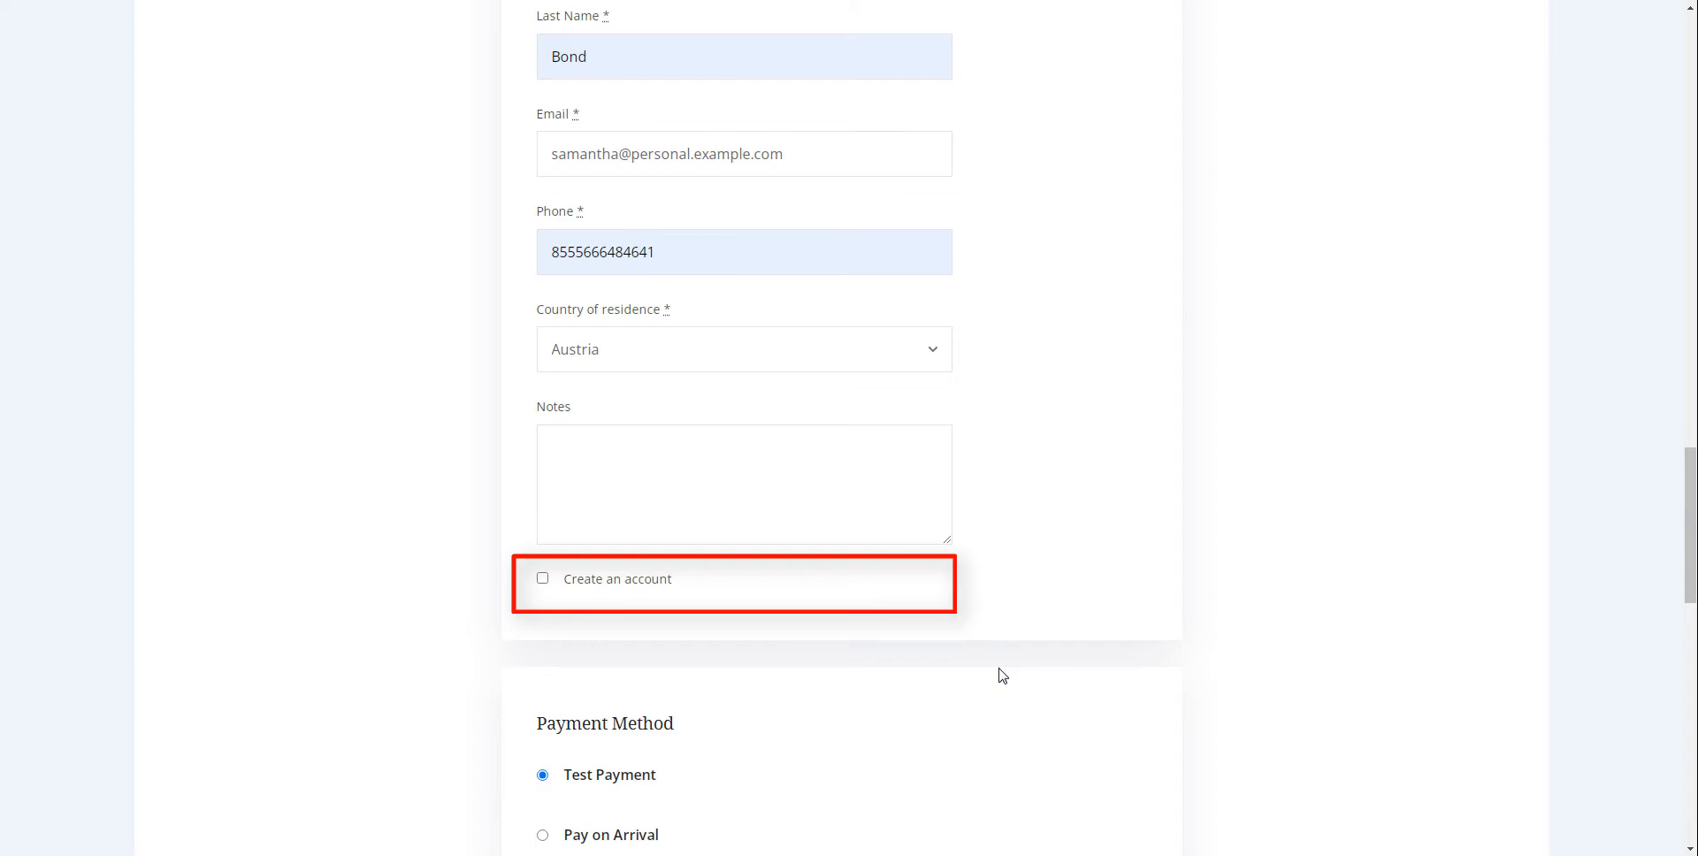
mouse_move(815, 656)
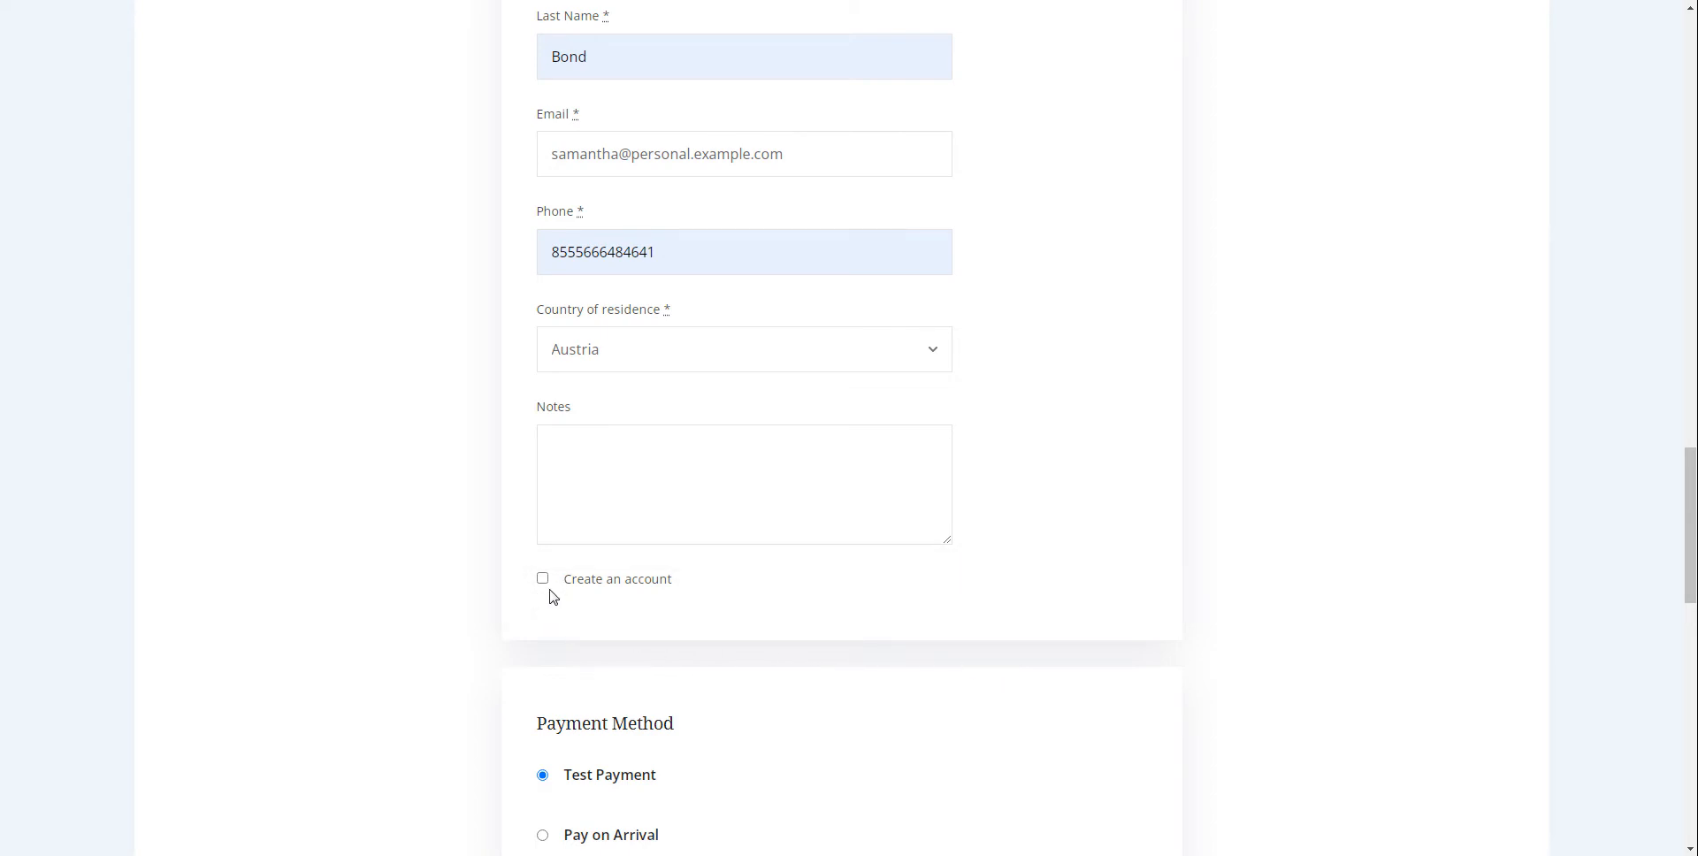
mouse_move(548, 646)
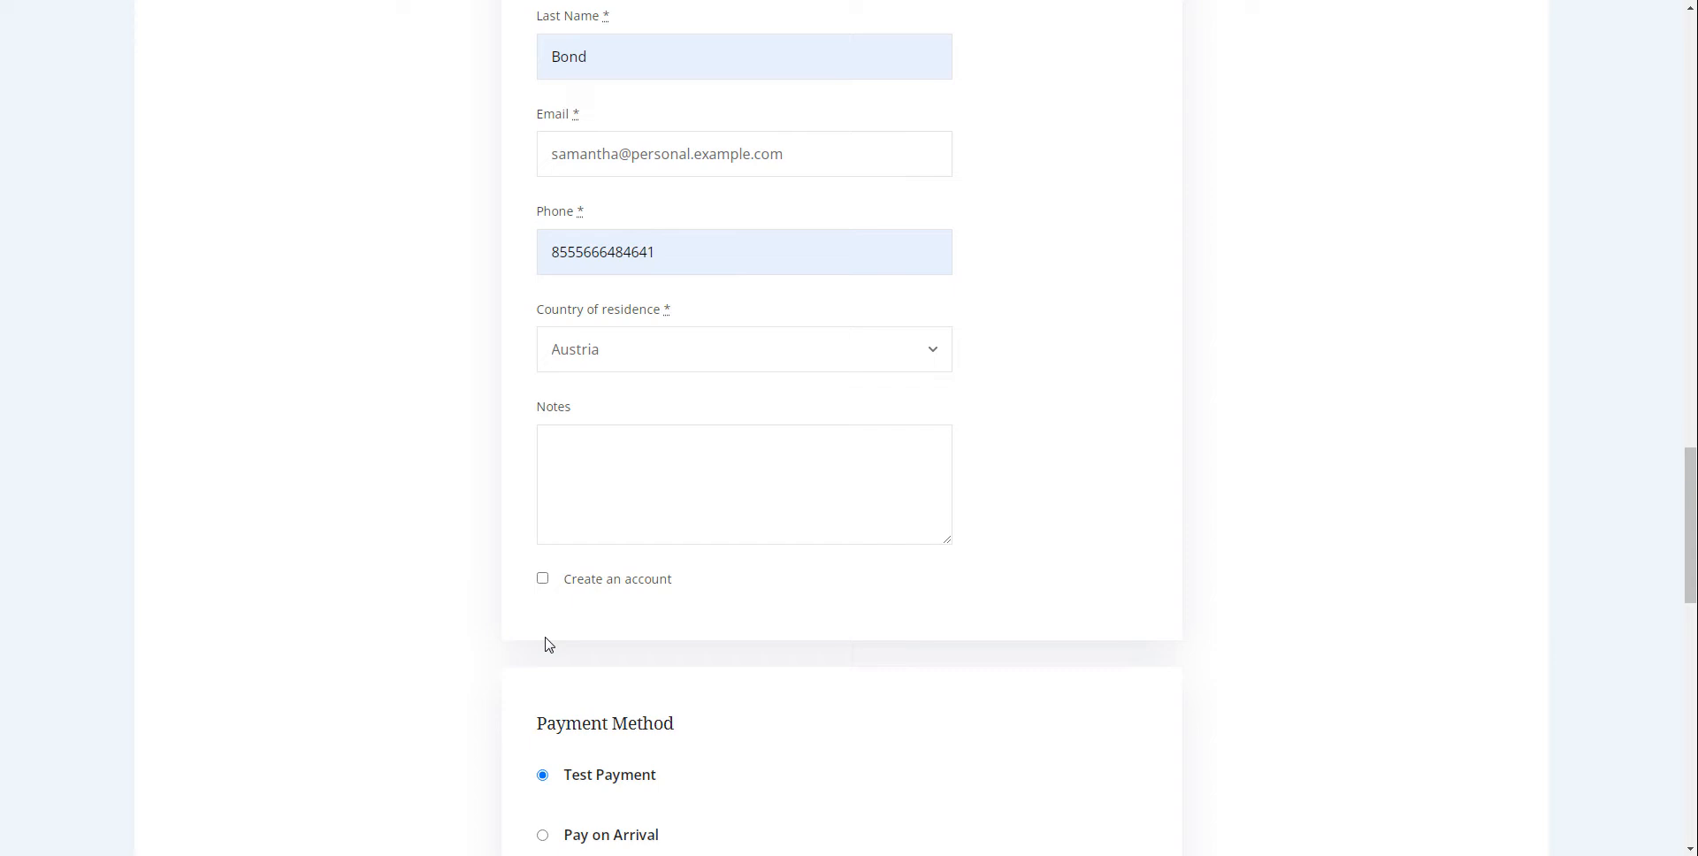
mouse_move(945, 626)
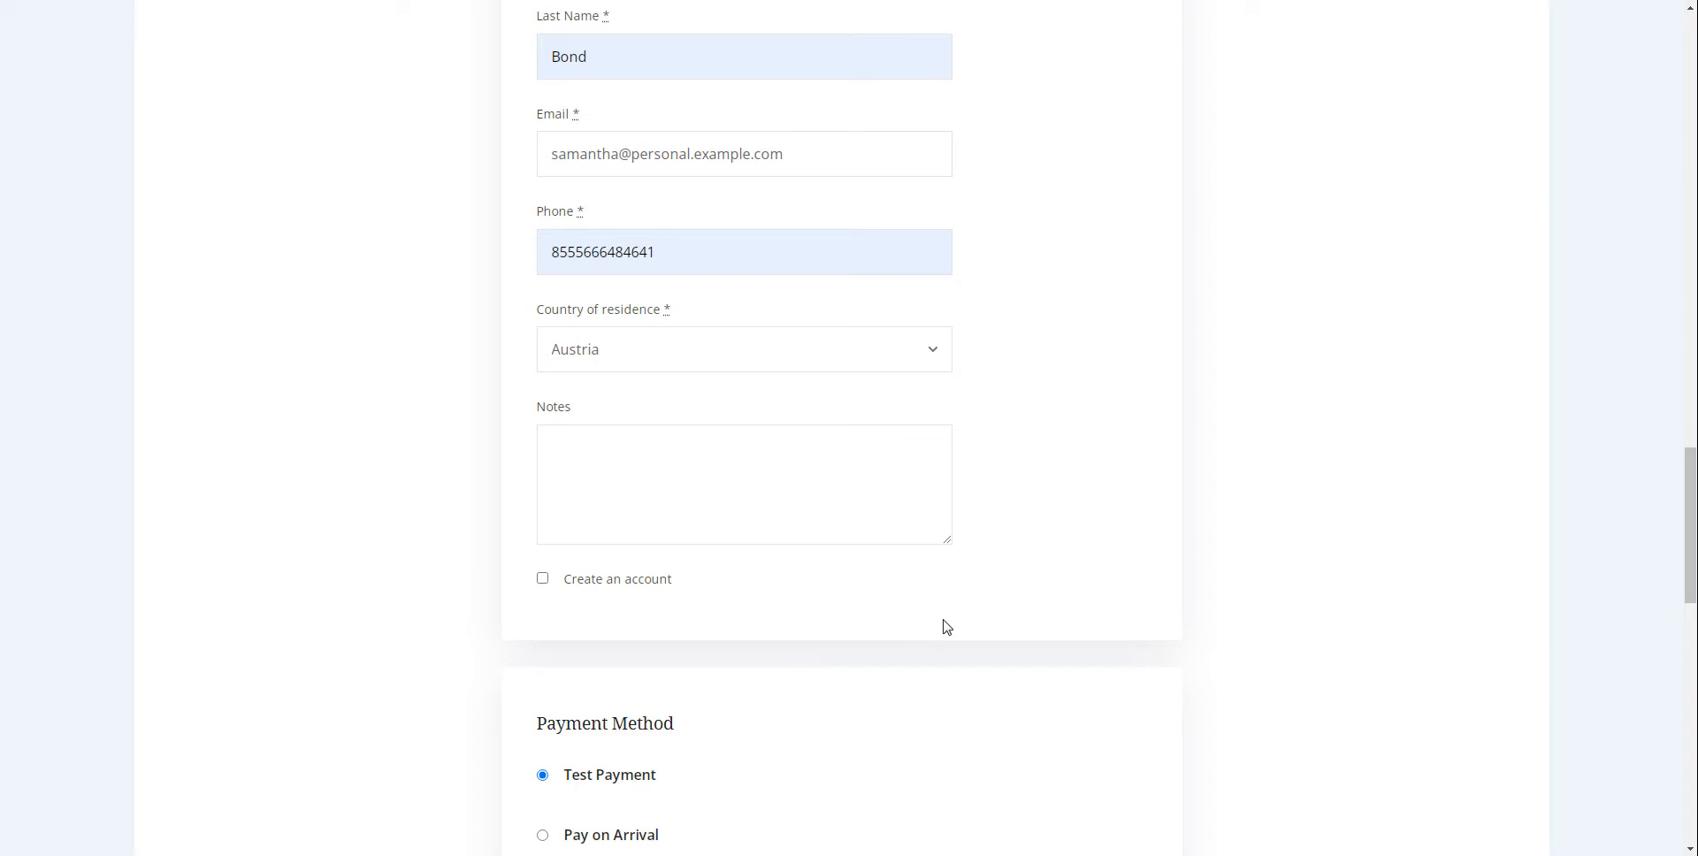
scroll(down, 3)
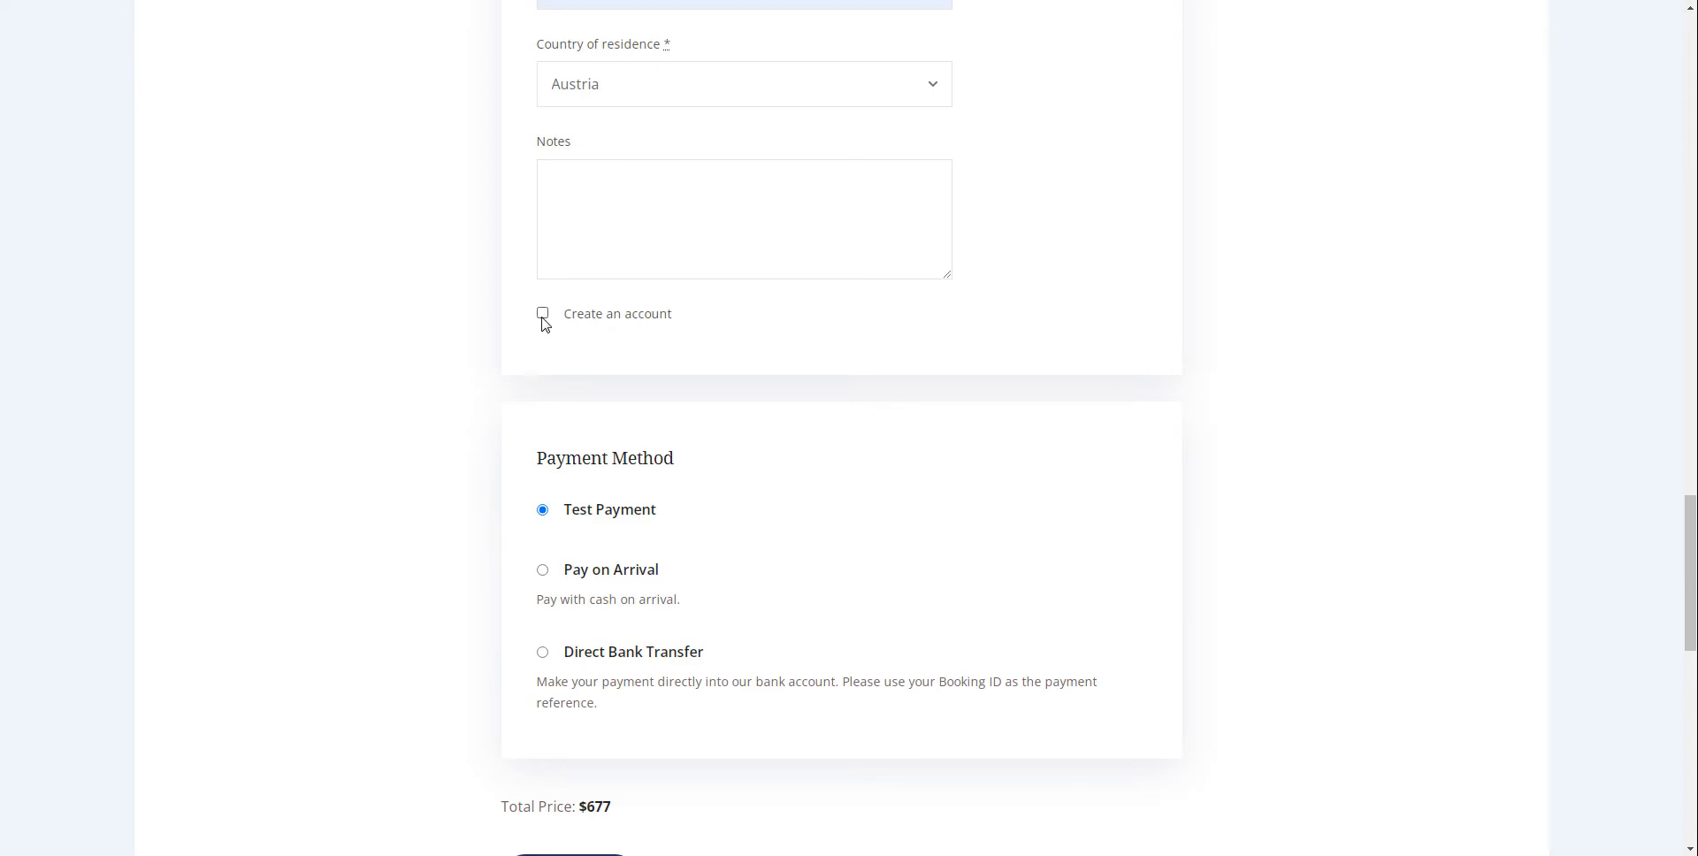
click(543, 313)
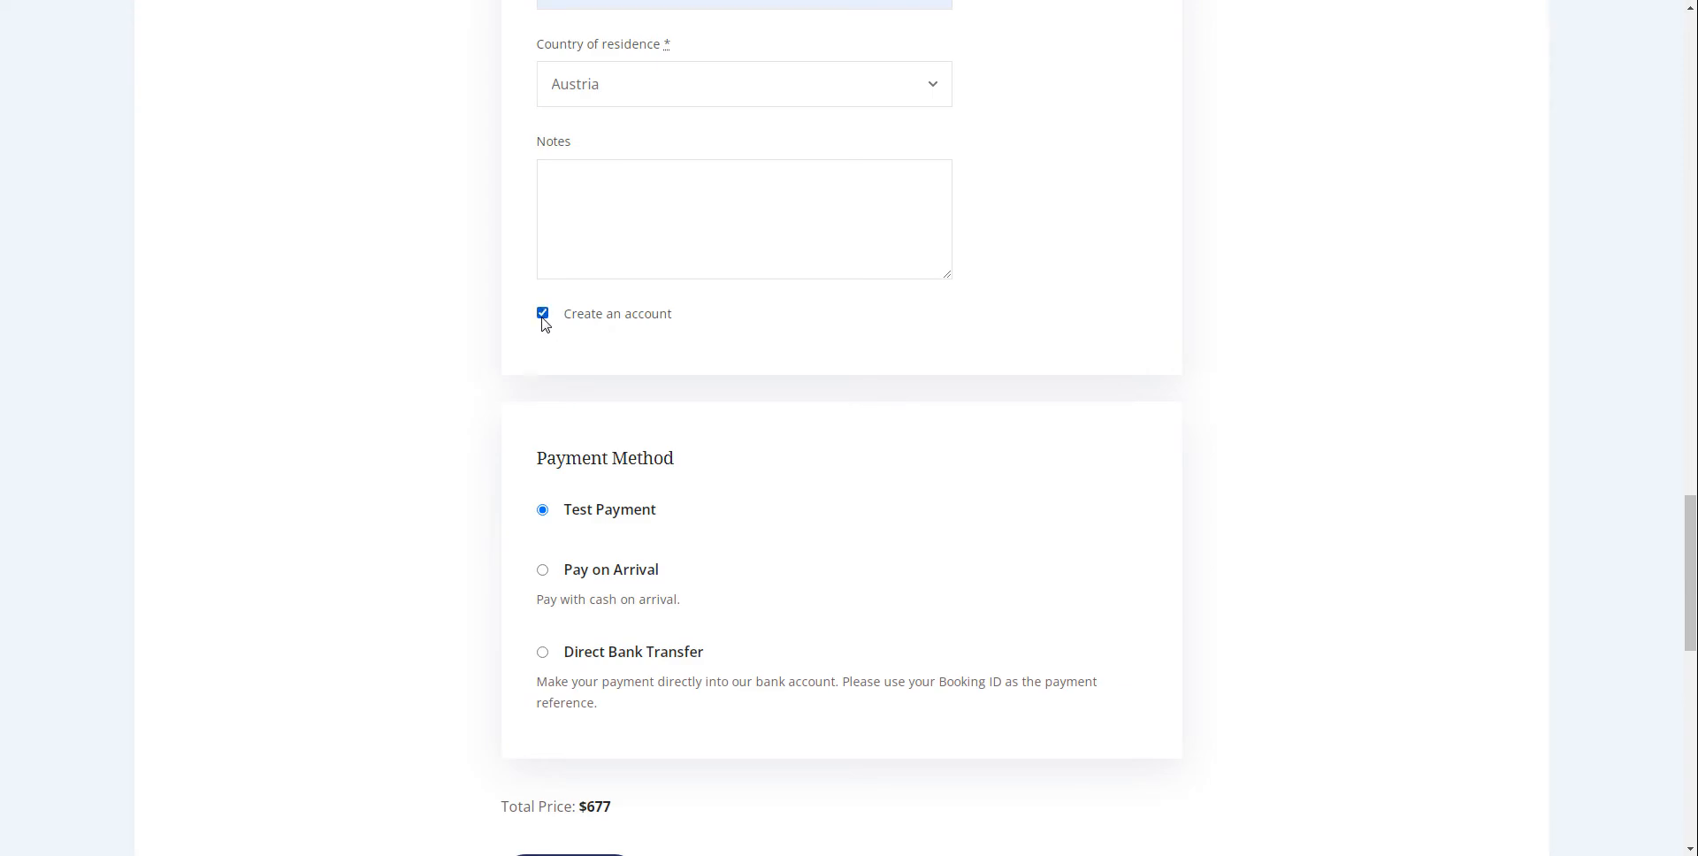
mouse_move(546, 332)
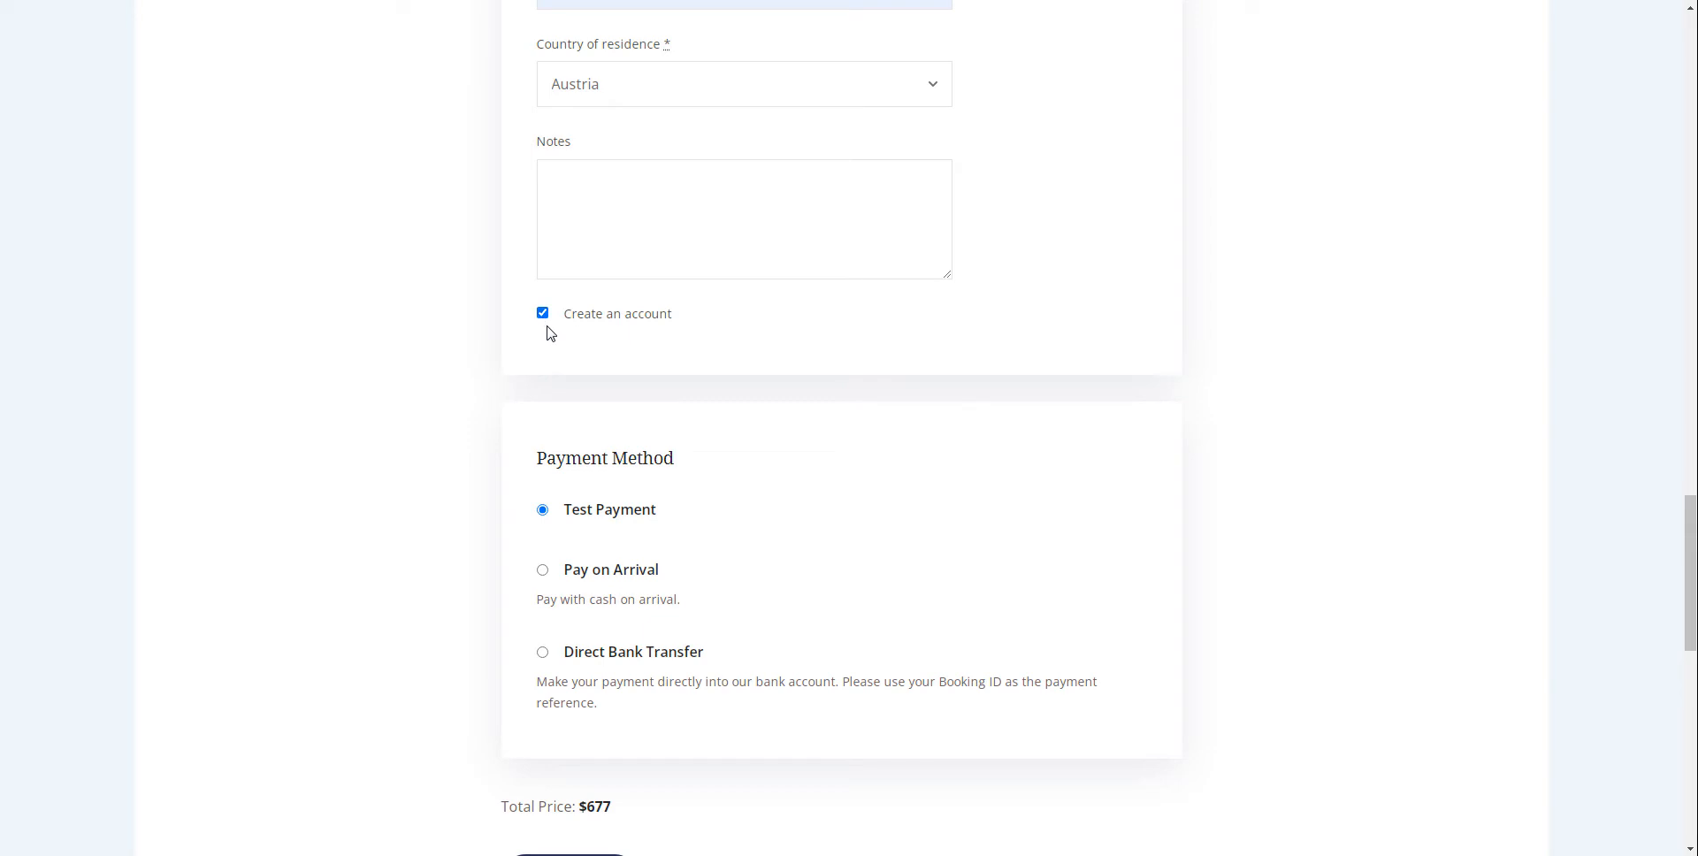
mouse_move(789, 741)
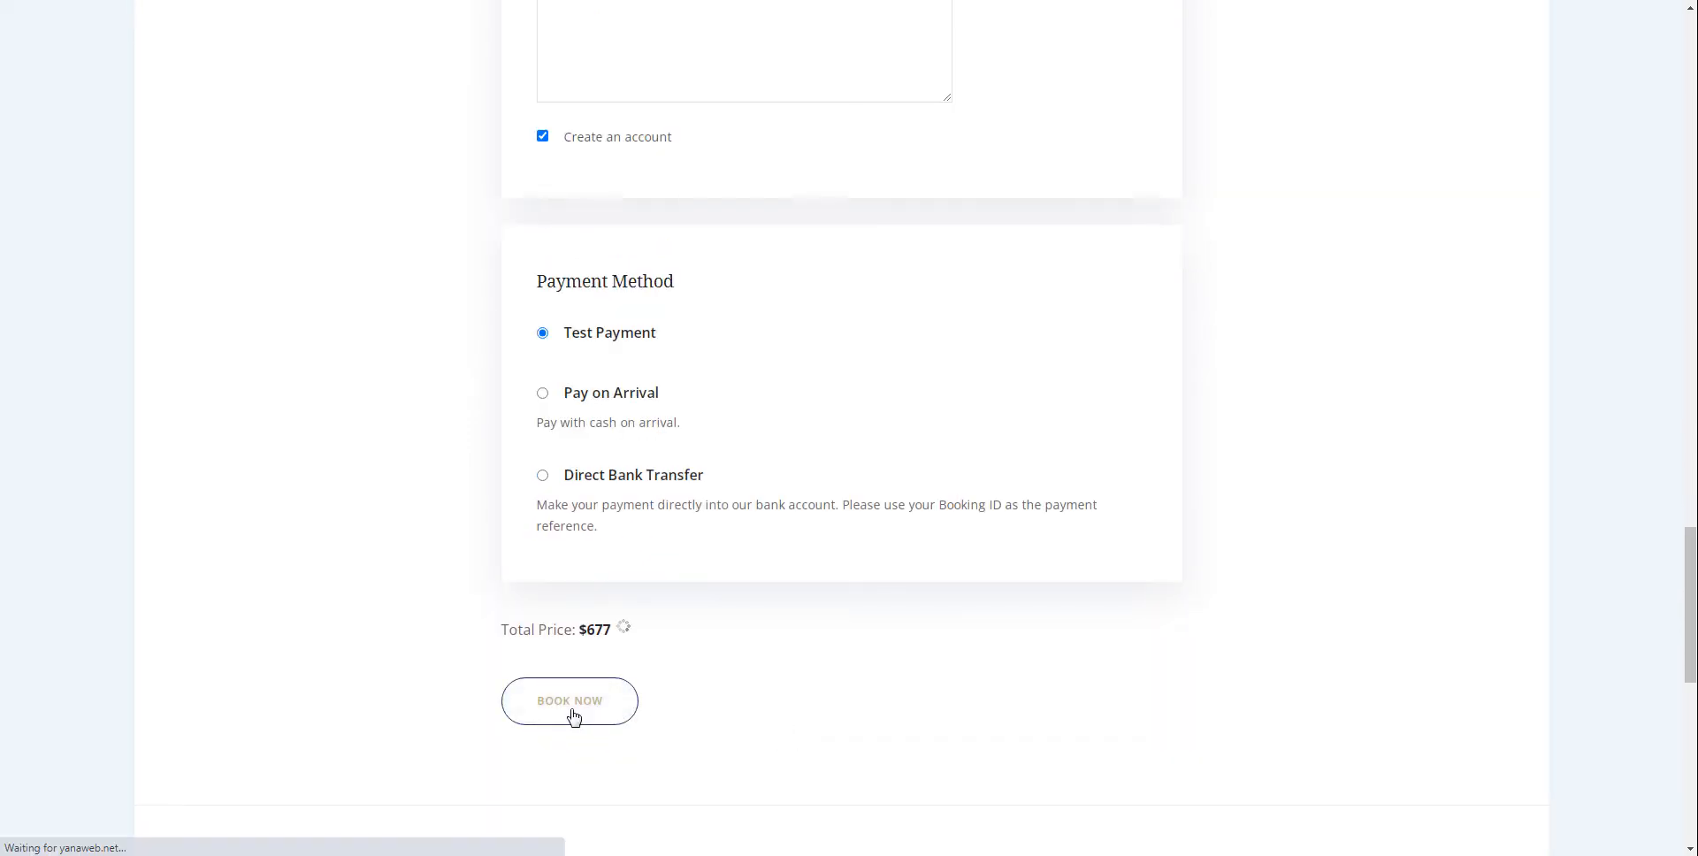
- Submit the booking, log into My Account and view the bookings and account details
click(568, 701)
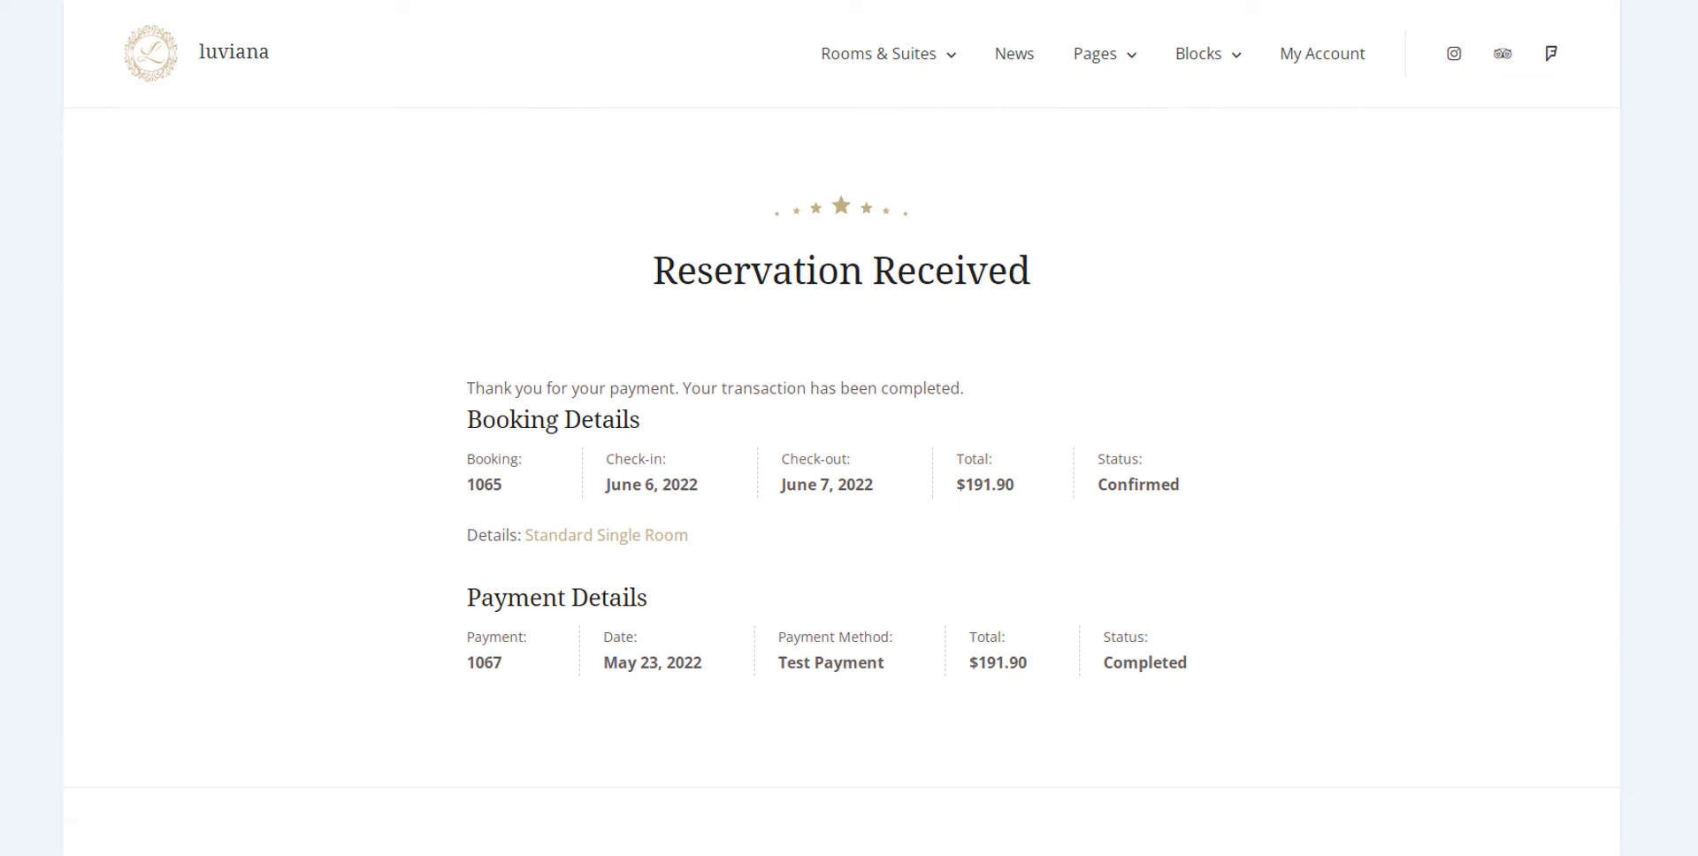
click(1321, 53)
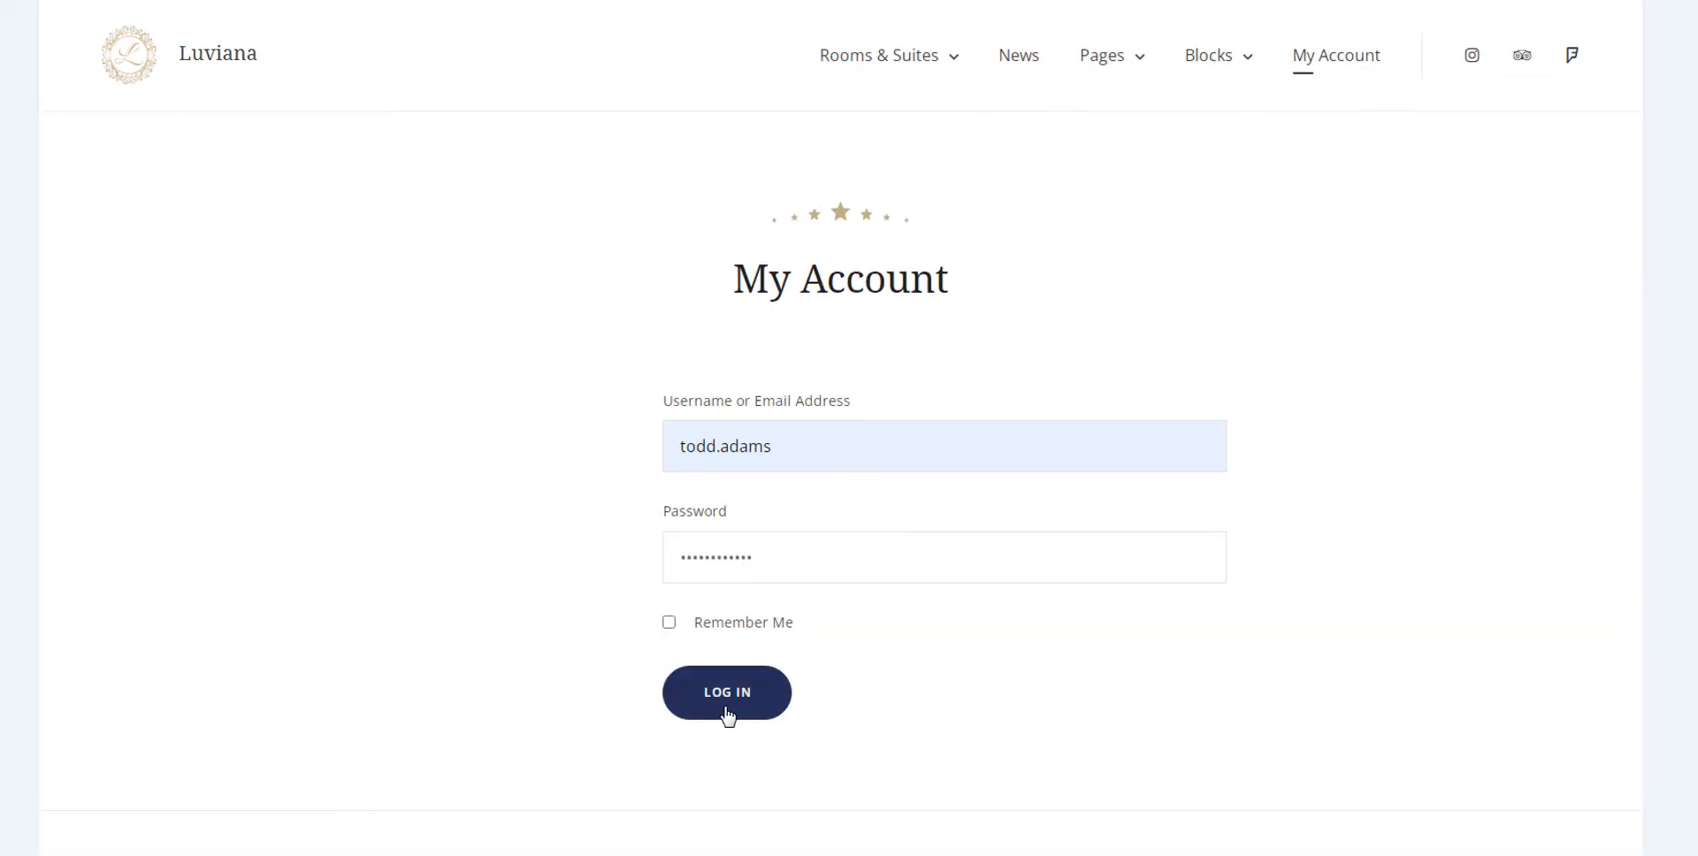
click(727, 692)
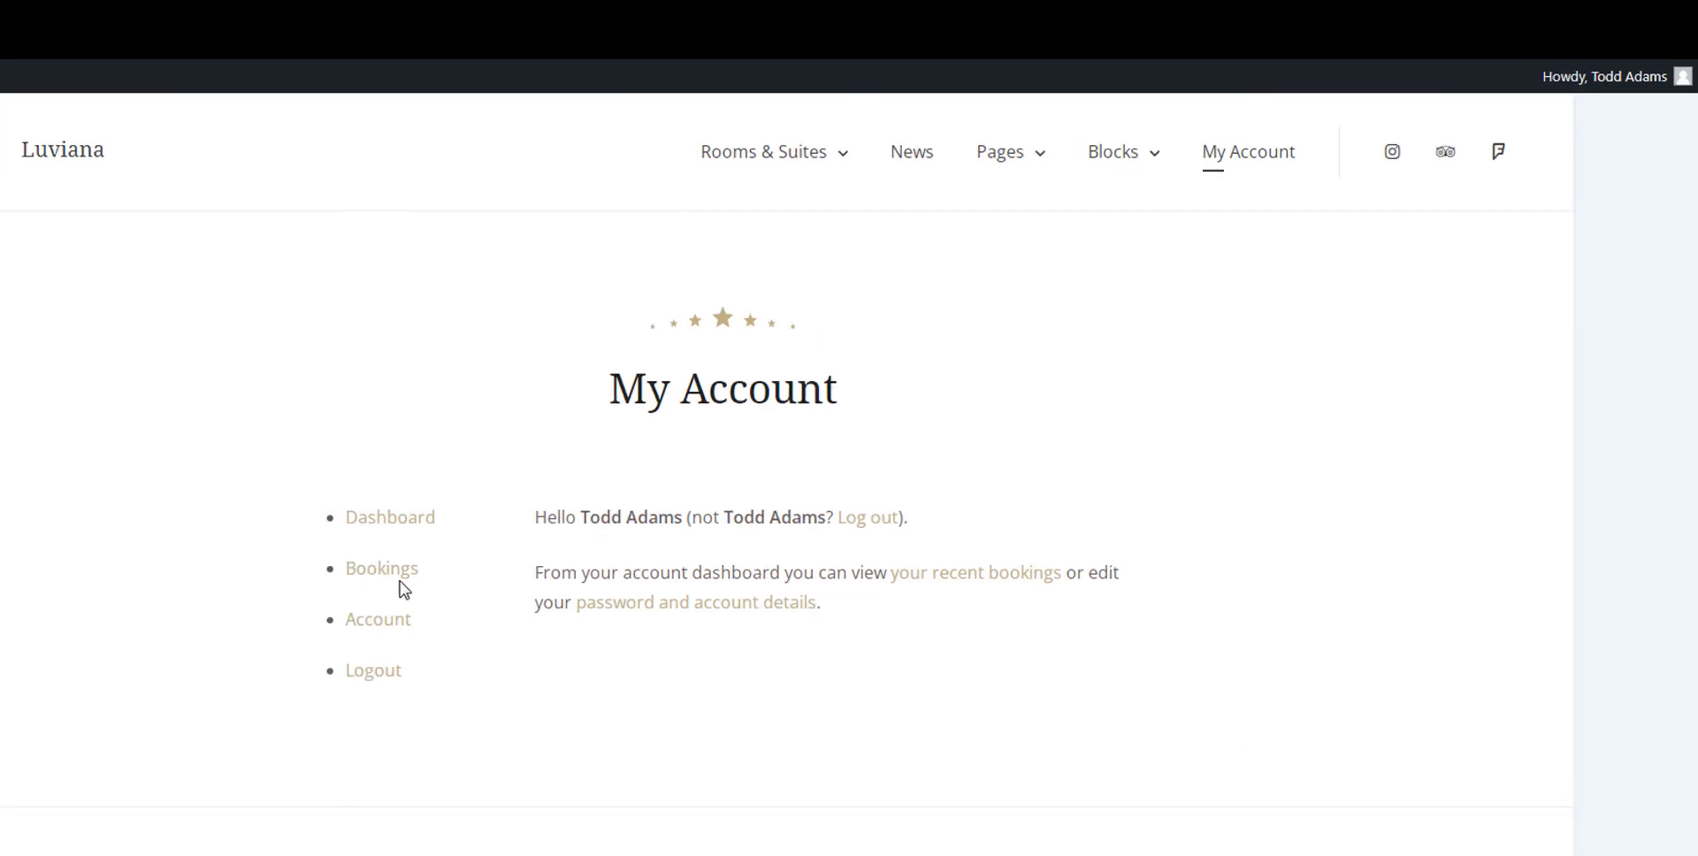
click(382, 567)
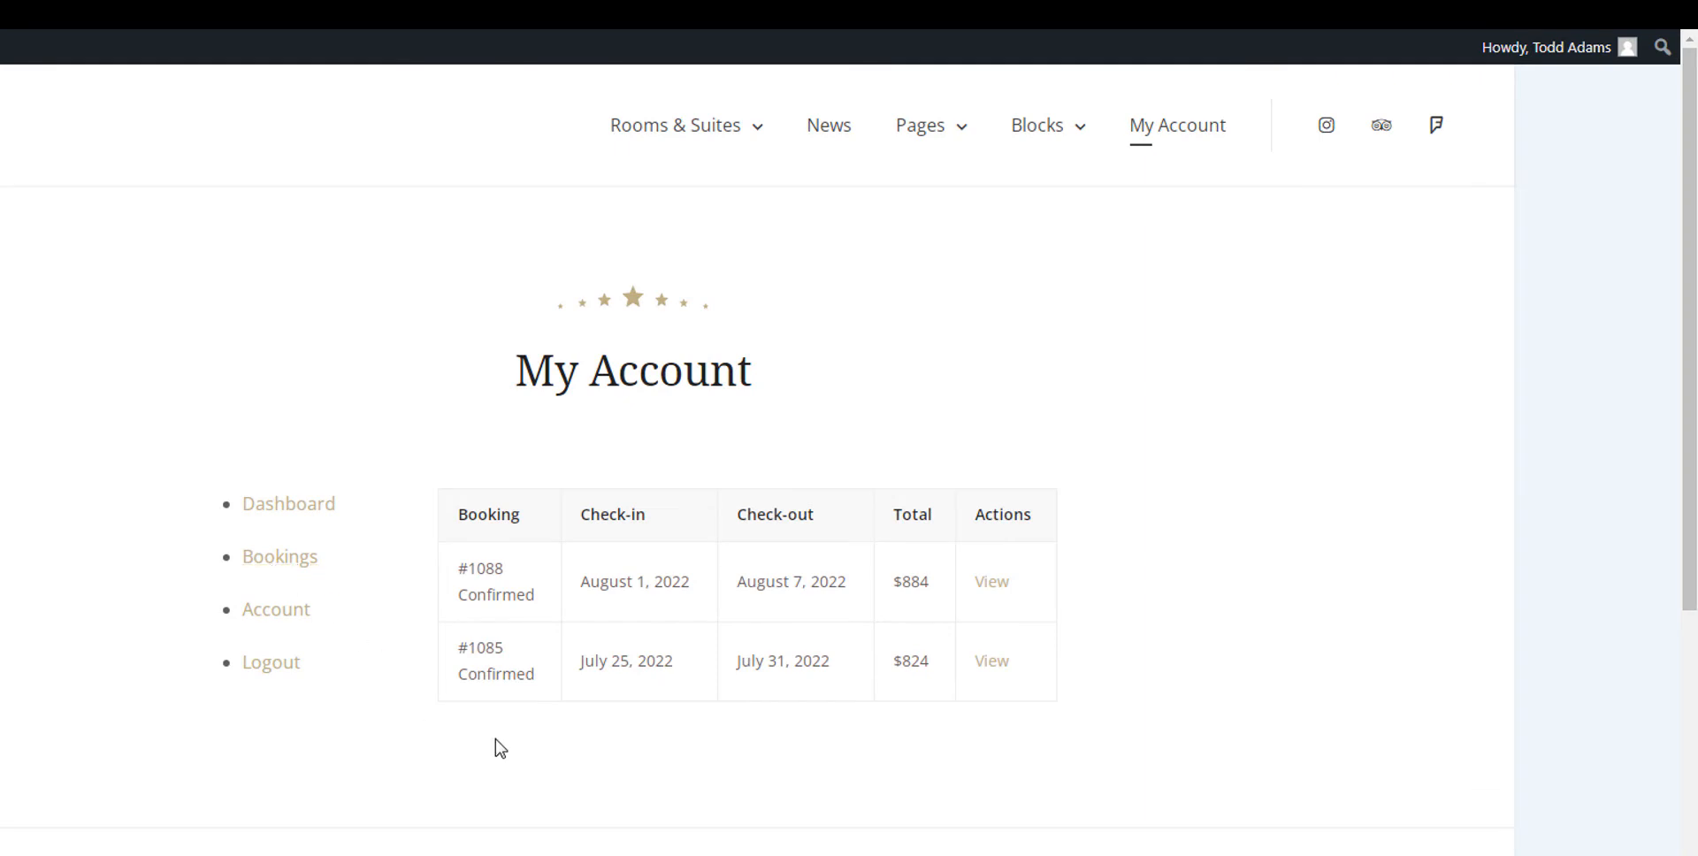
mouse_move(1138, 773)
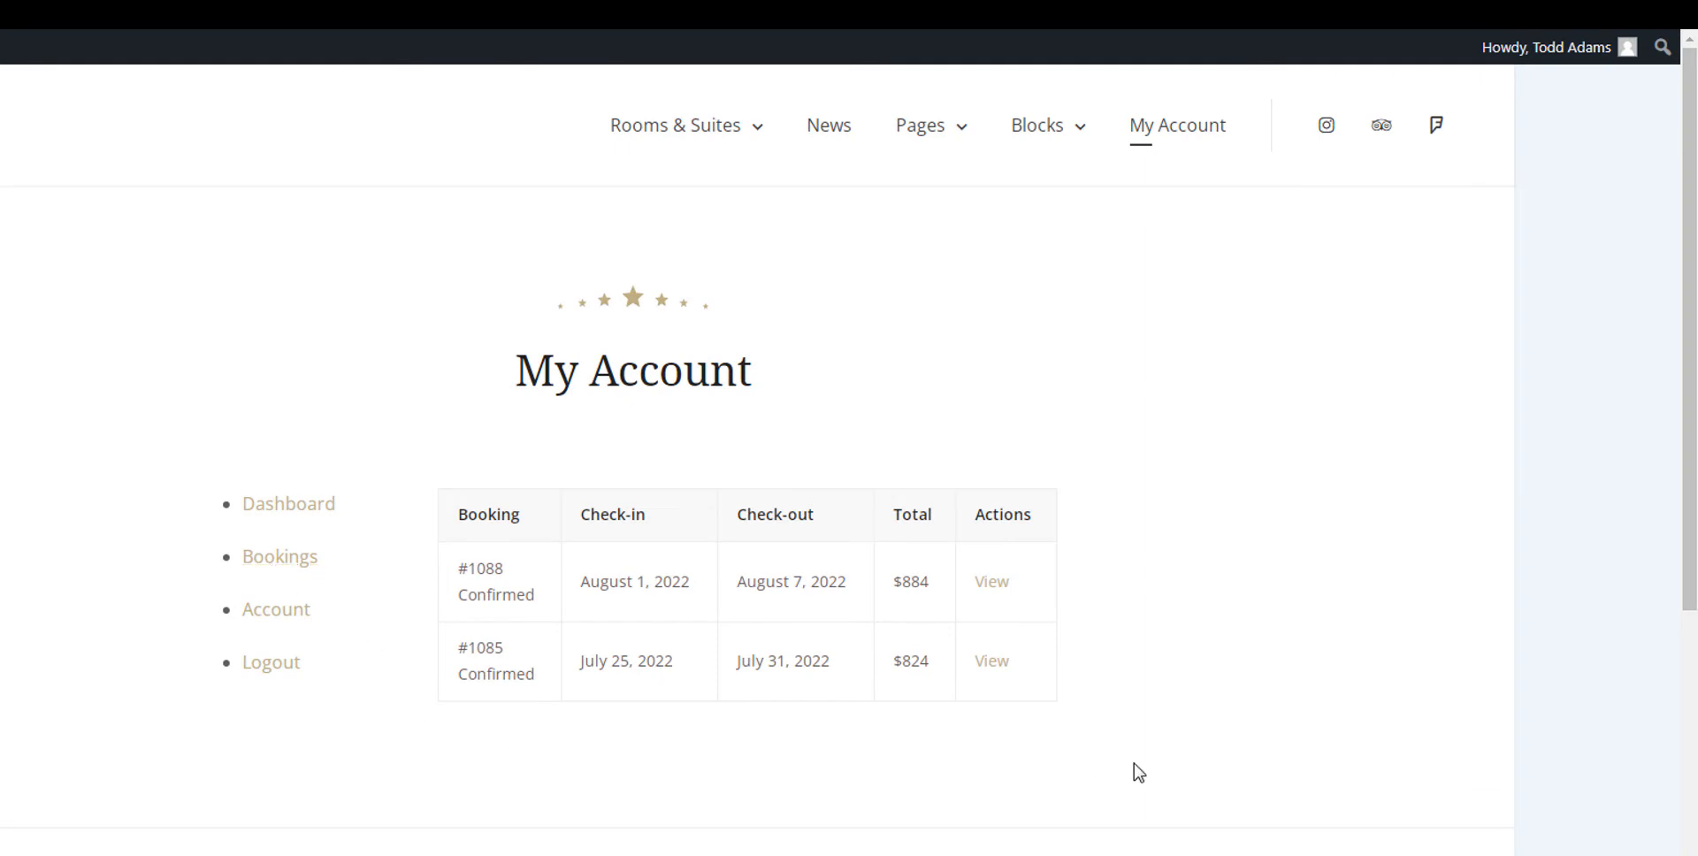
click(276, 608)
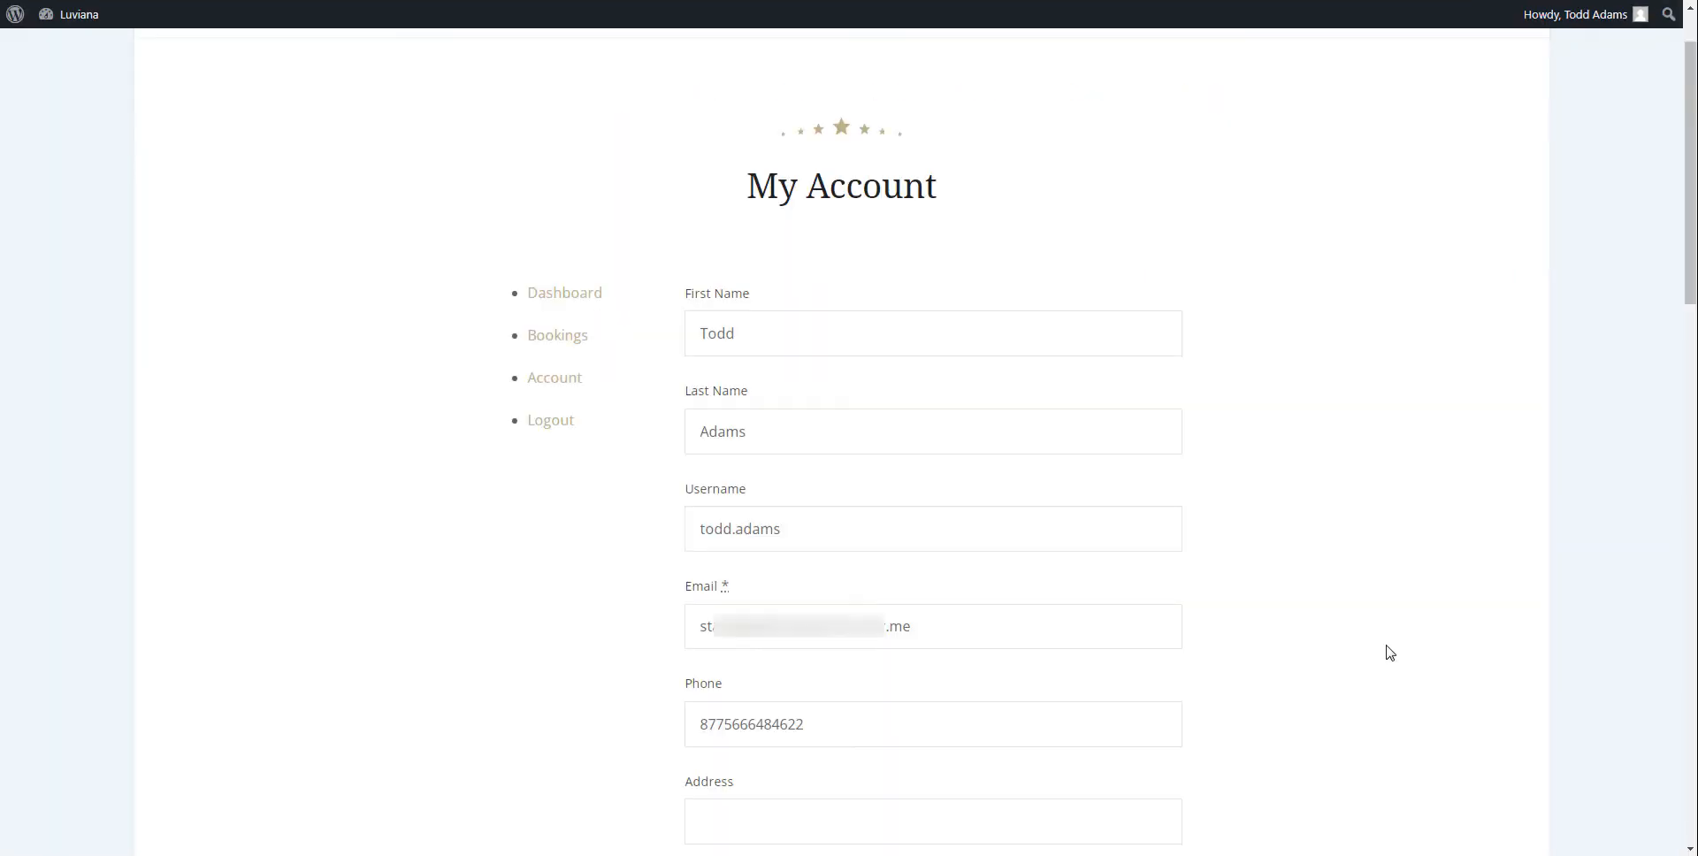
scroll(down, 3)
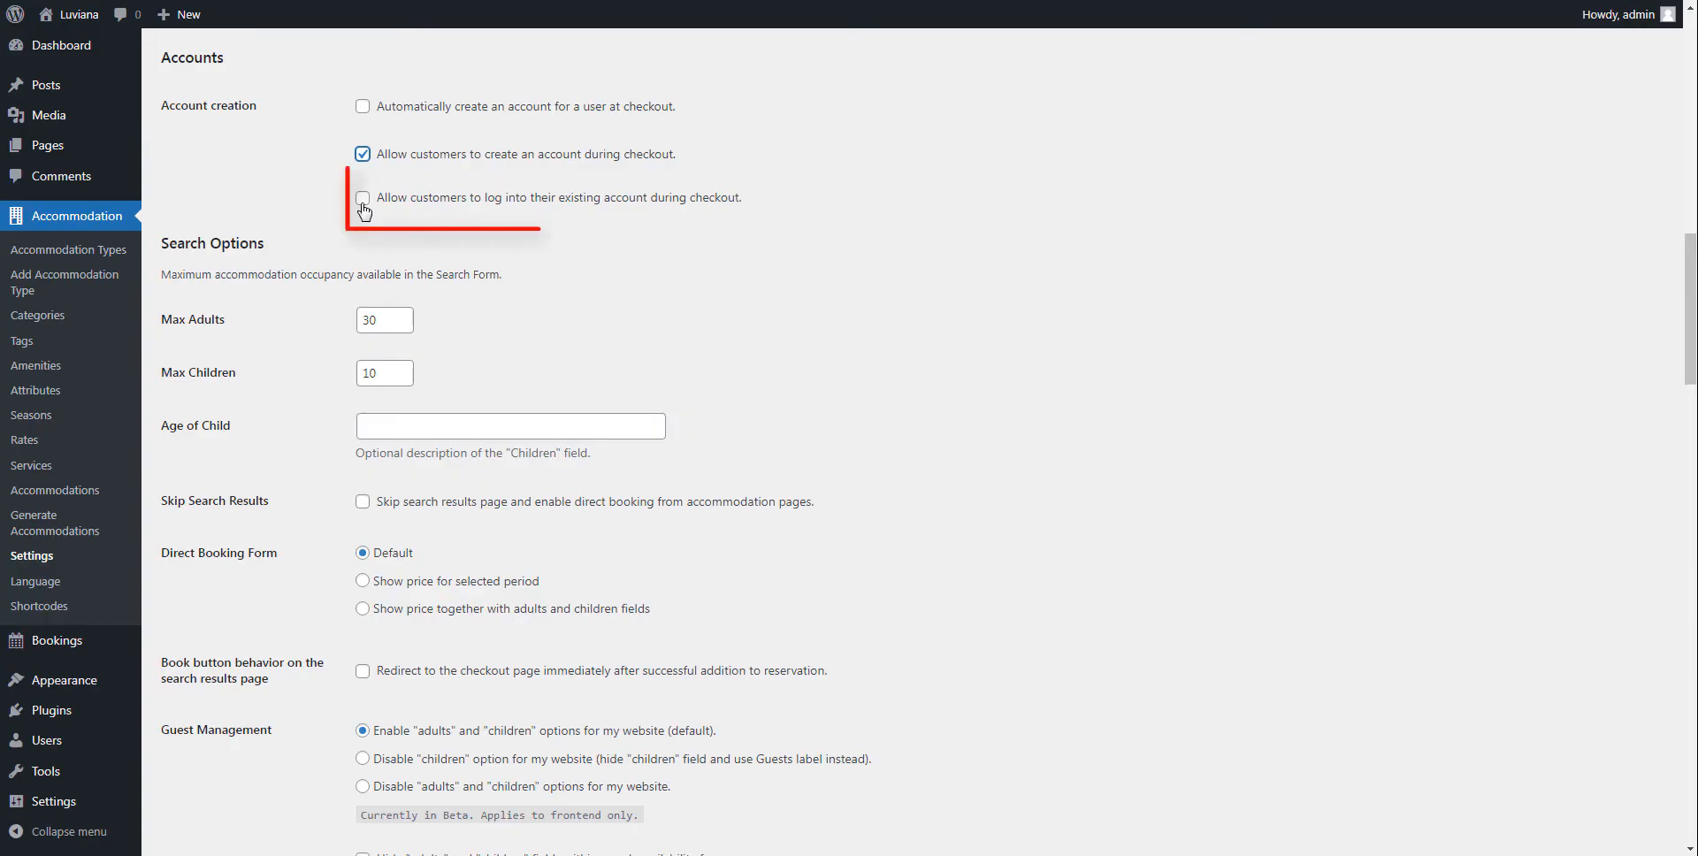
- Enable checkout login and reveal the returning-customer login form on Booking Confirmation
click(363, 197)
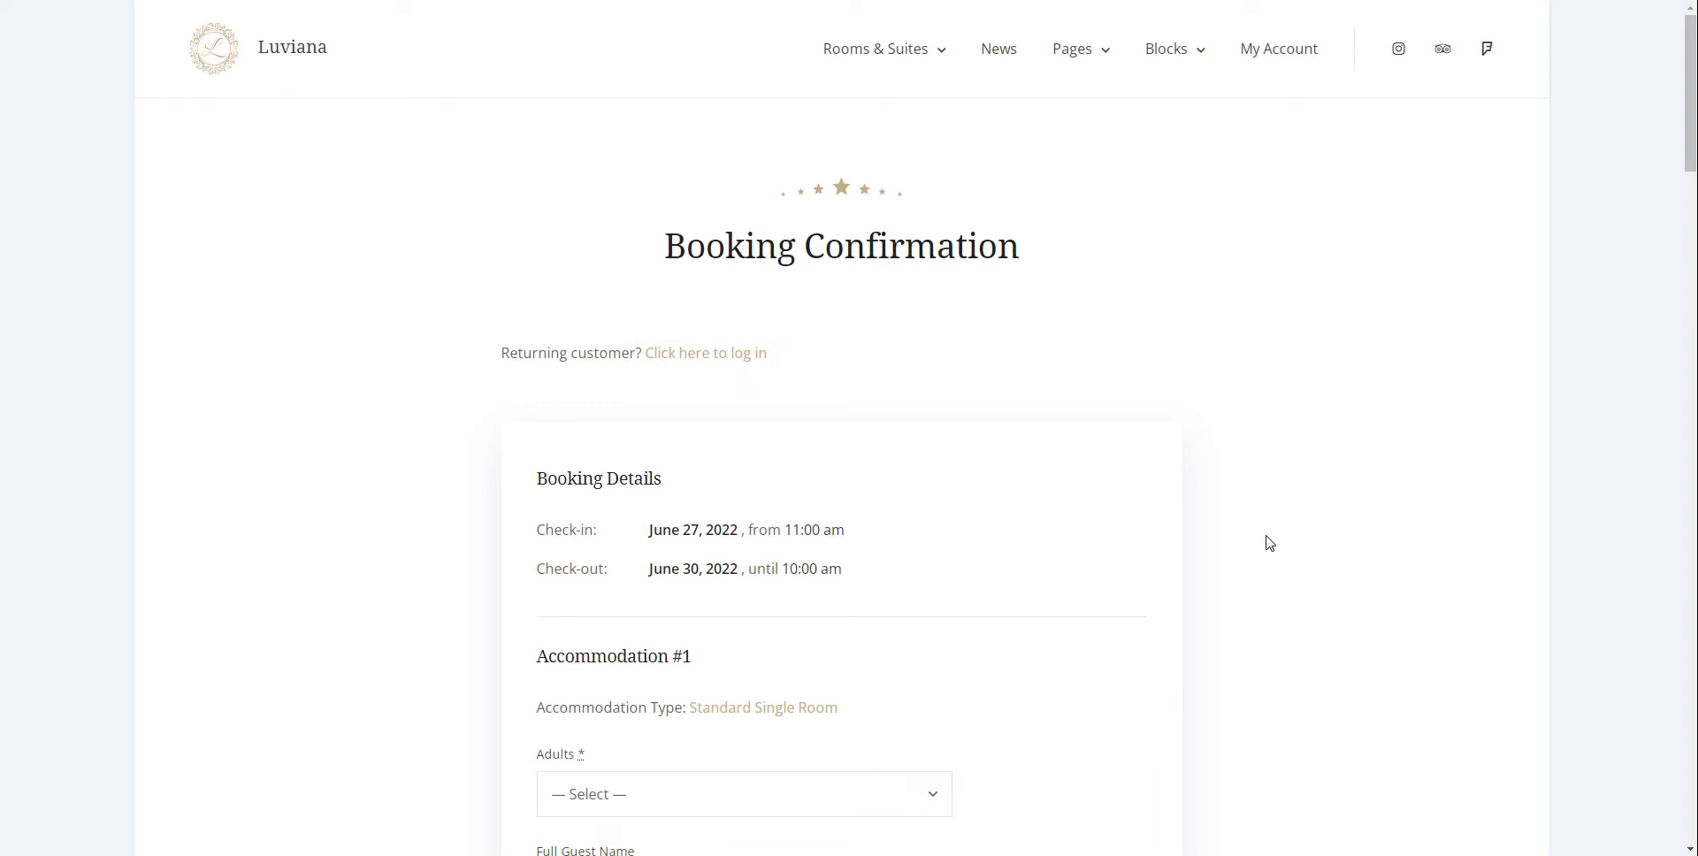
mouse_move(706, 352)
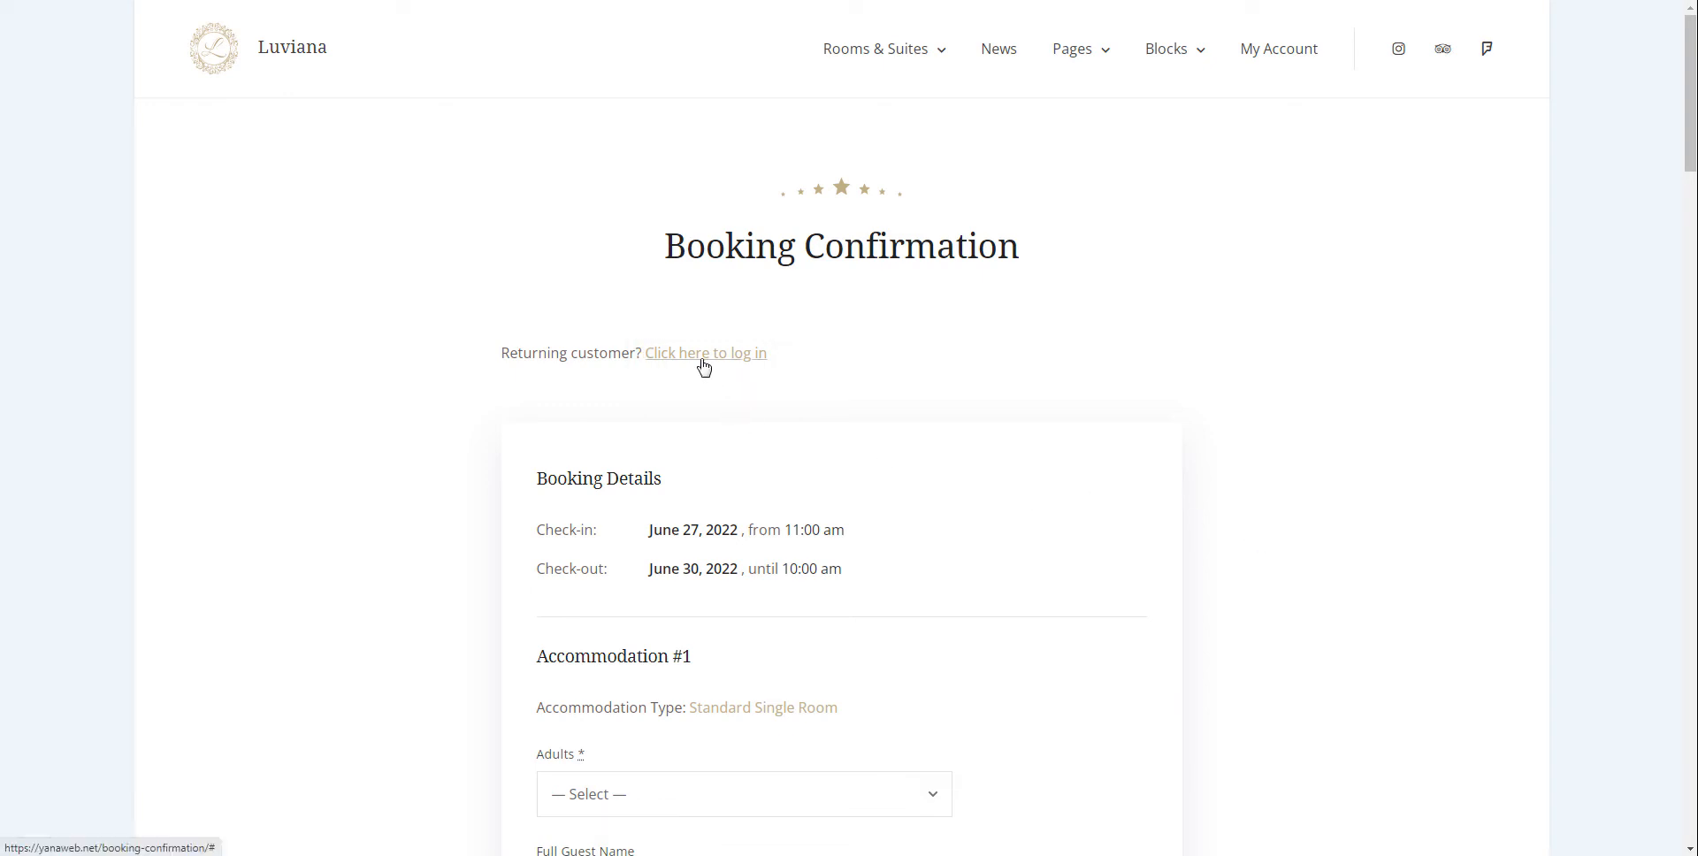
click(706, 352)
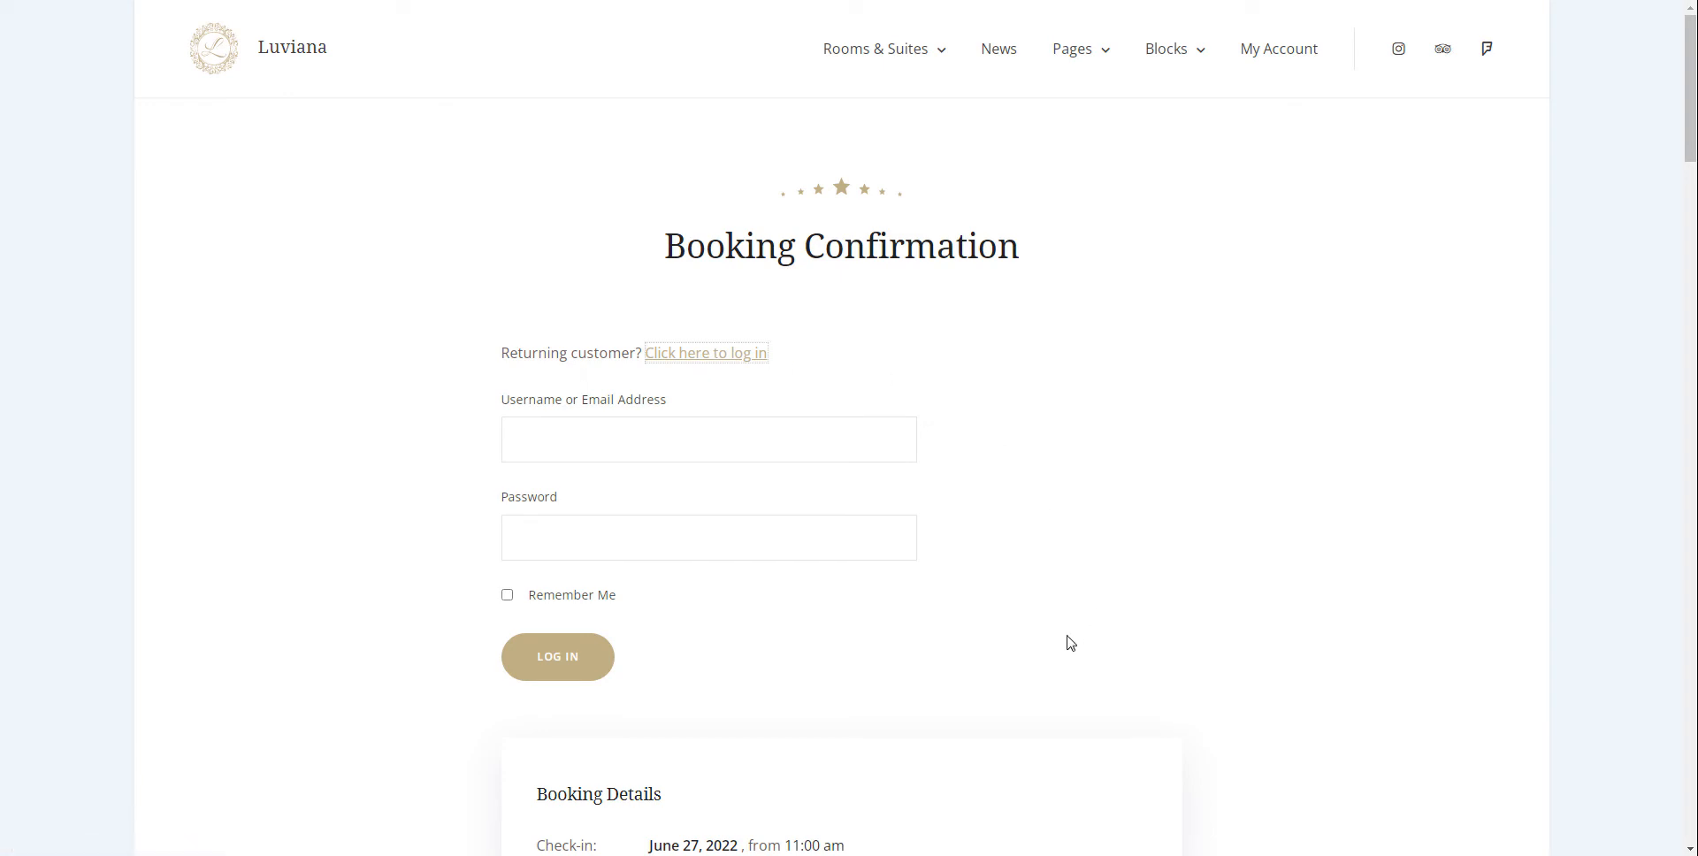
mouse_move(1058, 660)
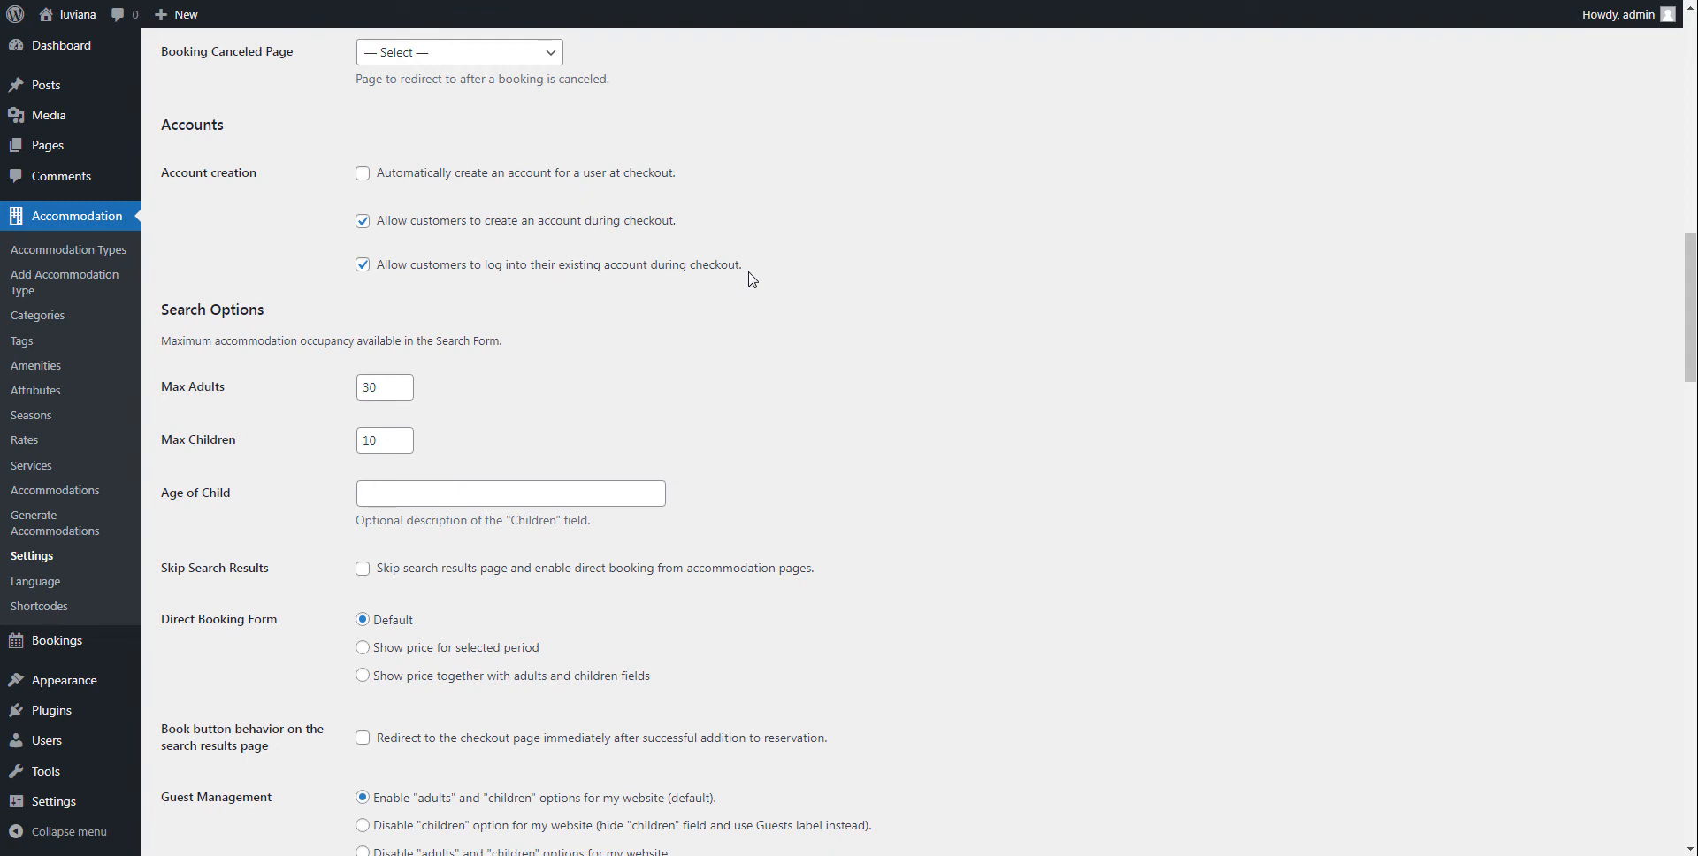
mouse_move(738, 280)
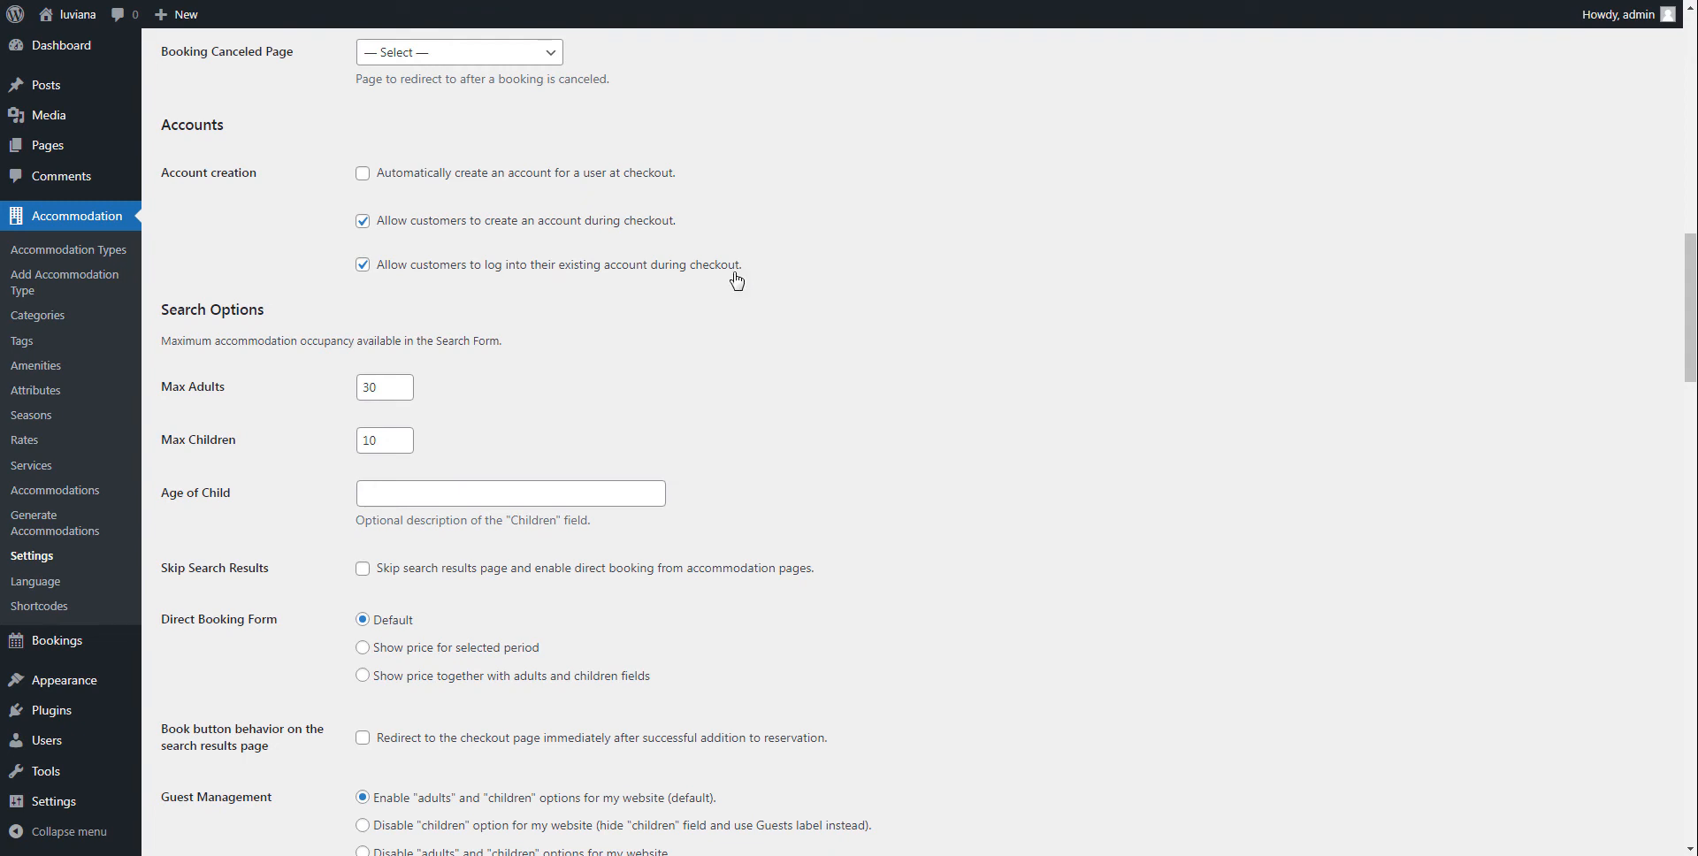
- Switch from optional to automatic account creation at checkout and save the settings
click(363, 221)
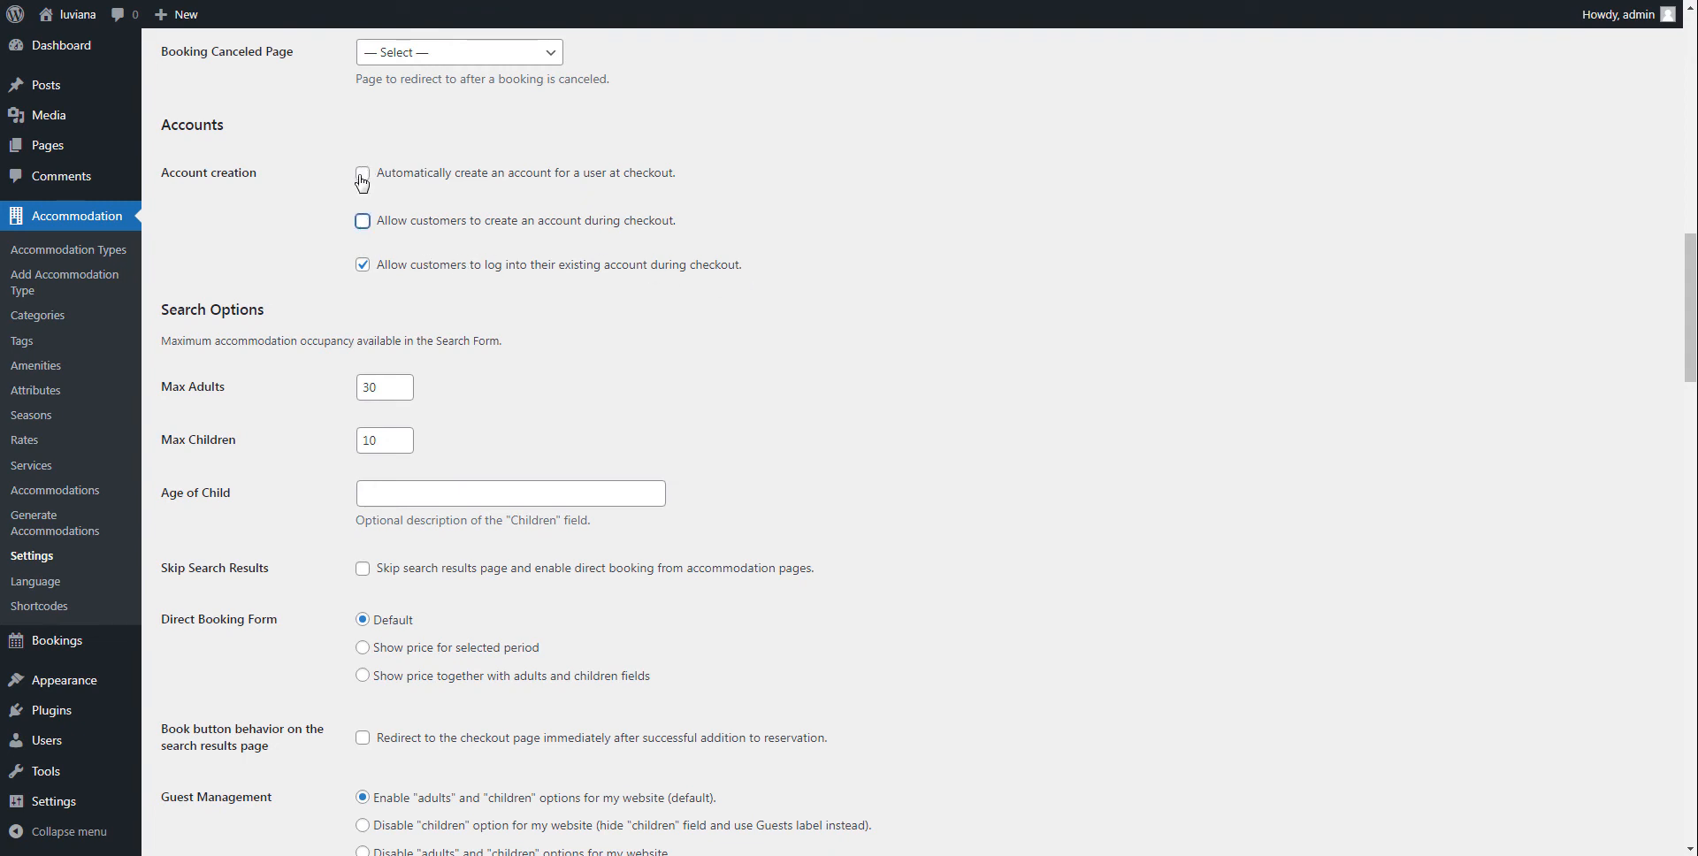
click(362, 173)
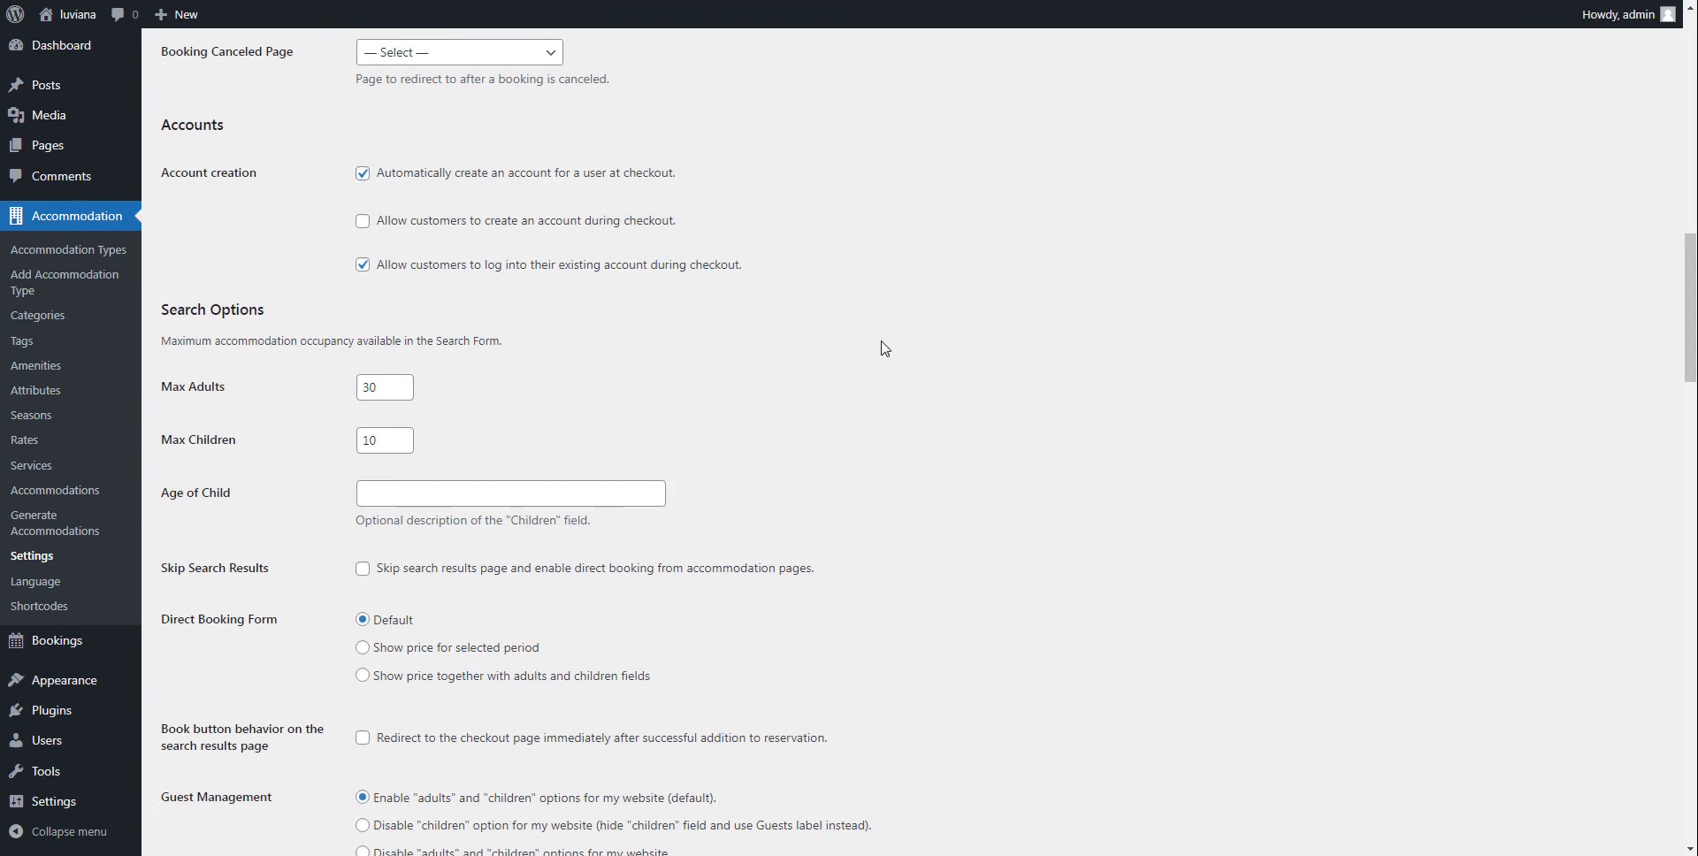
mouse_move(890, 354)
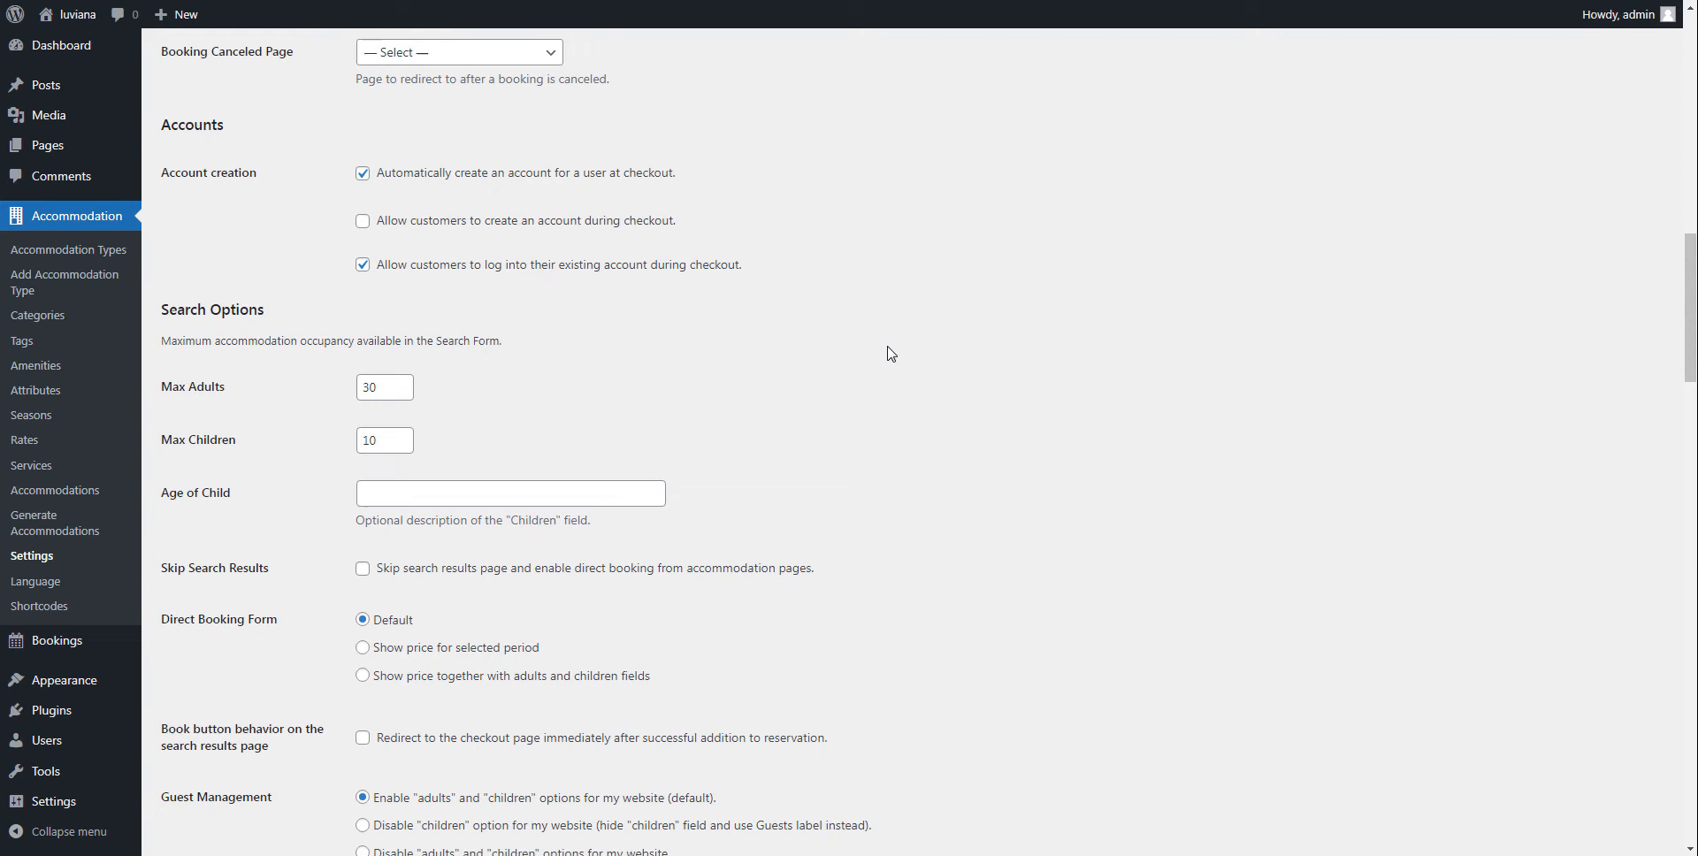
scroll(down, 3)
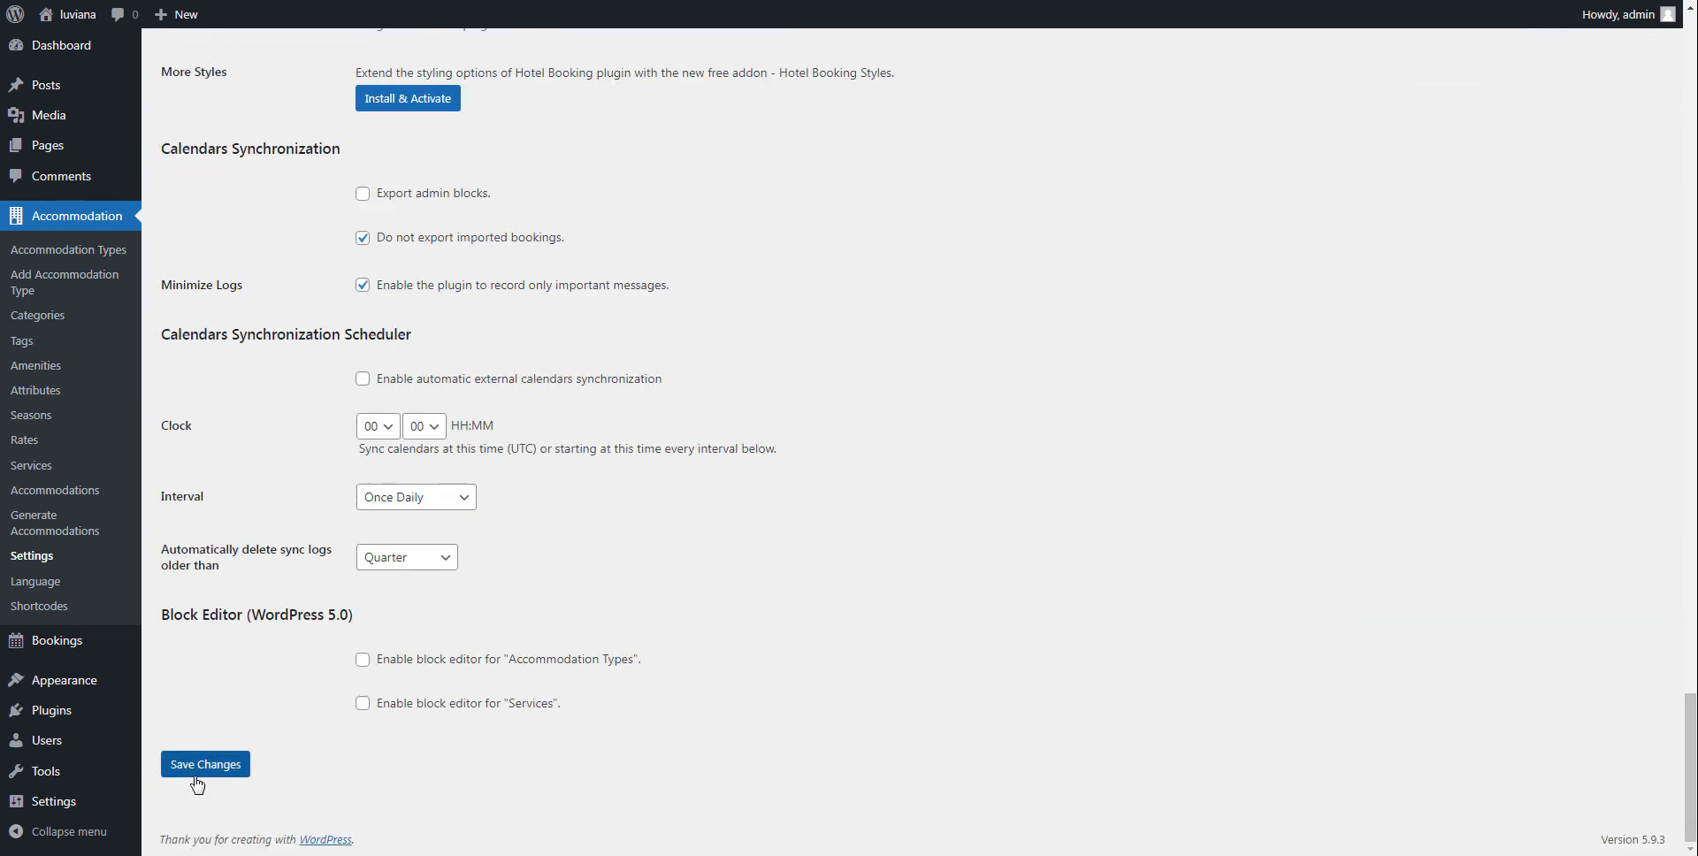
click(55, 640)
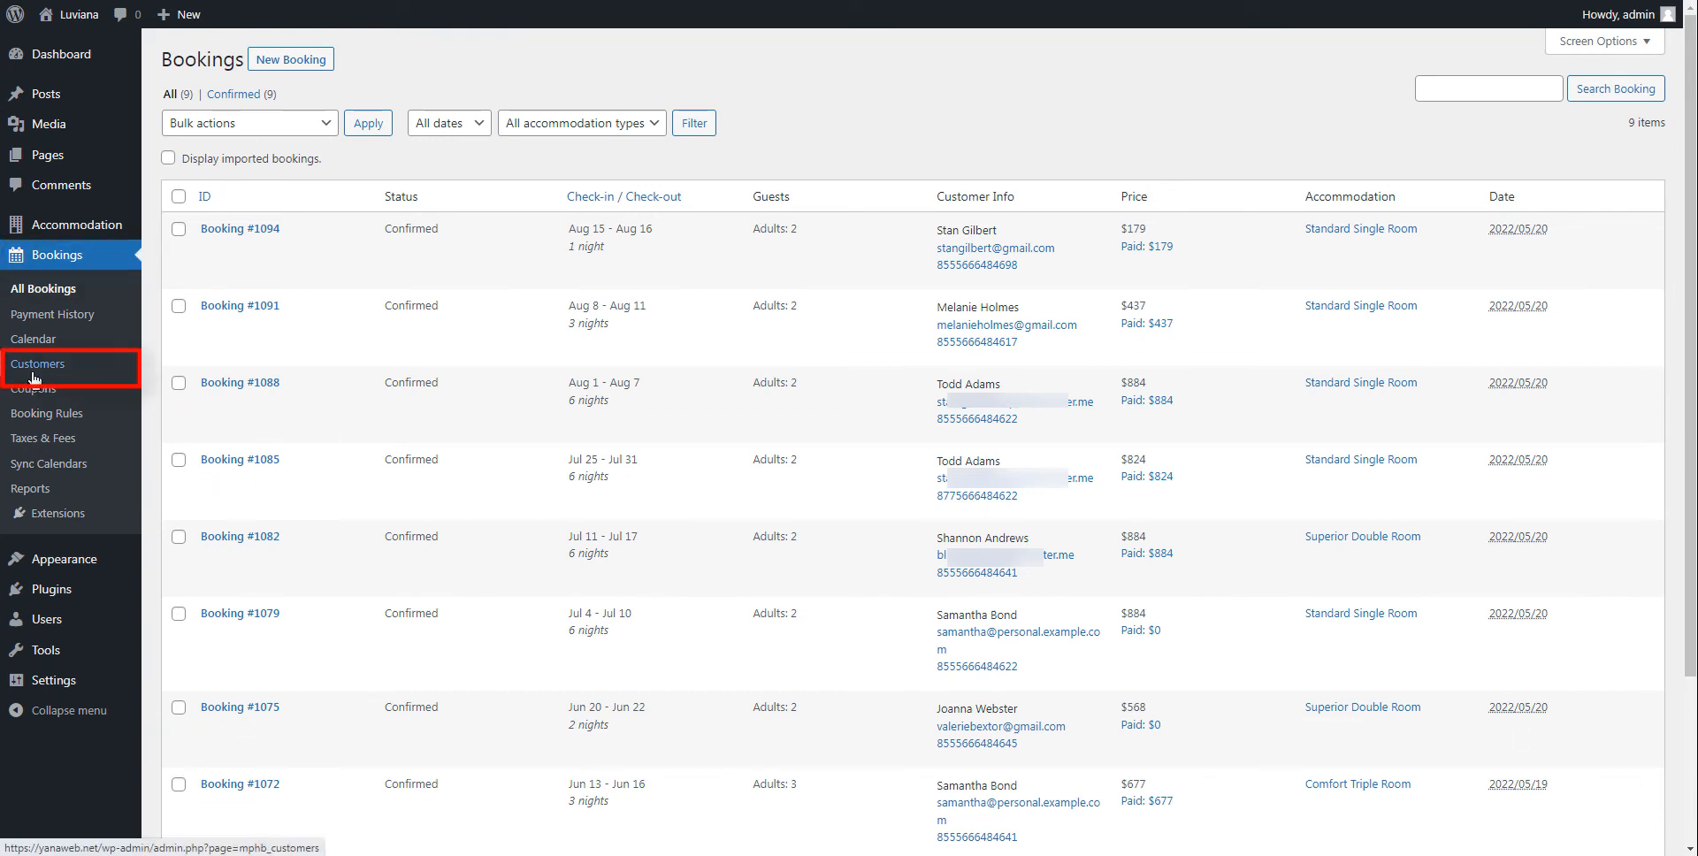
- View the Customers list under Bookings and open a guest customer's record without a linked User ID
click(38, 364)
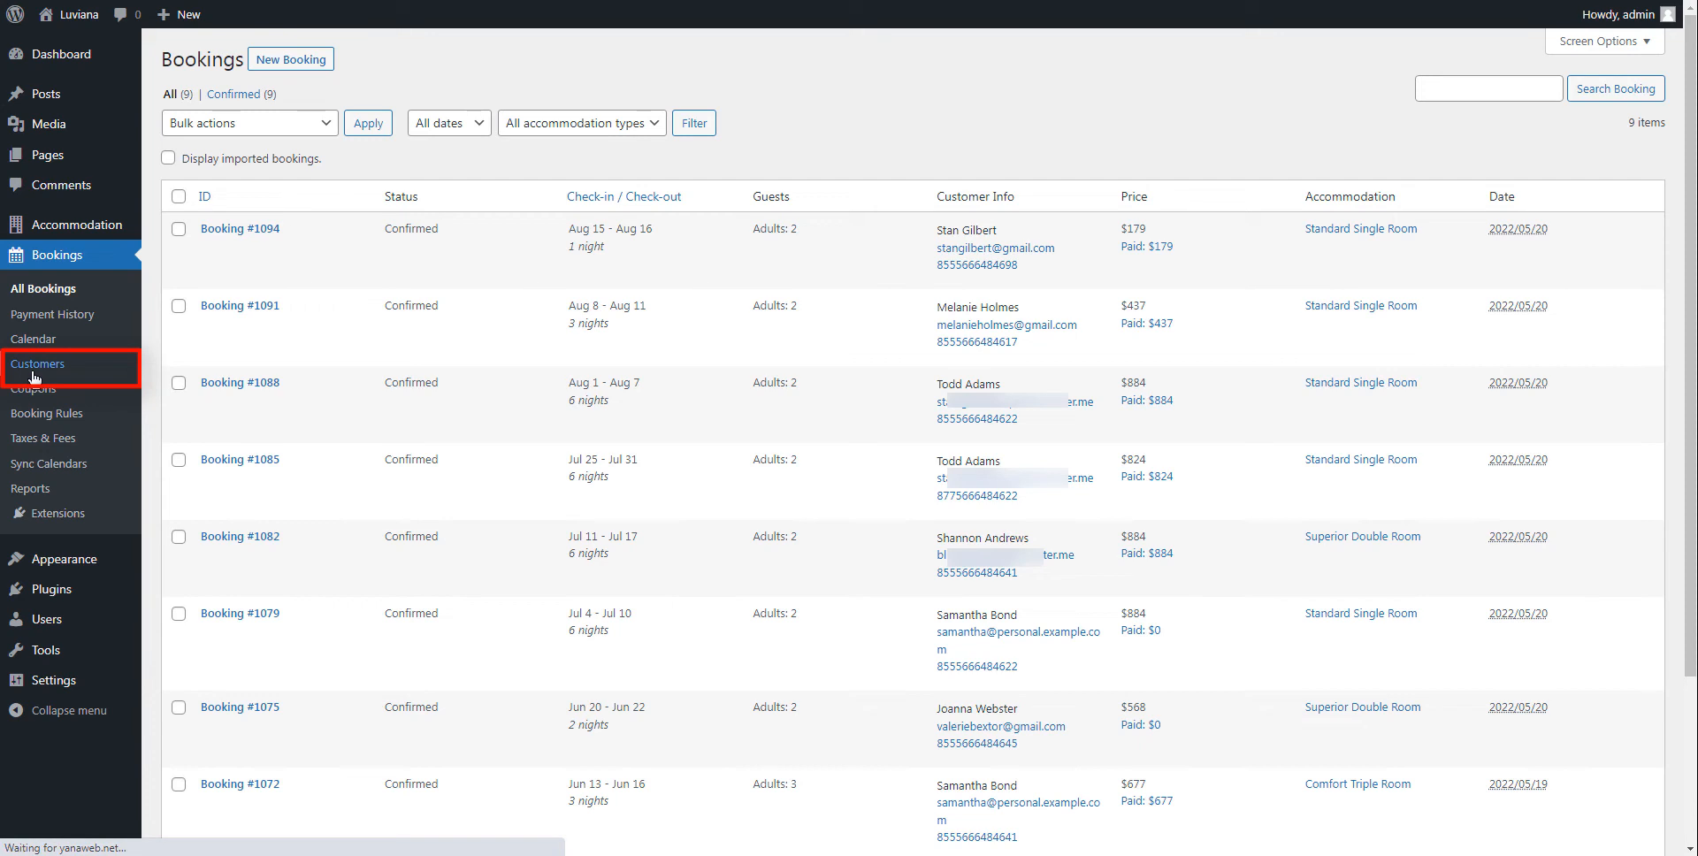
click(37, 365)
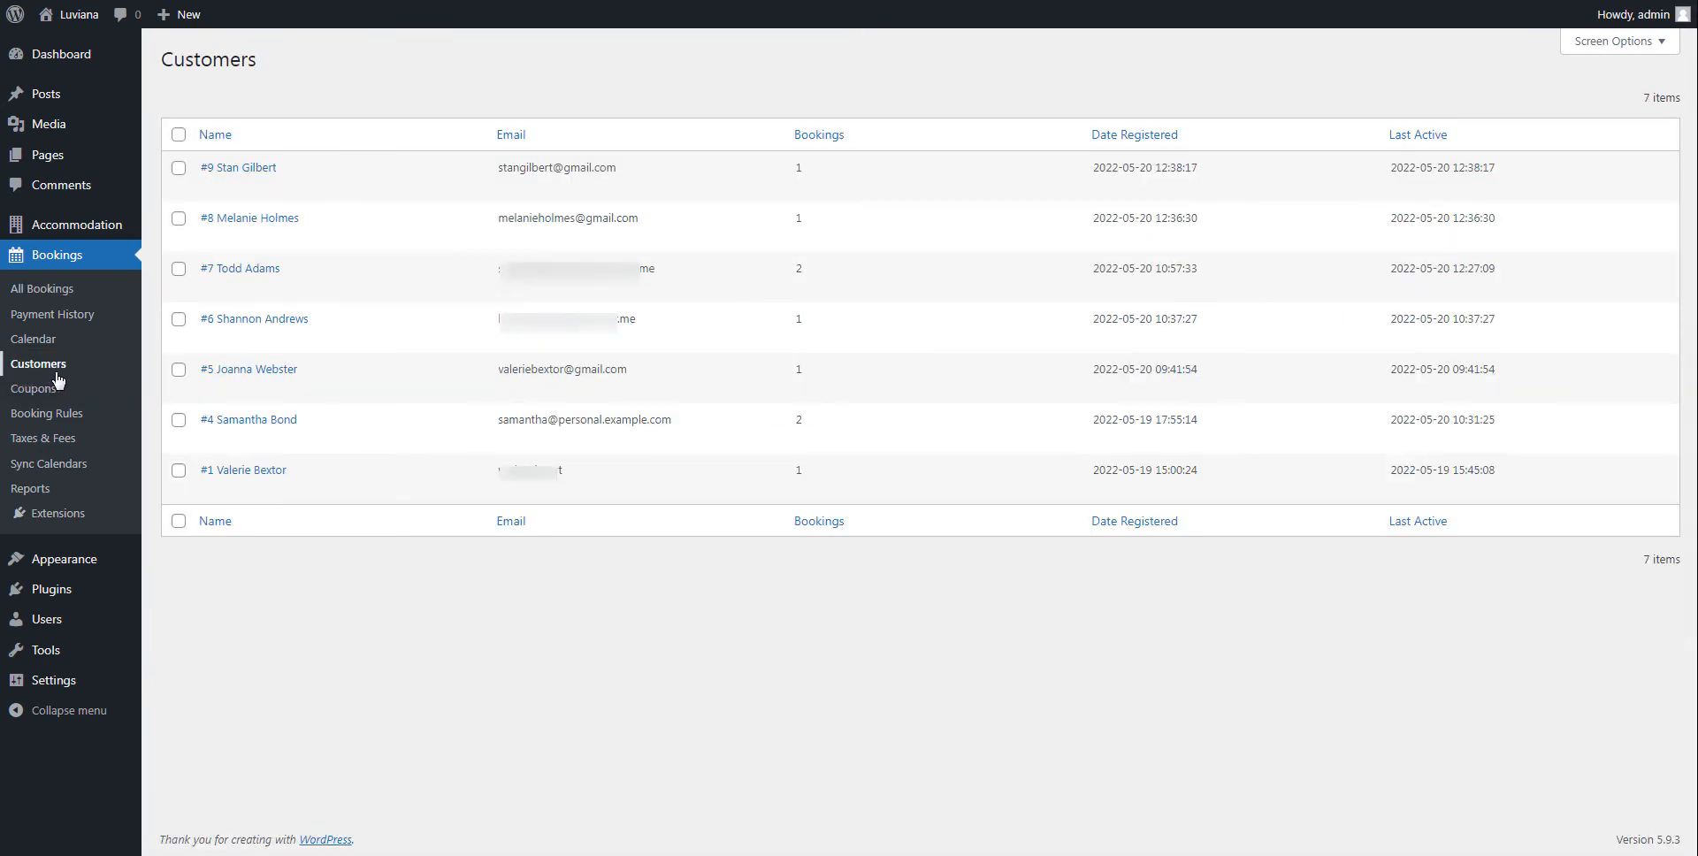
mouse_move(1686, 641)
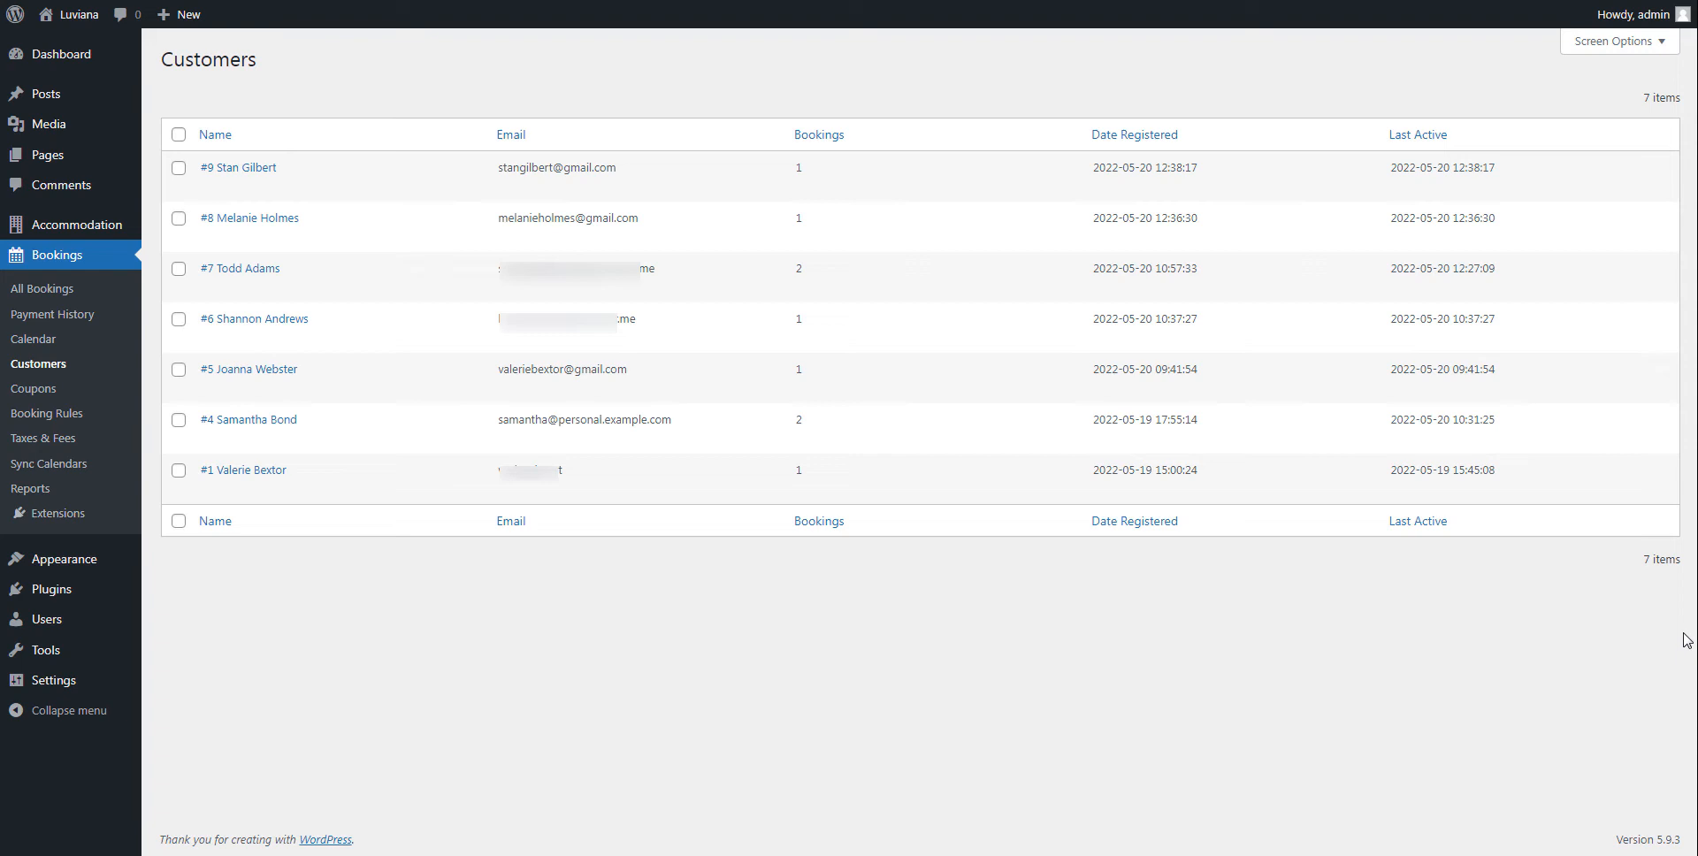
click(242, 471)
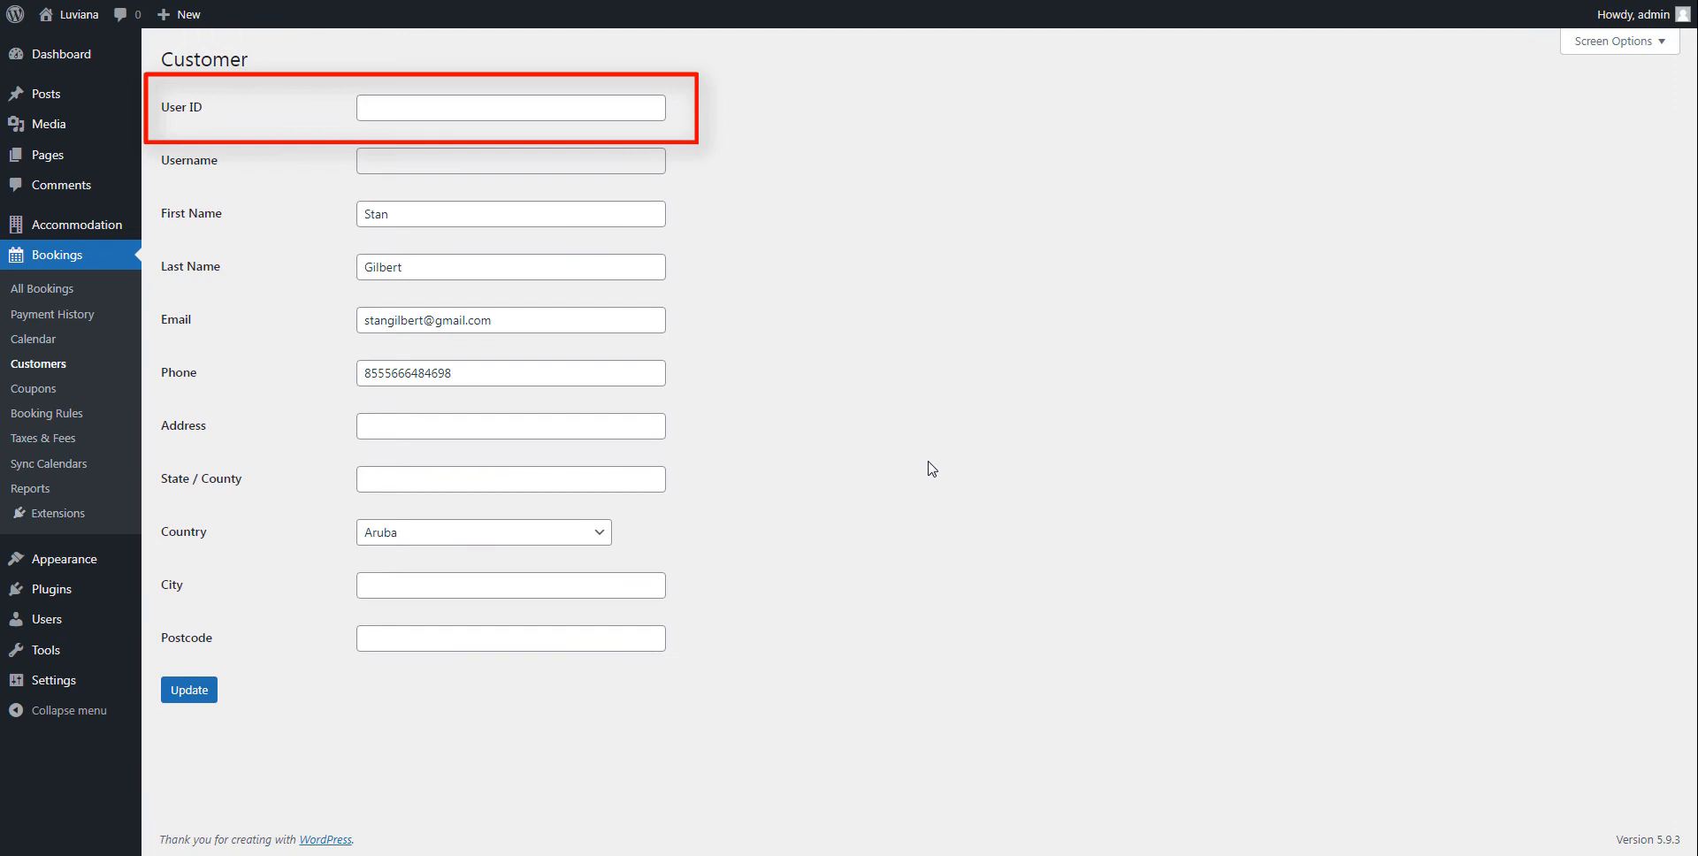
mouse_move(39, 364)
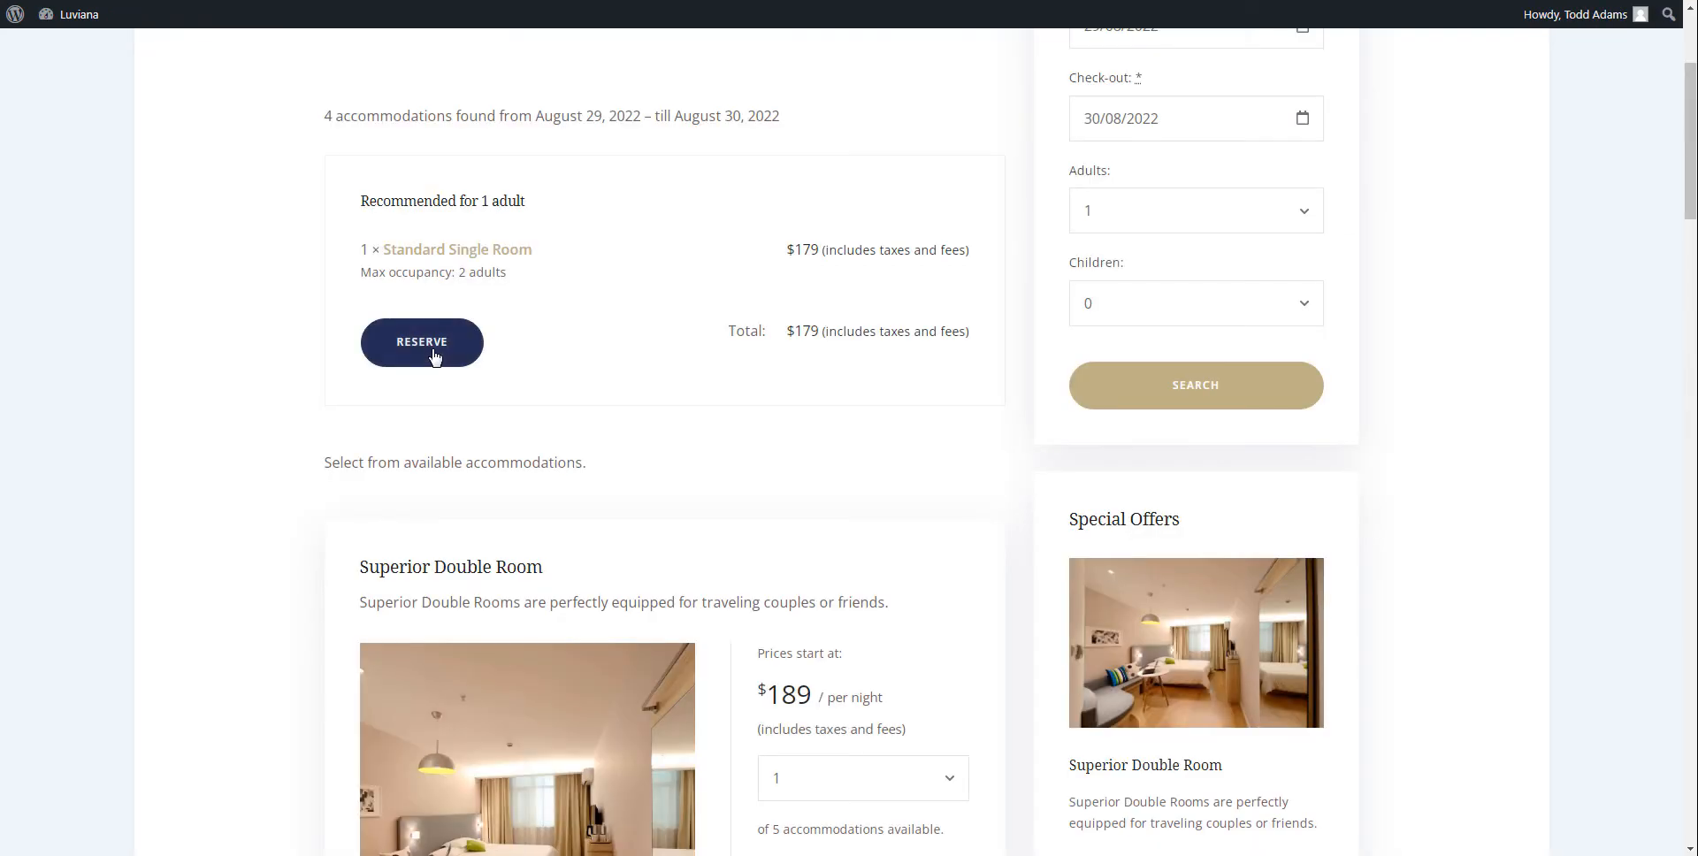
- Reserve the recommended Standard Single Room and review the prefilled confirmation form
click(421, 342)
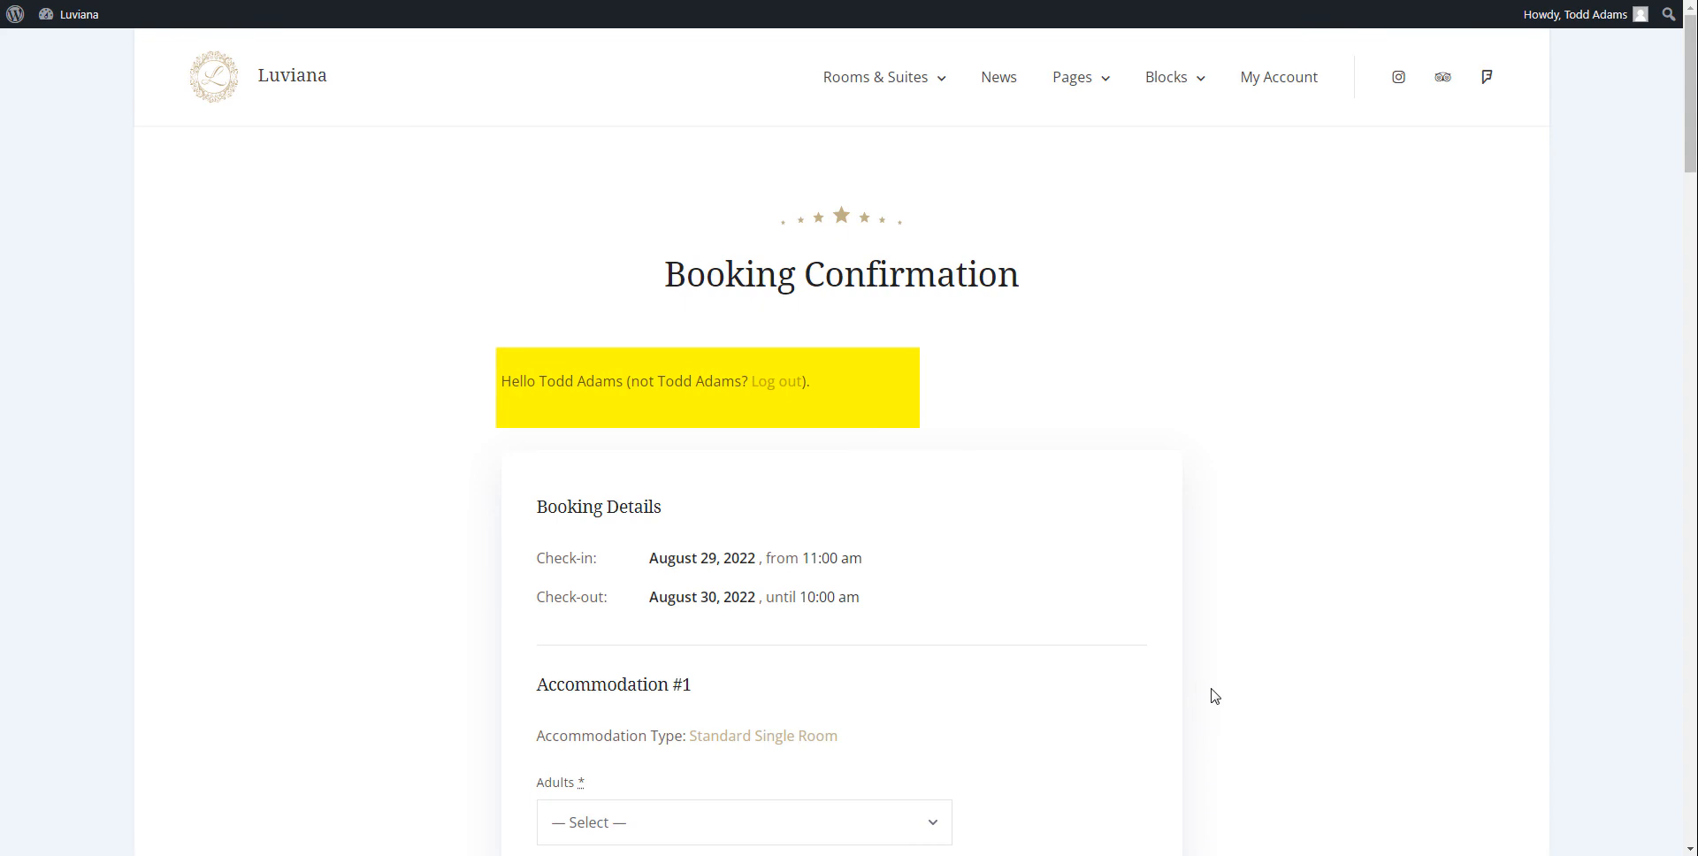
scroll(down, 3)
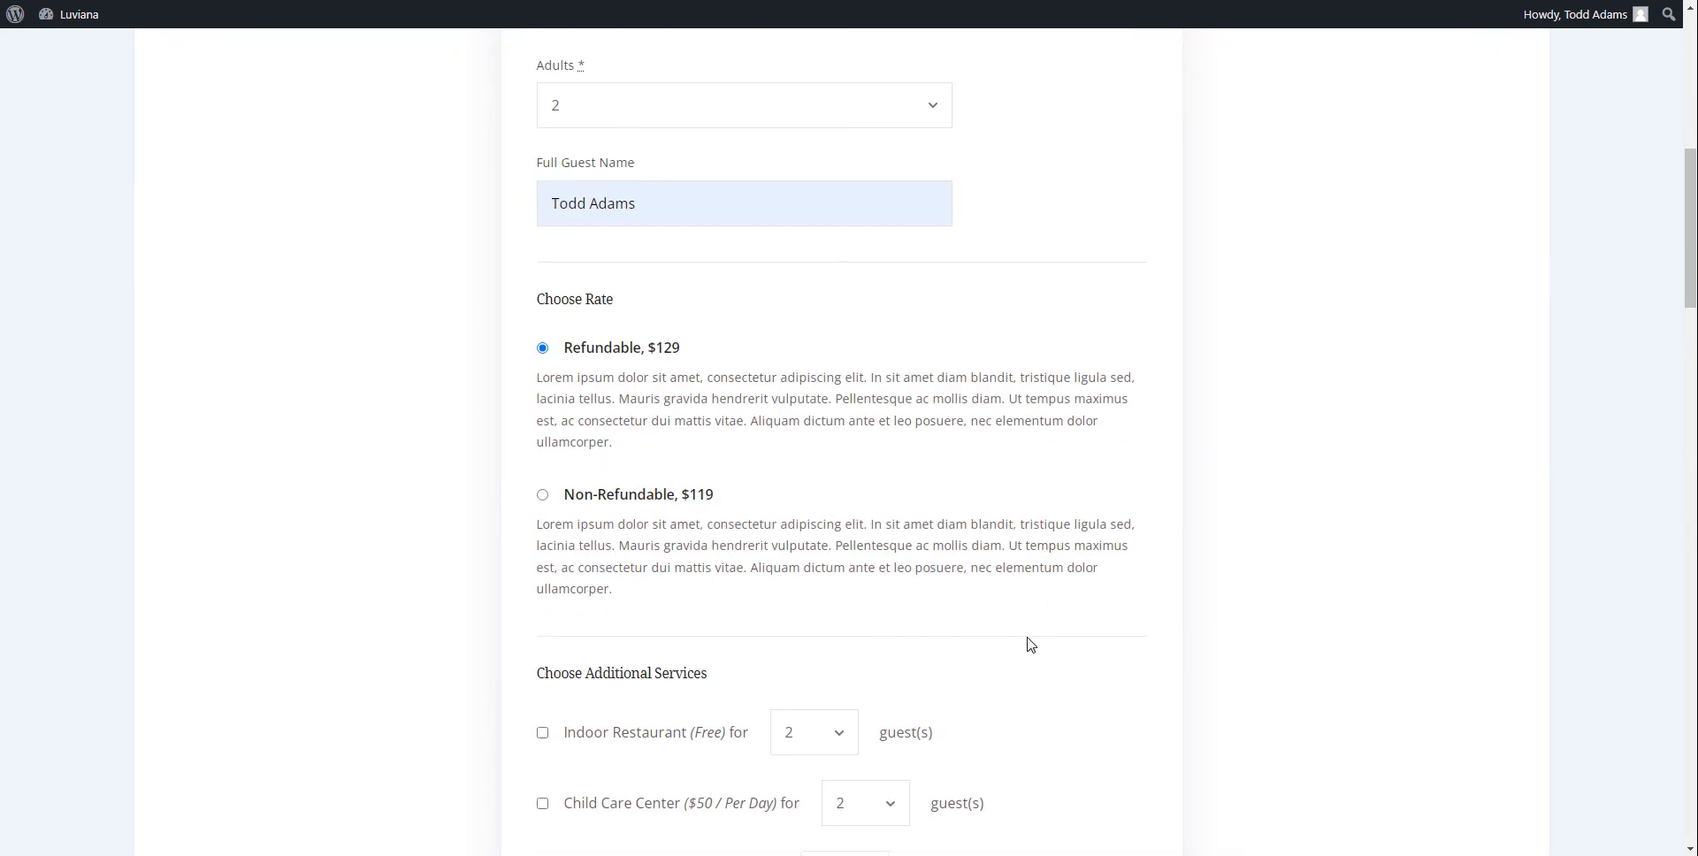
scroll(down, 3)
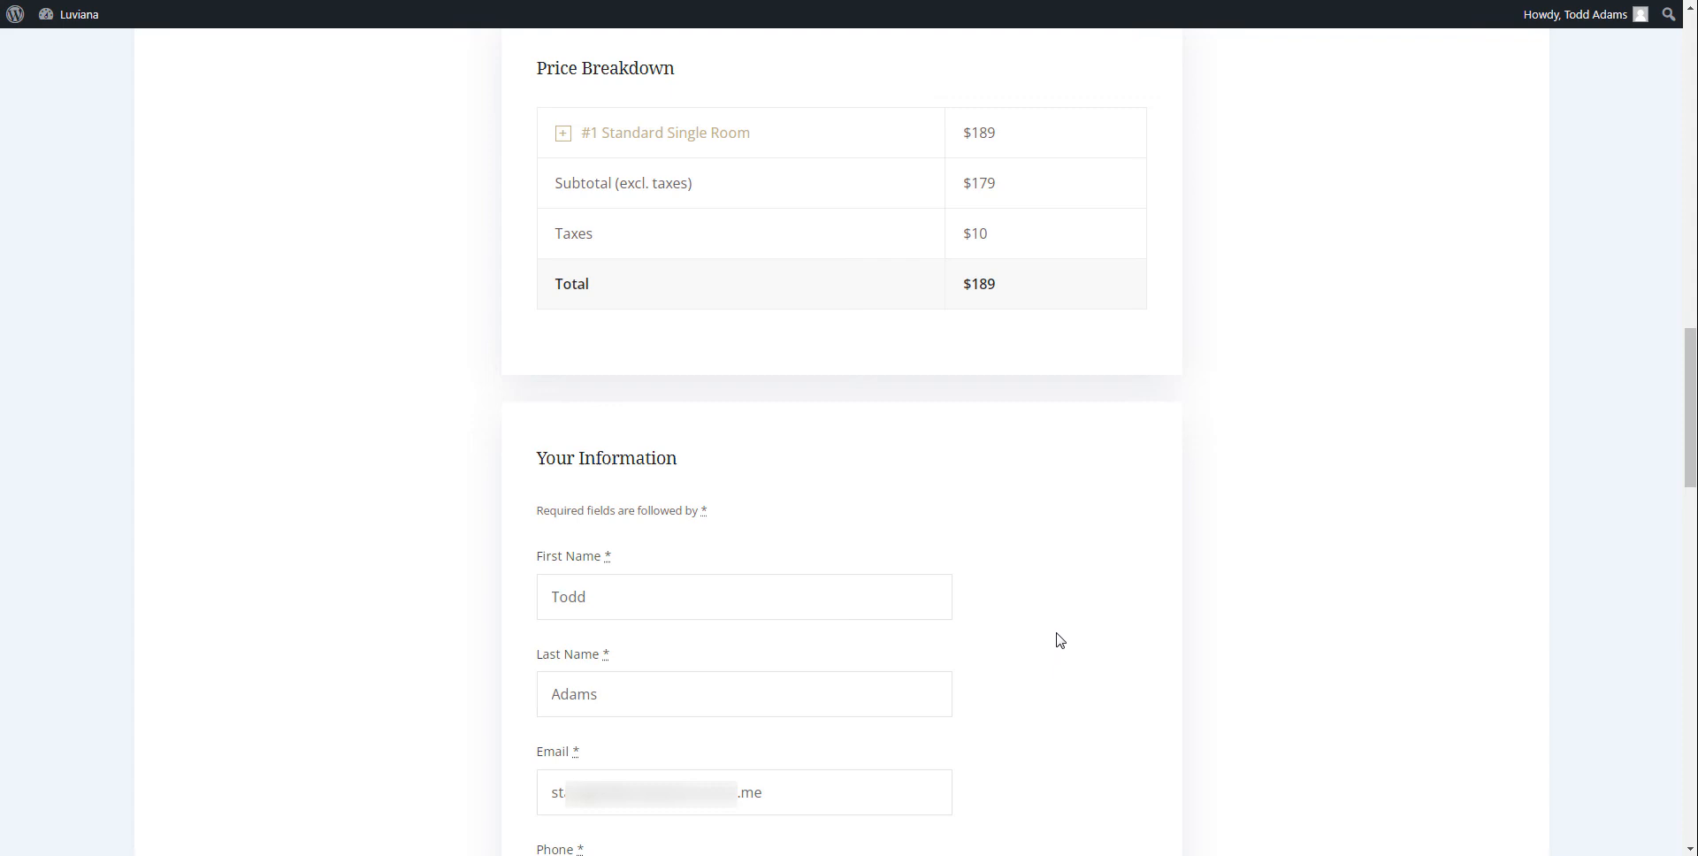
scroll(down, 3)
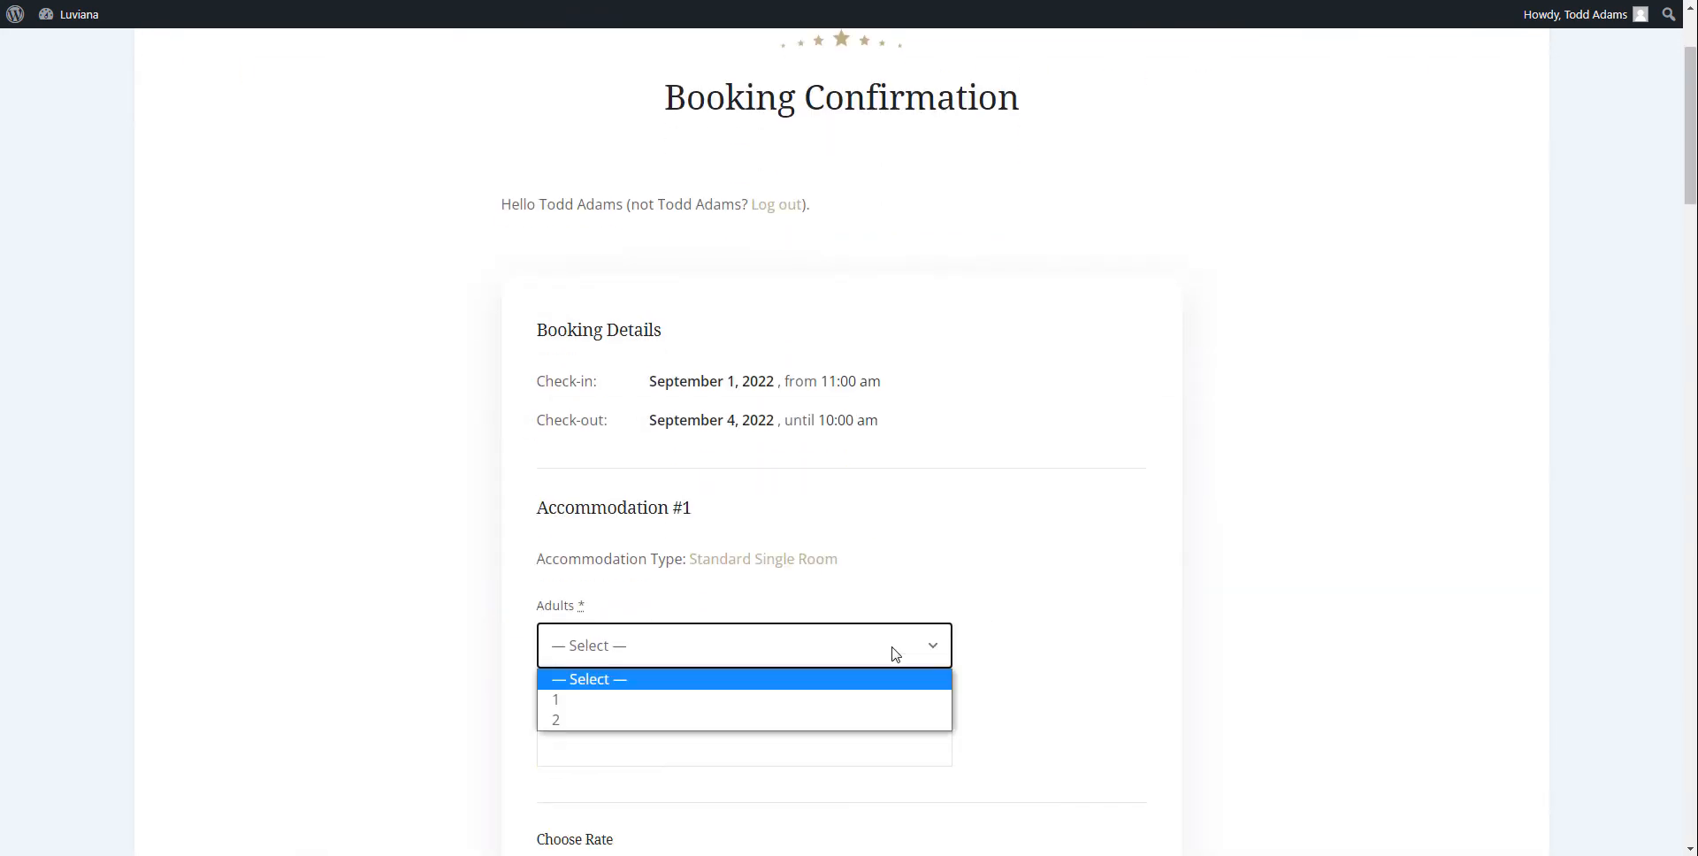
click(555, 720)
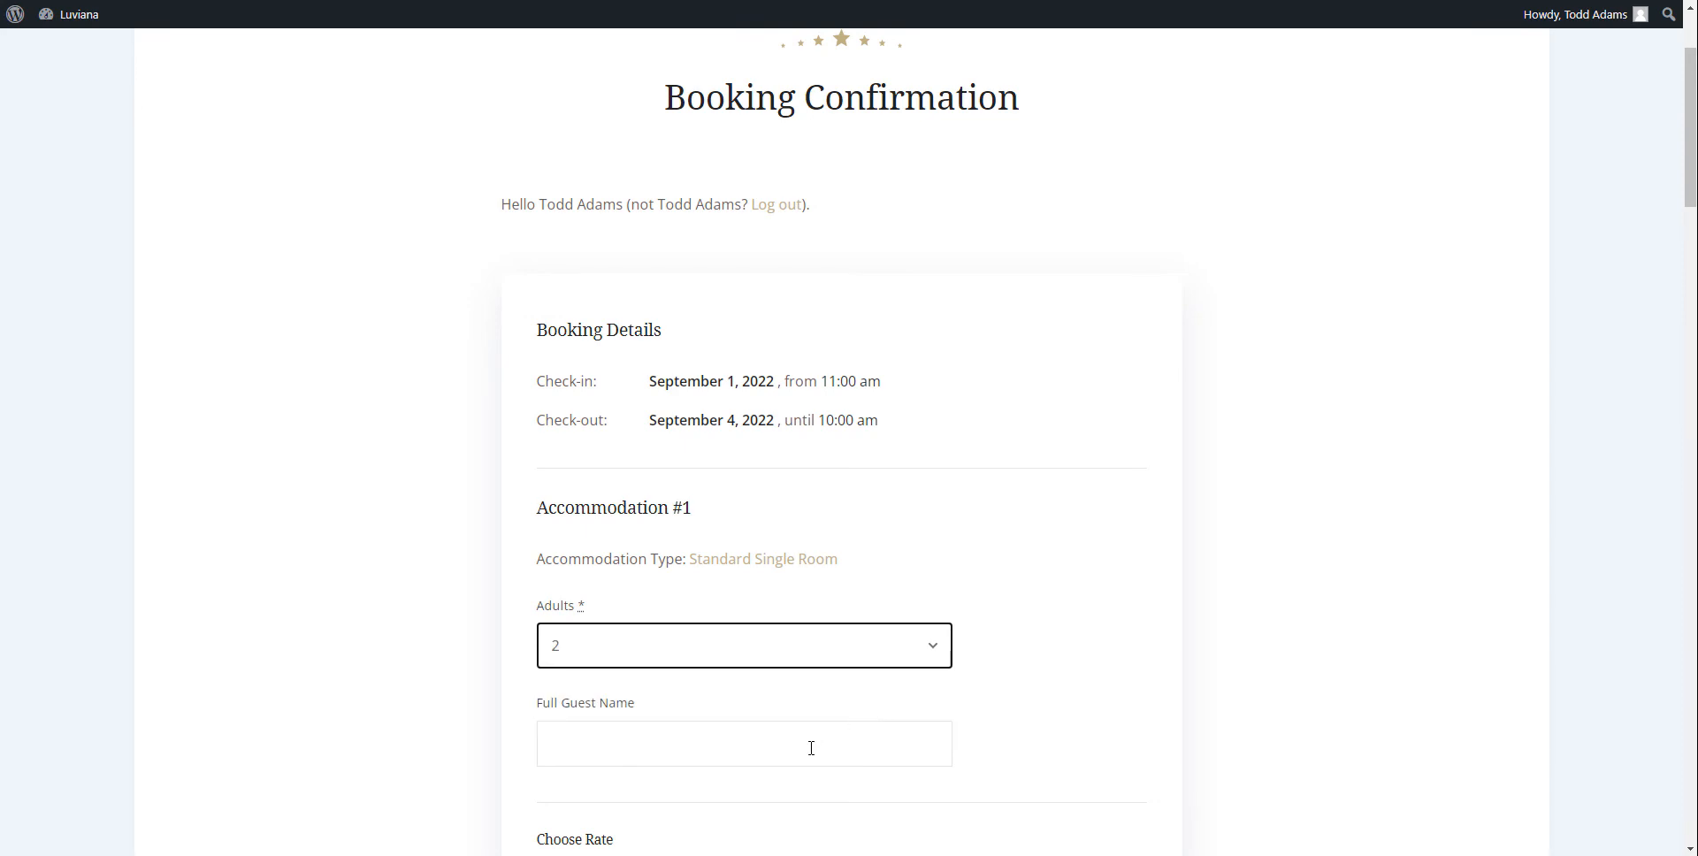
text(A)
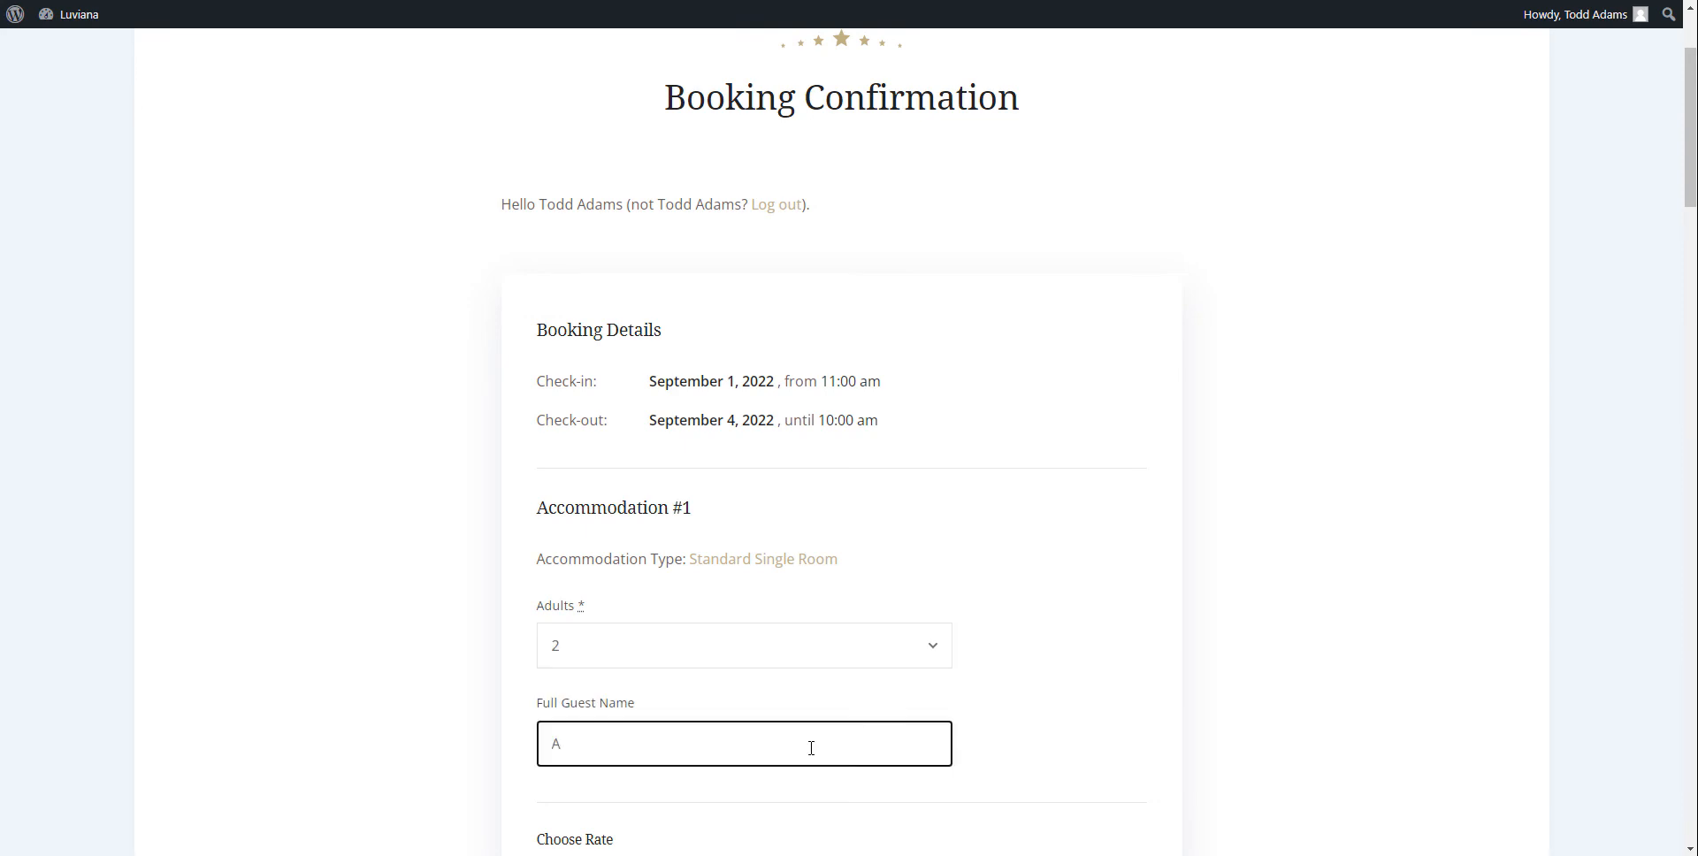
text(nn Ada)
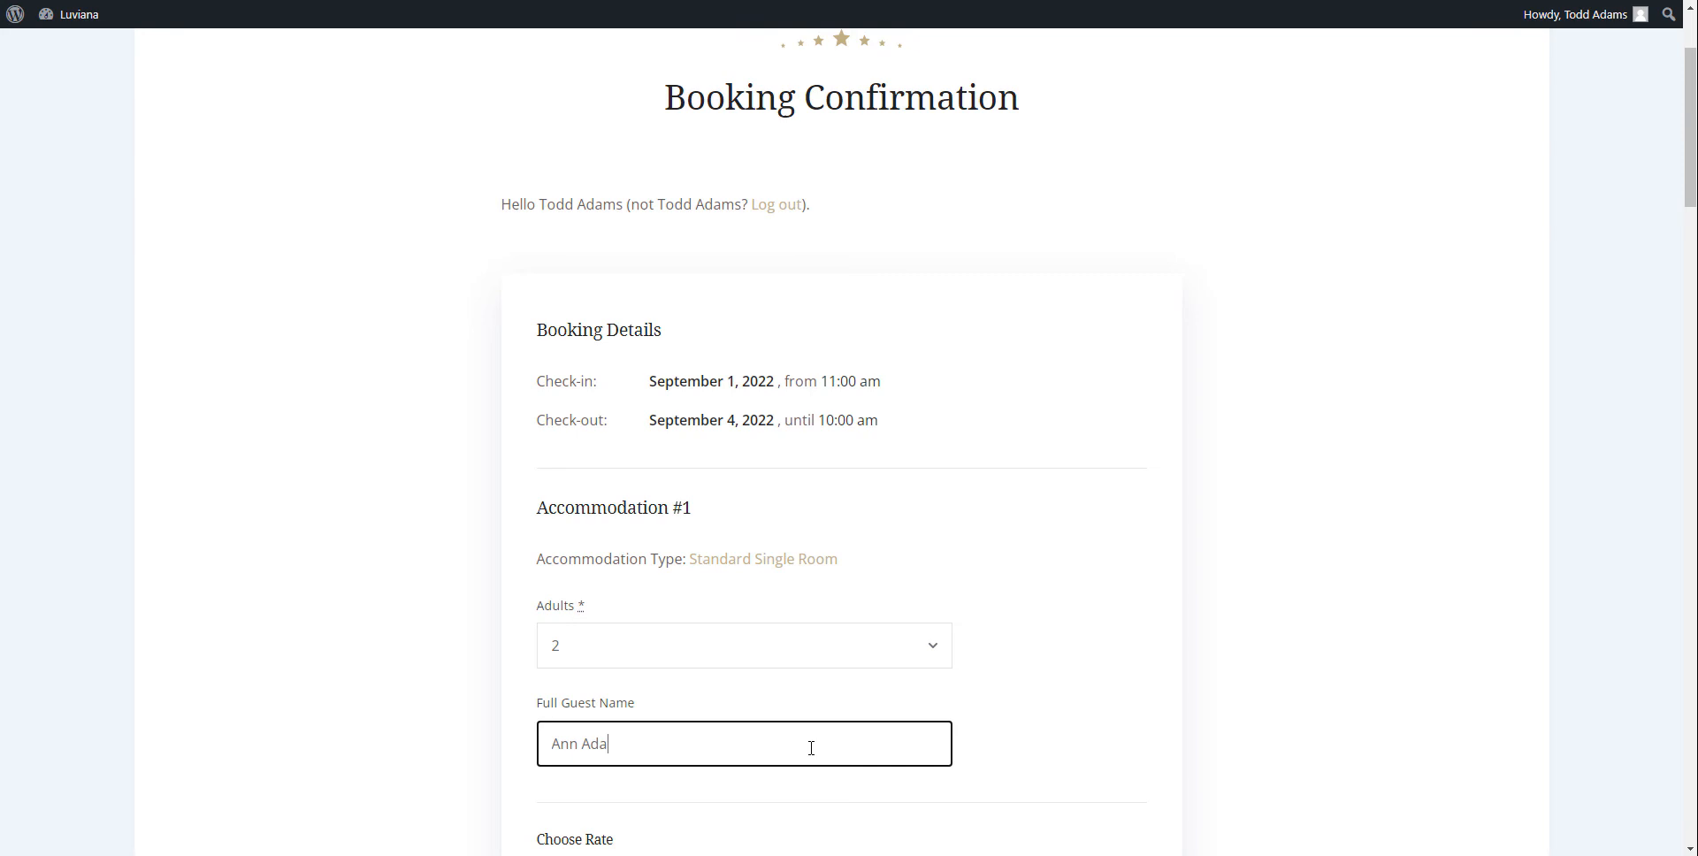
text(ms)
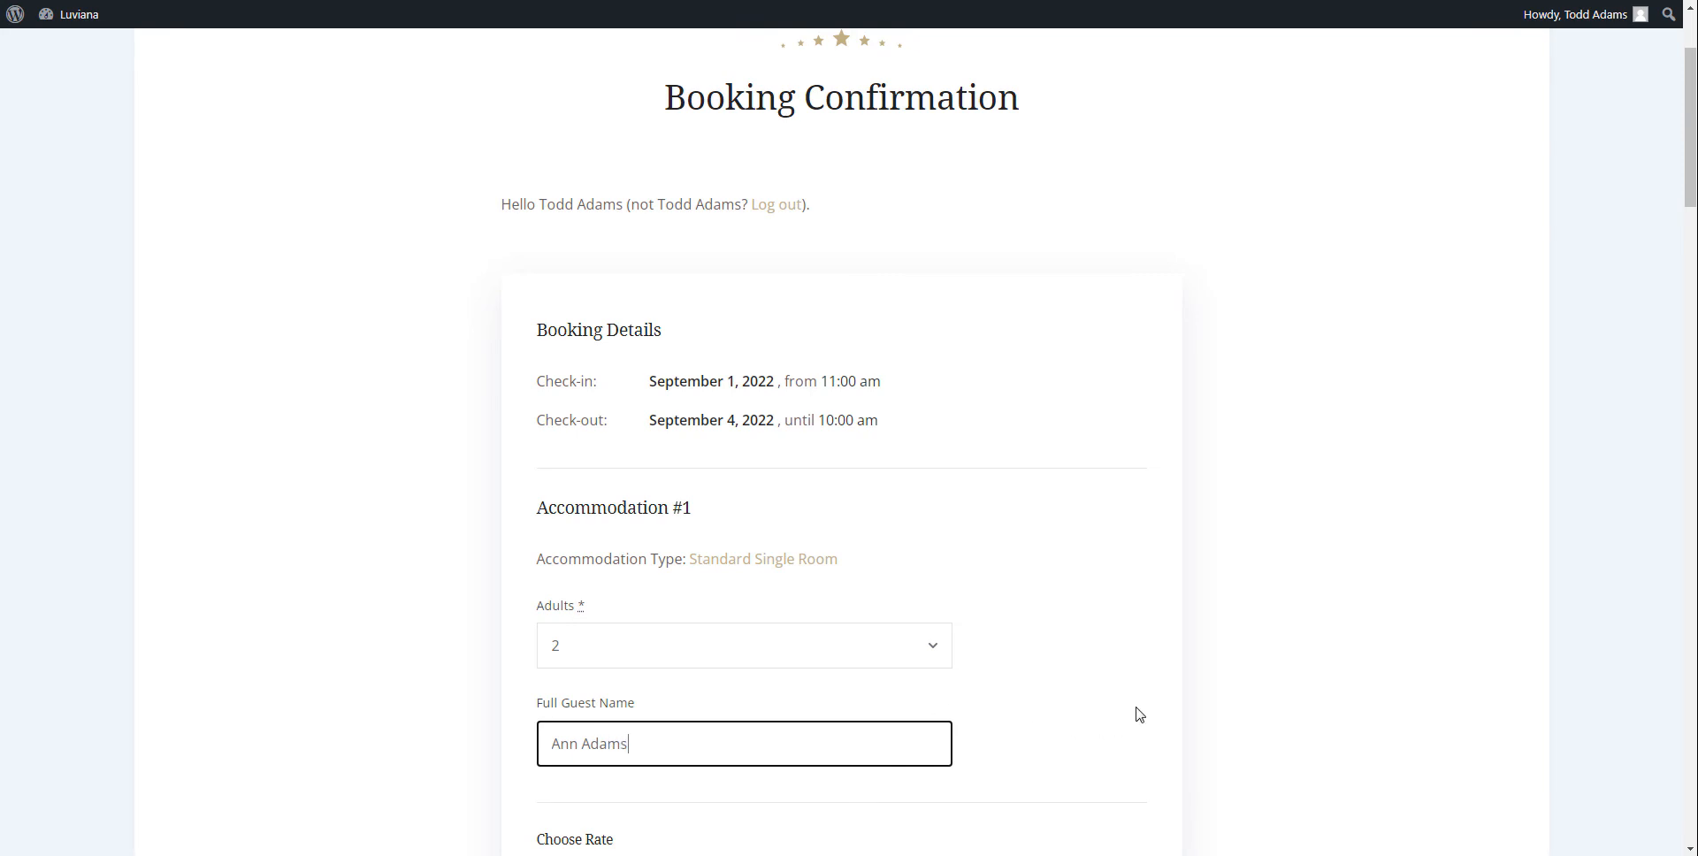
scroll(down, 3)
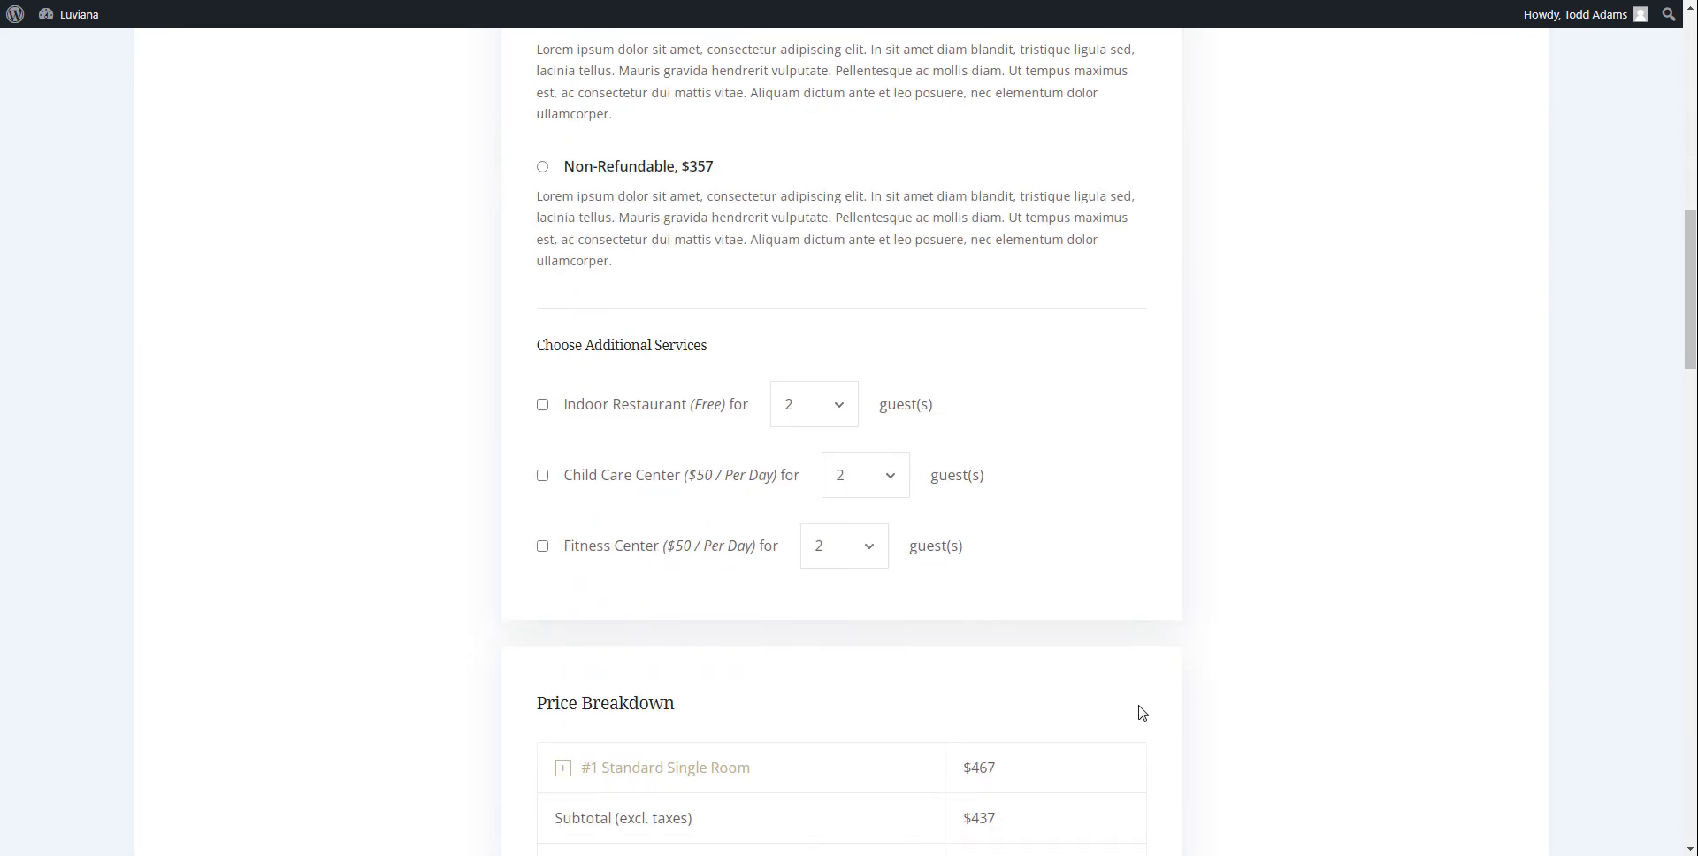
scroll(down, 3)
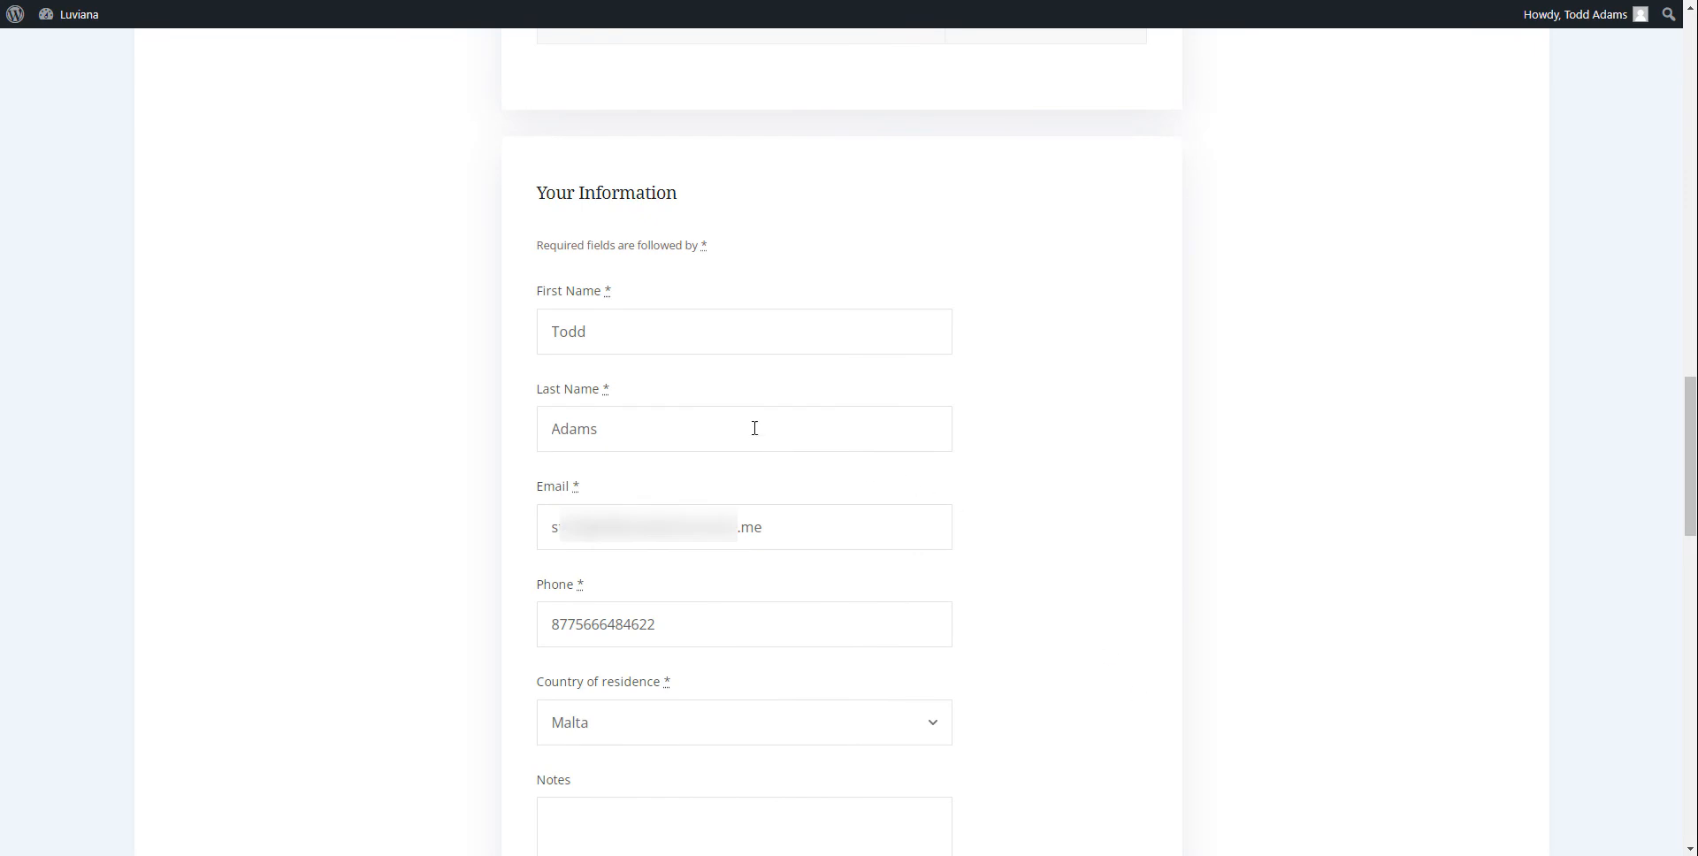
- Change First Name to 'Ann' and edit the email and phone in Your Information
text(Ann)
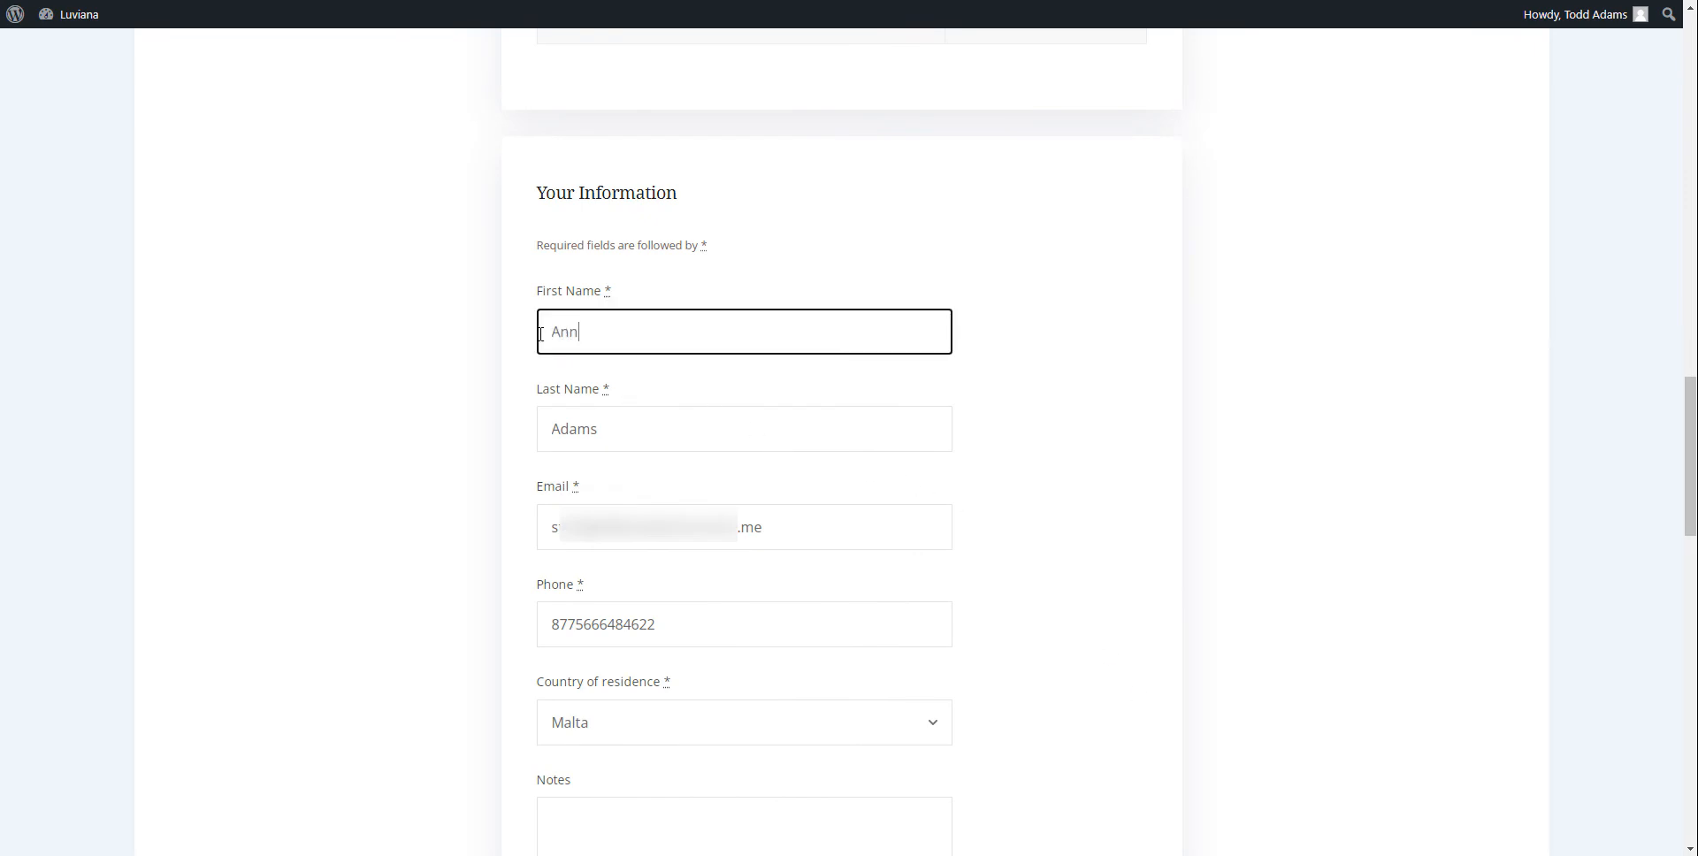
mouse_move(723, 476)
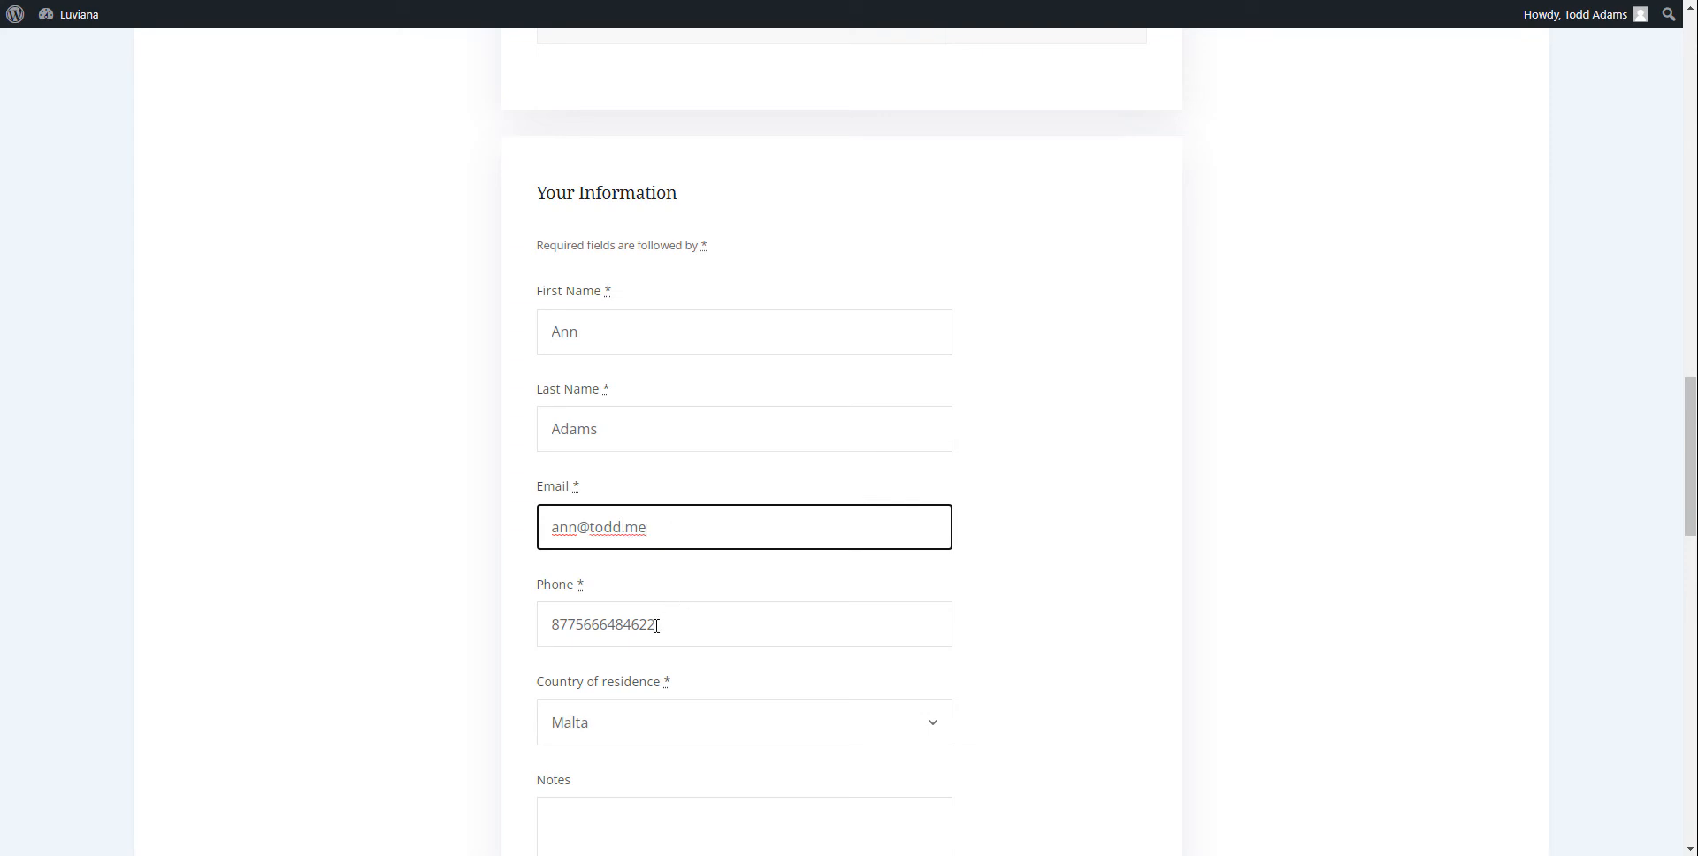
click(745, 625)
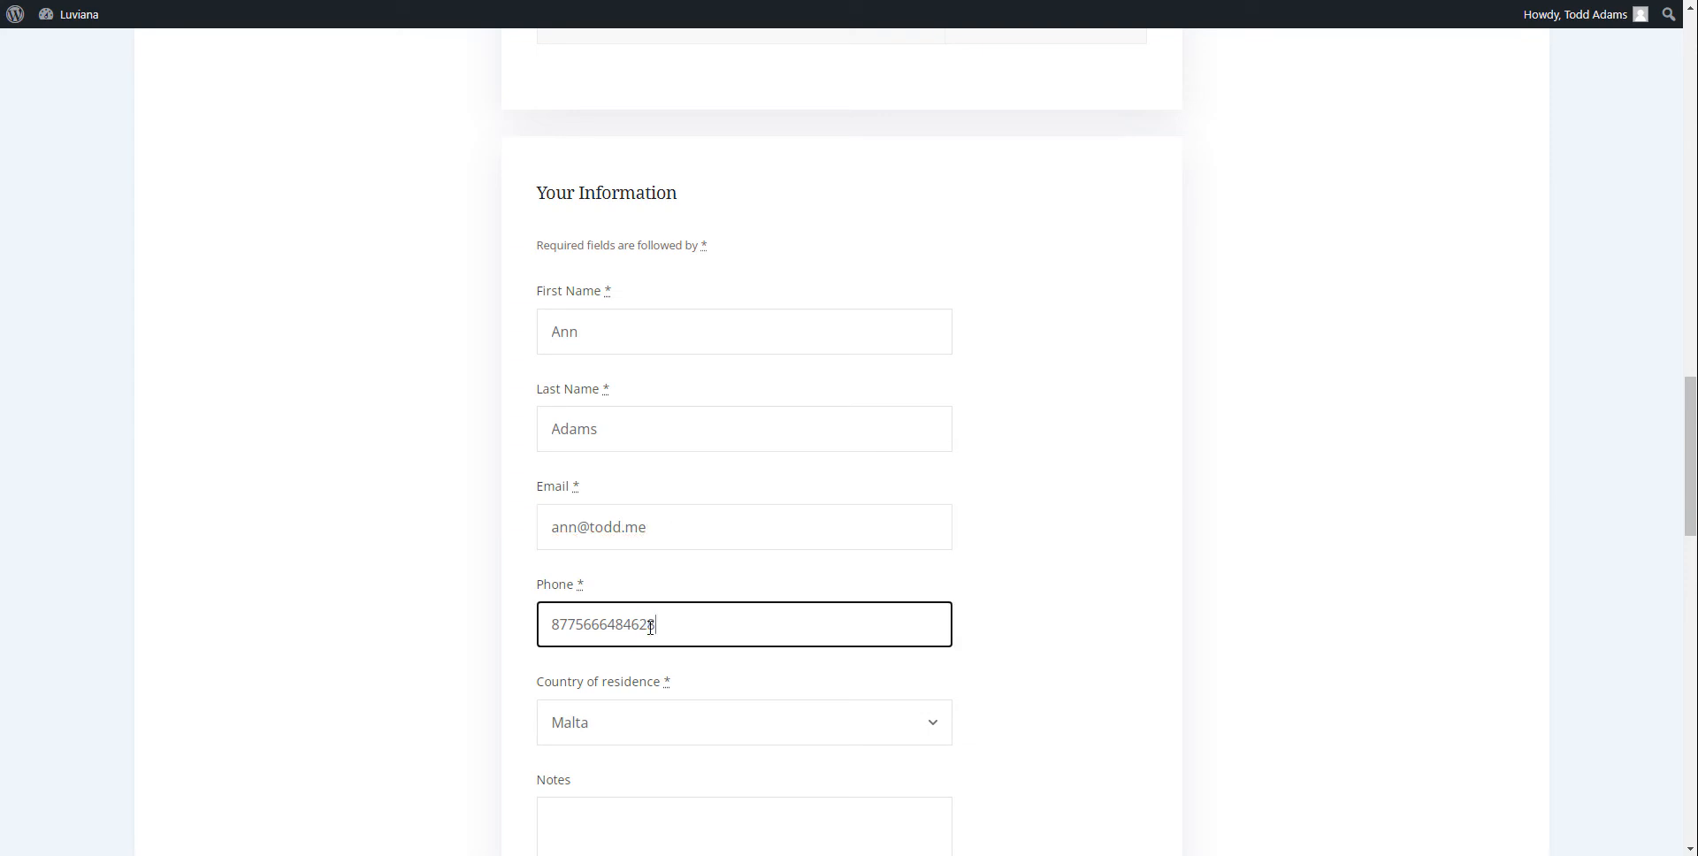
click(1058, 692)
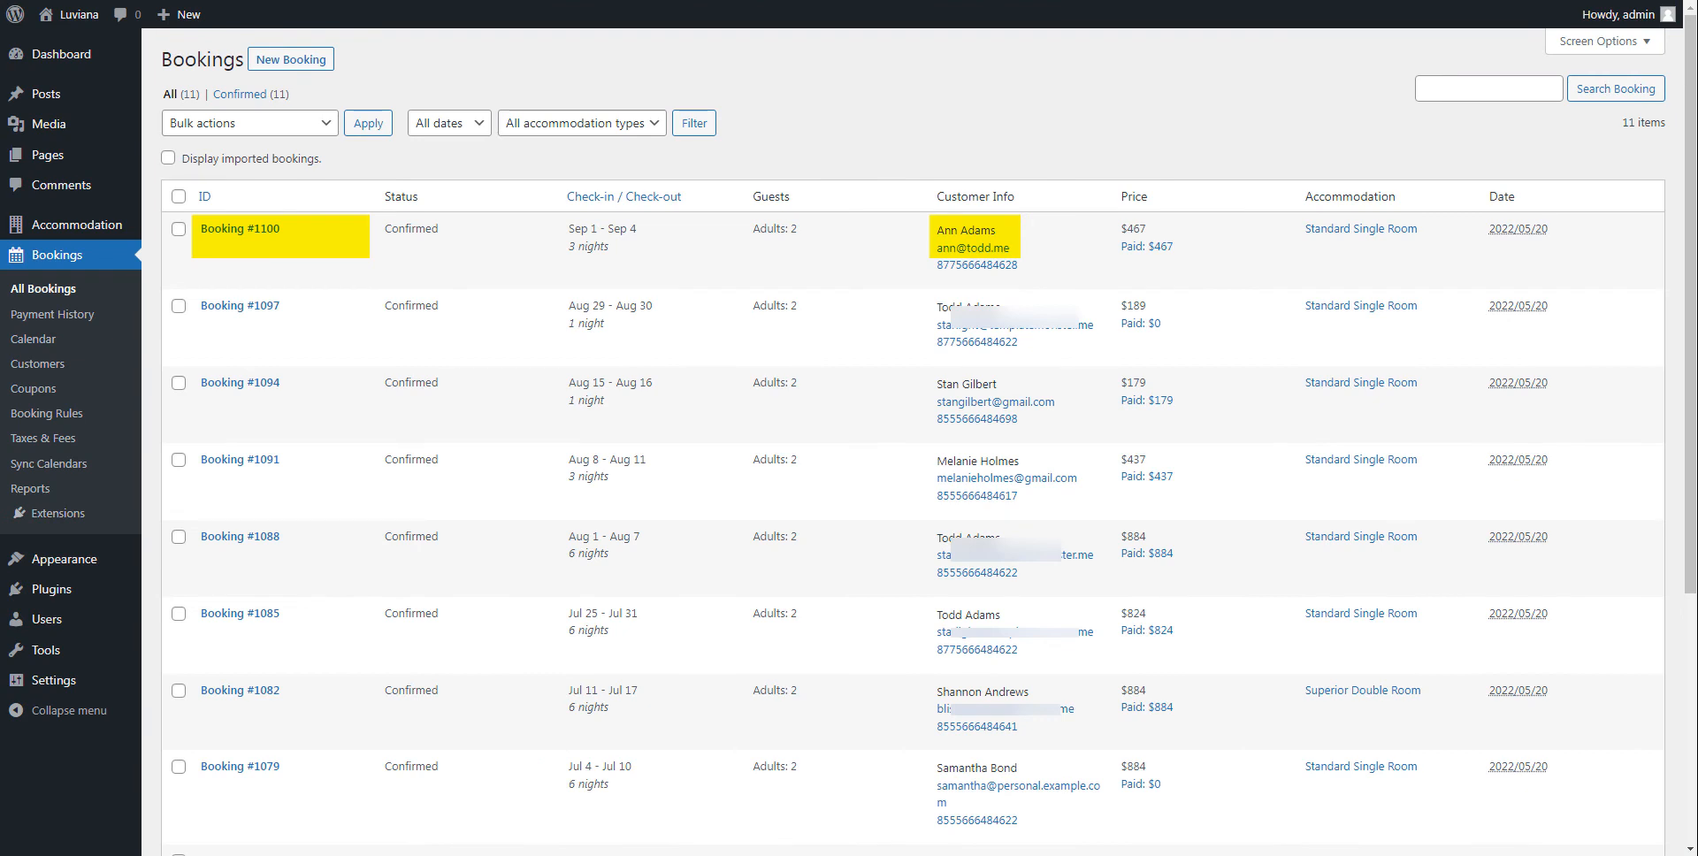
- View the account customer in the Customers list, now counting 4 bookings
click(37, 364)
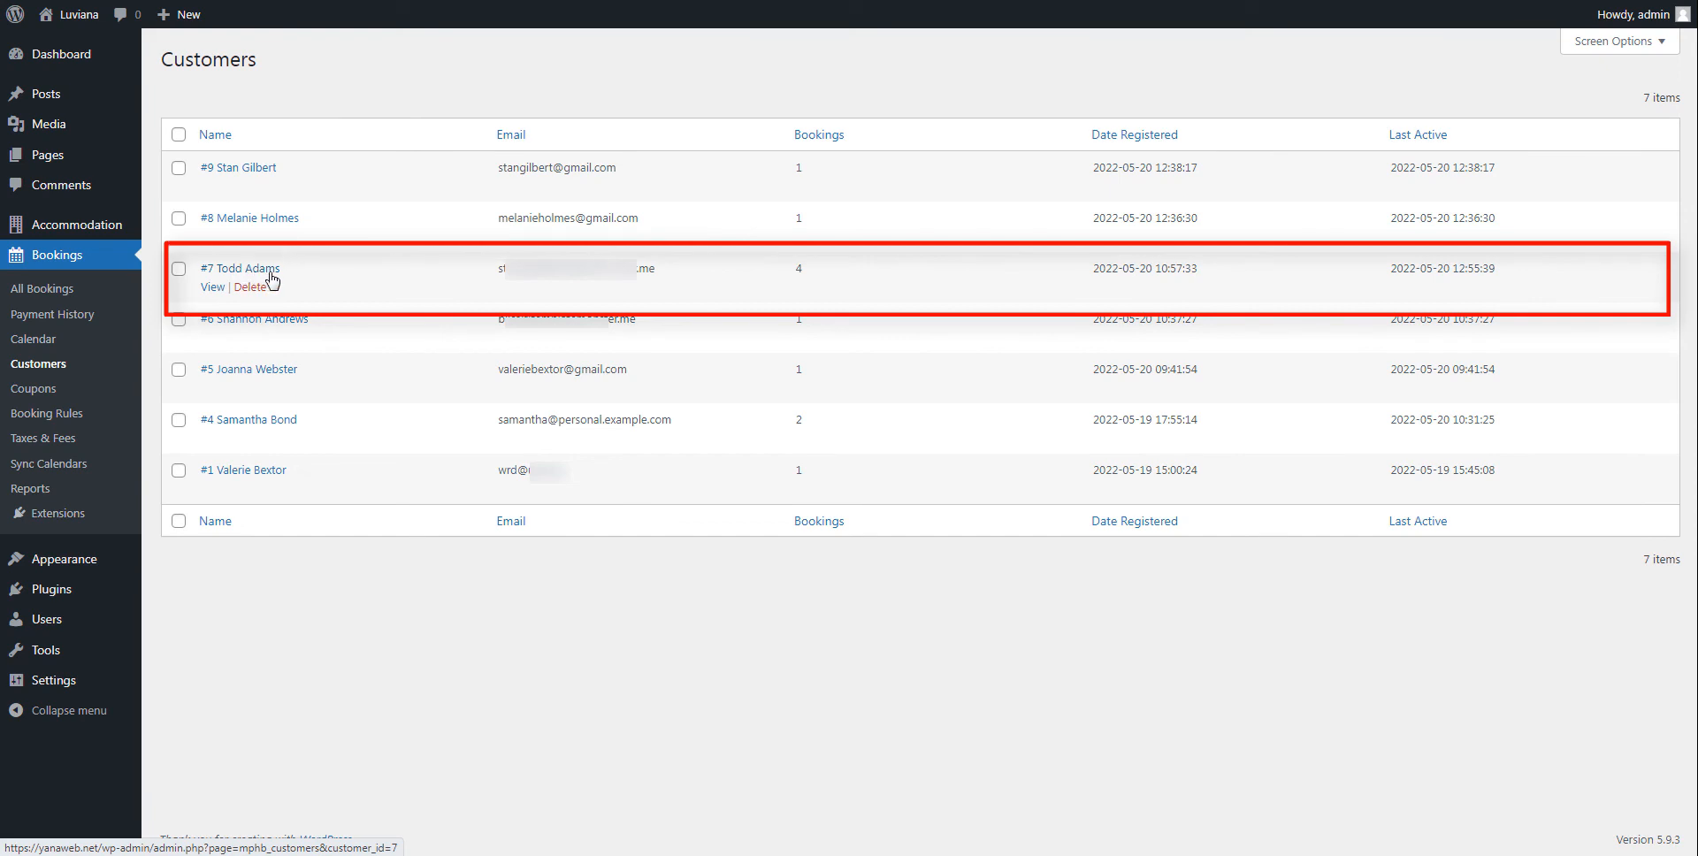
mouse_move(817, 288)
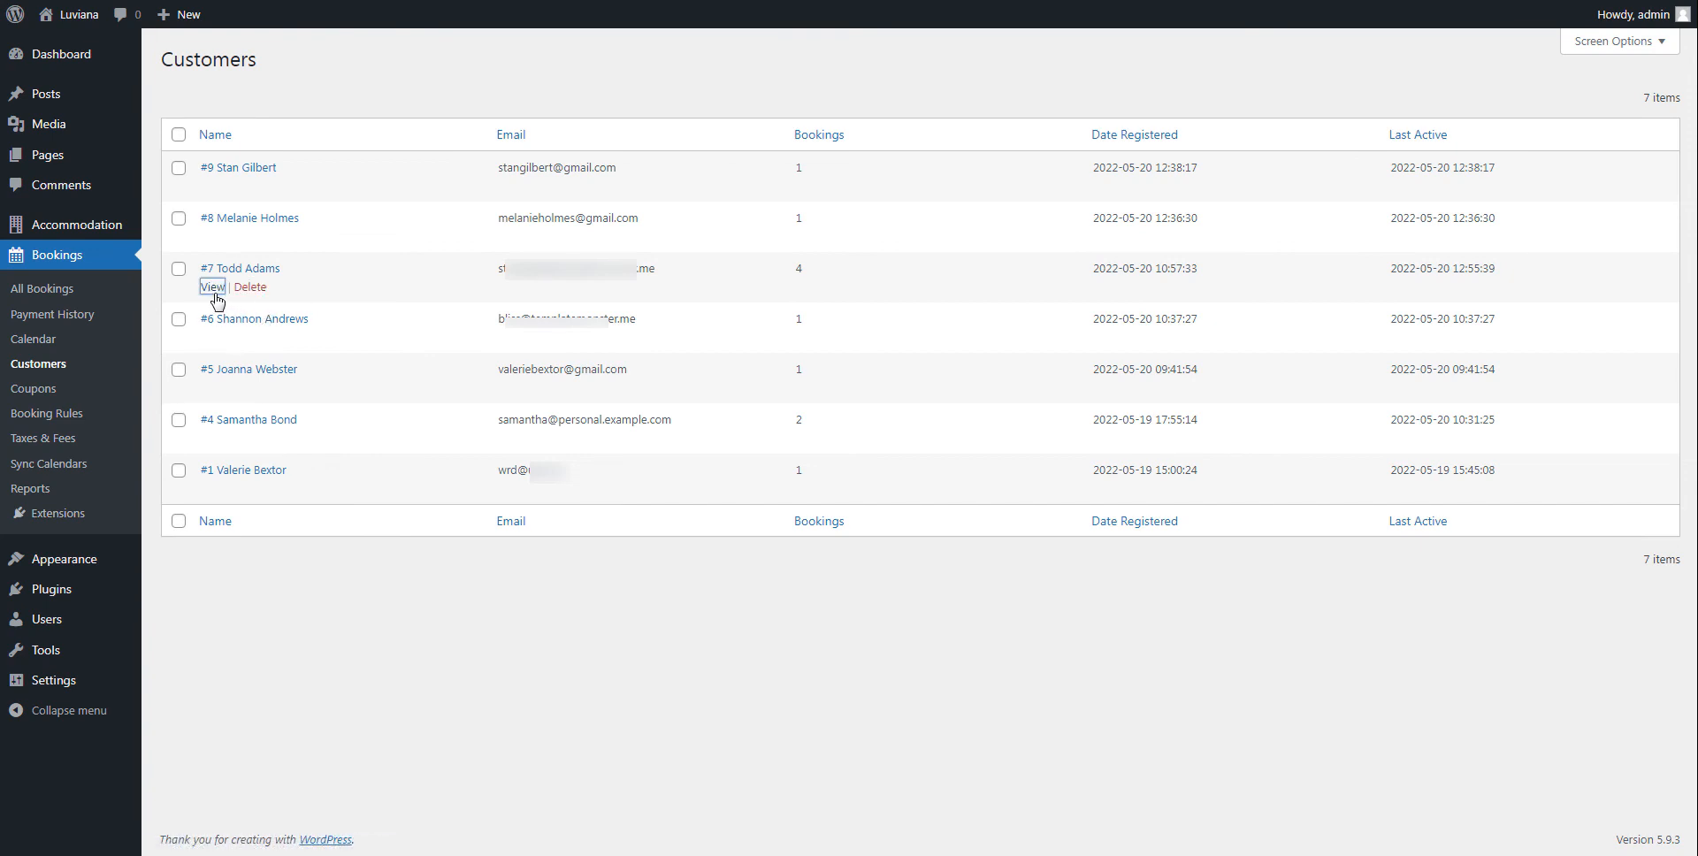
click(212, 286)
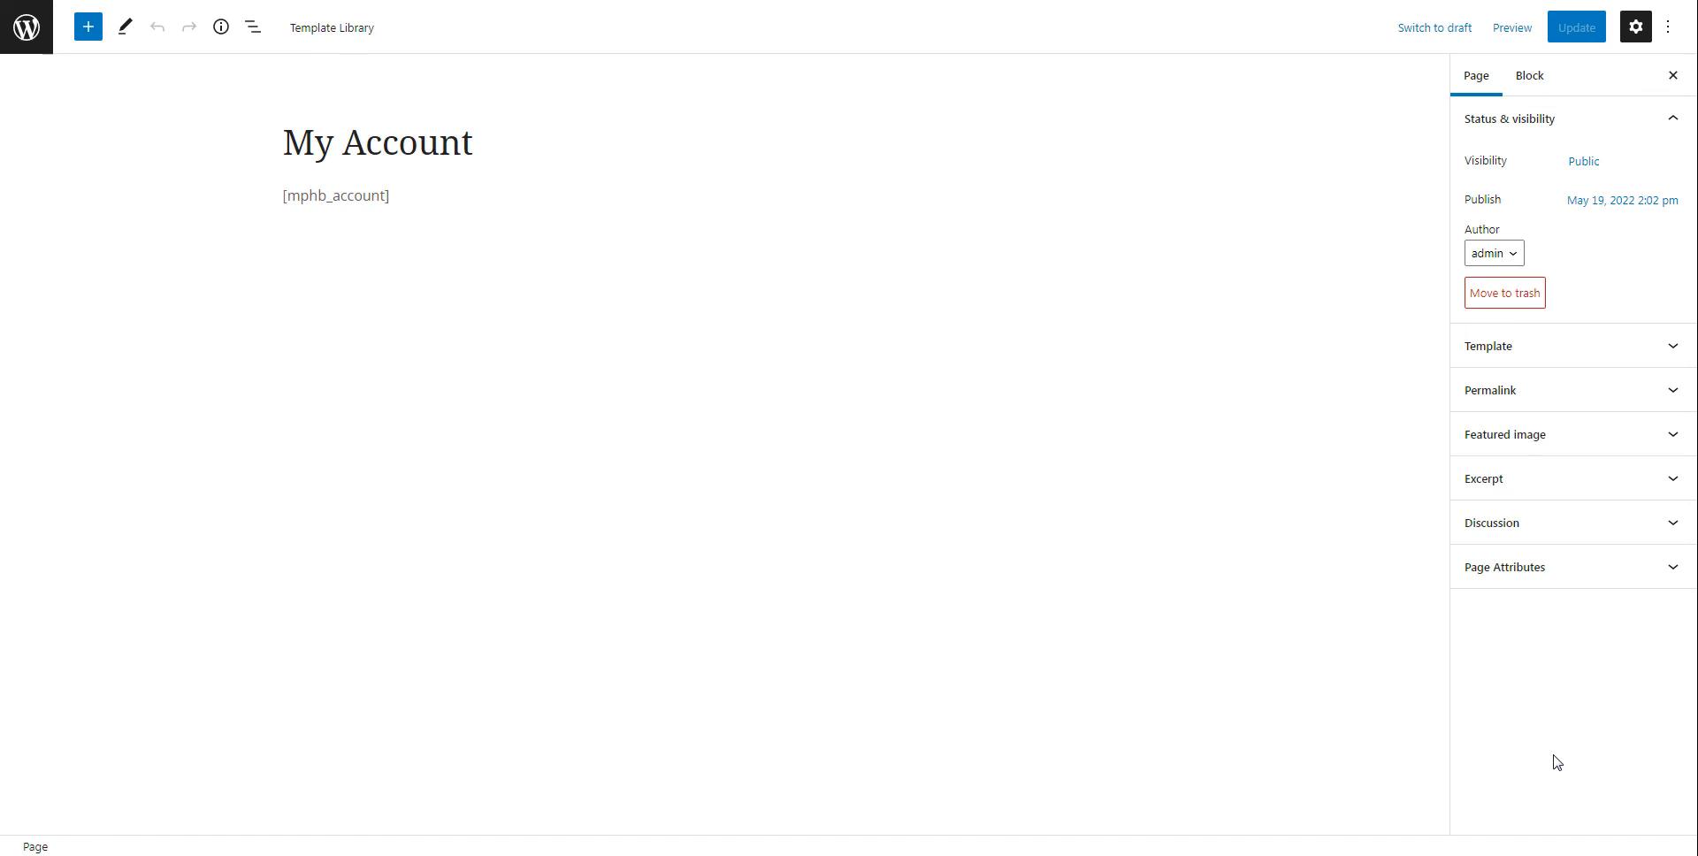
- Confirm the My Account page holds the [mphb_account] shortcode, then leave the editor
click(336, 196)
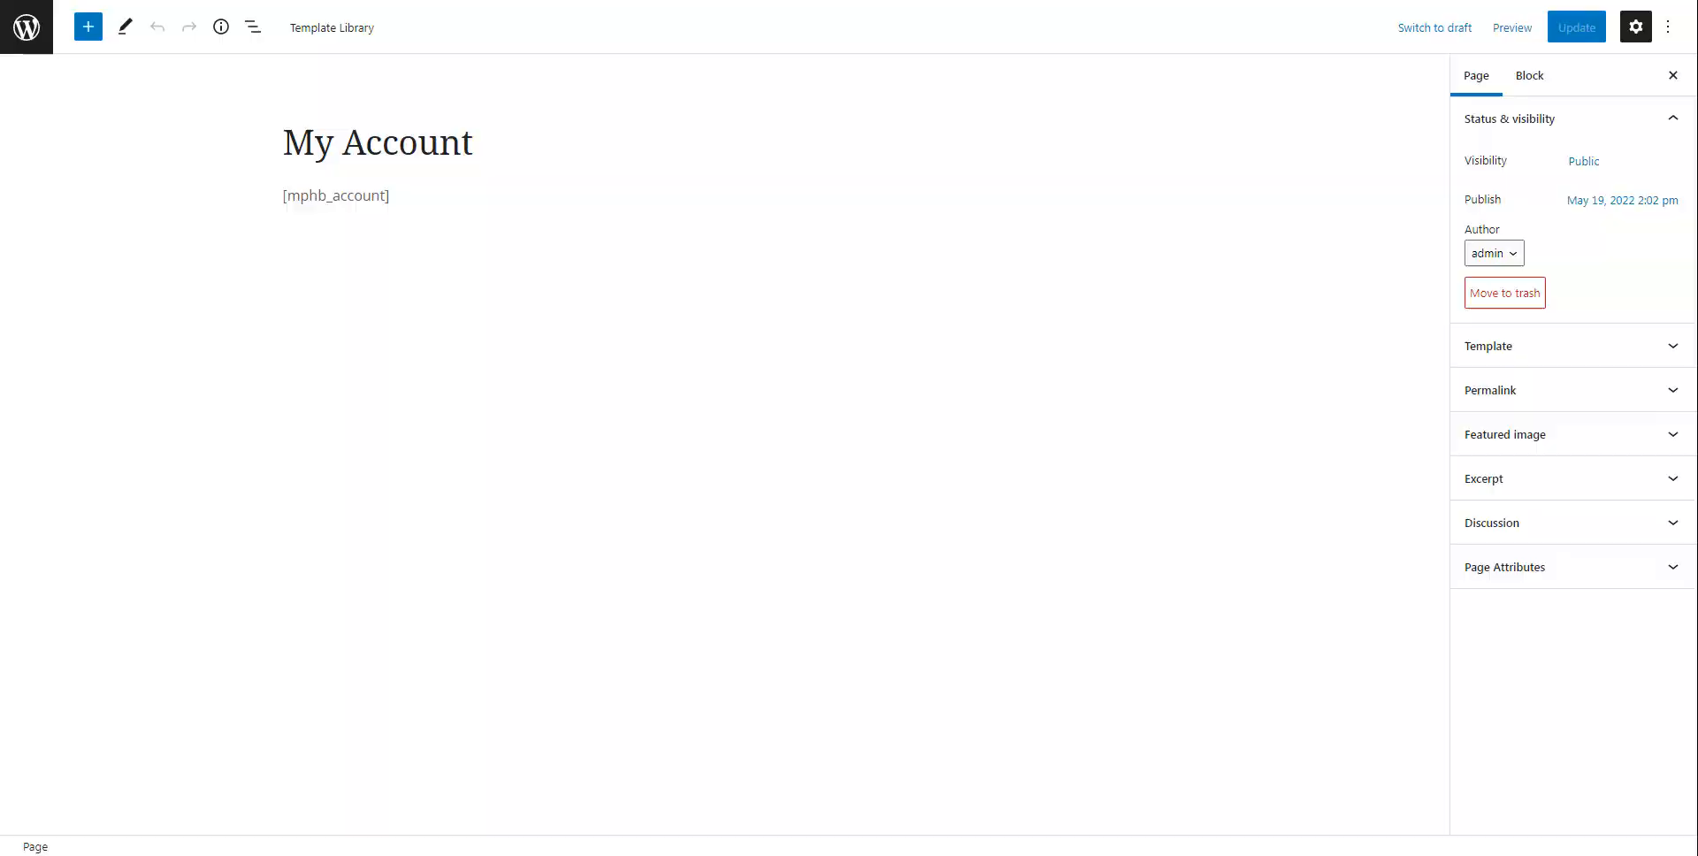
click(1513, 26)
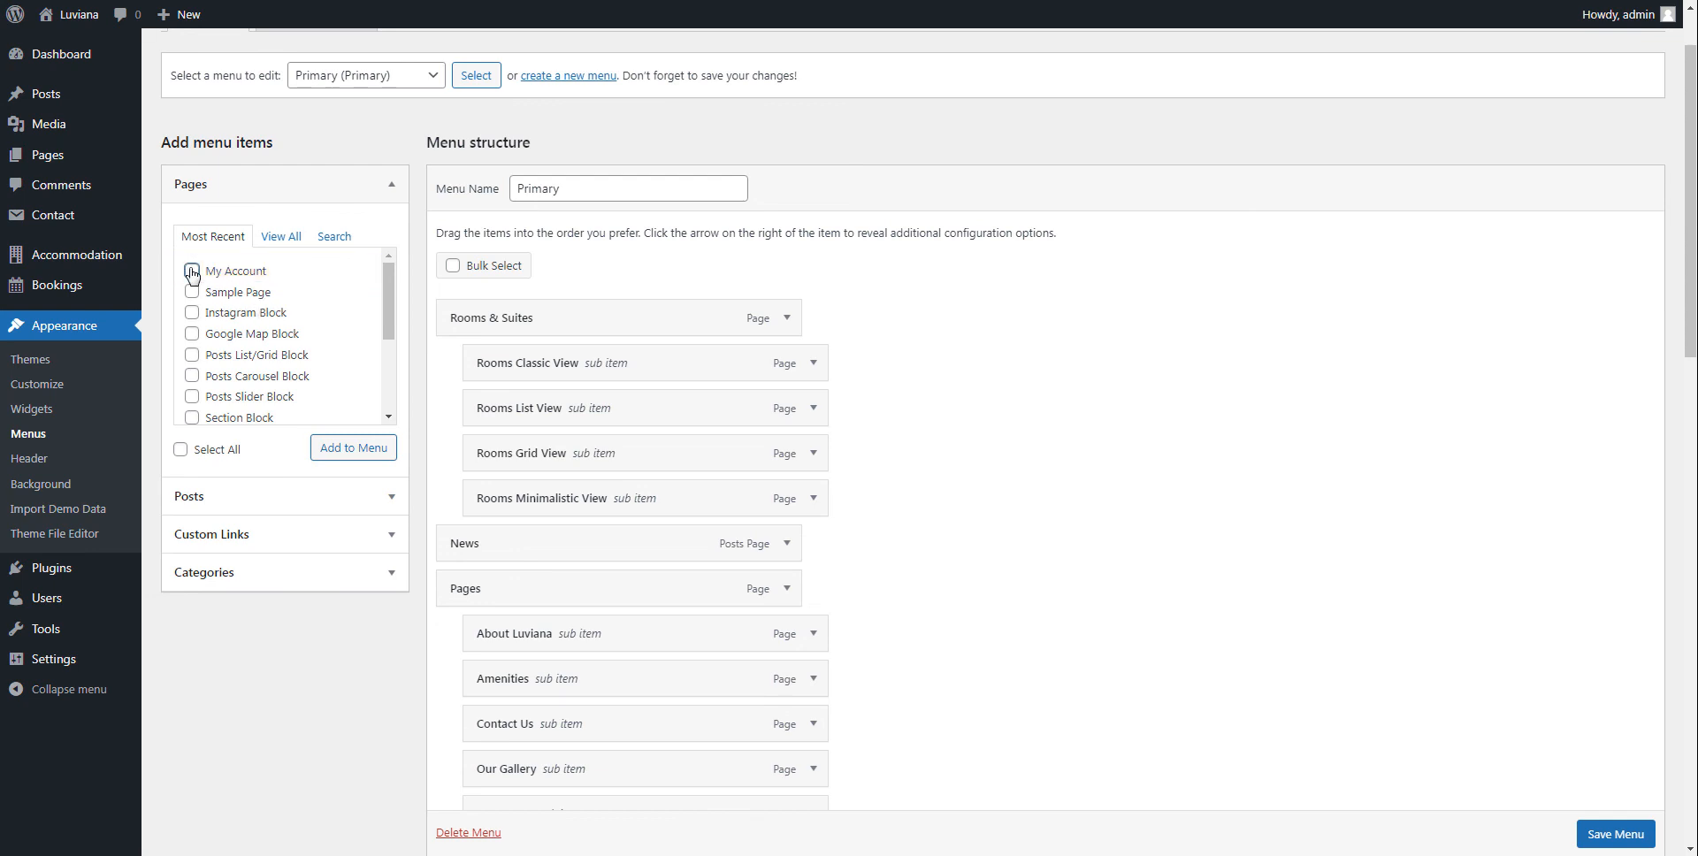
- Add the My Account page as a new item in the Primary menu
click(191, 271)
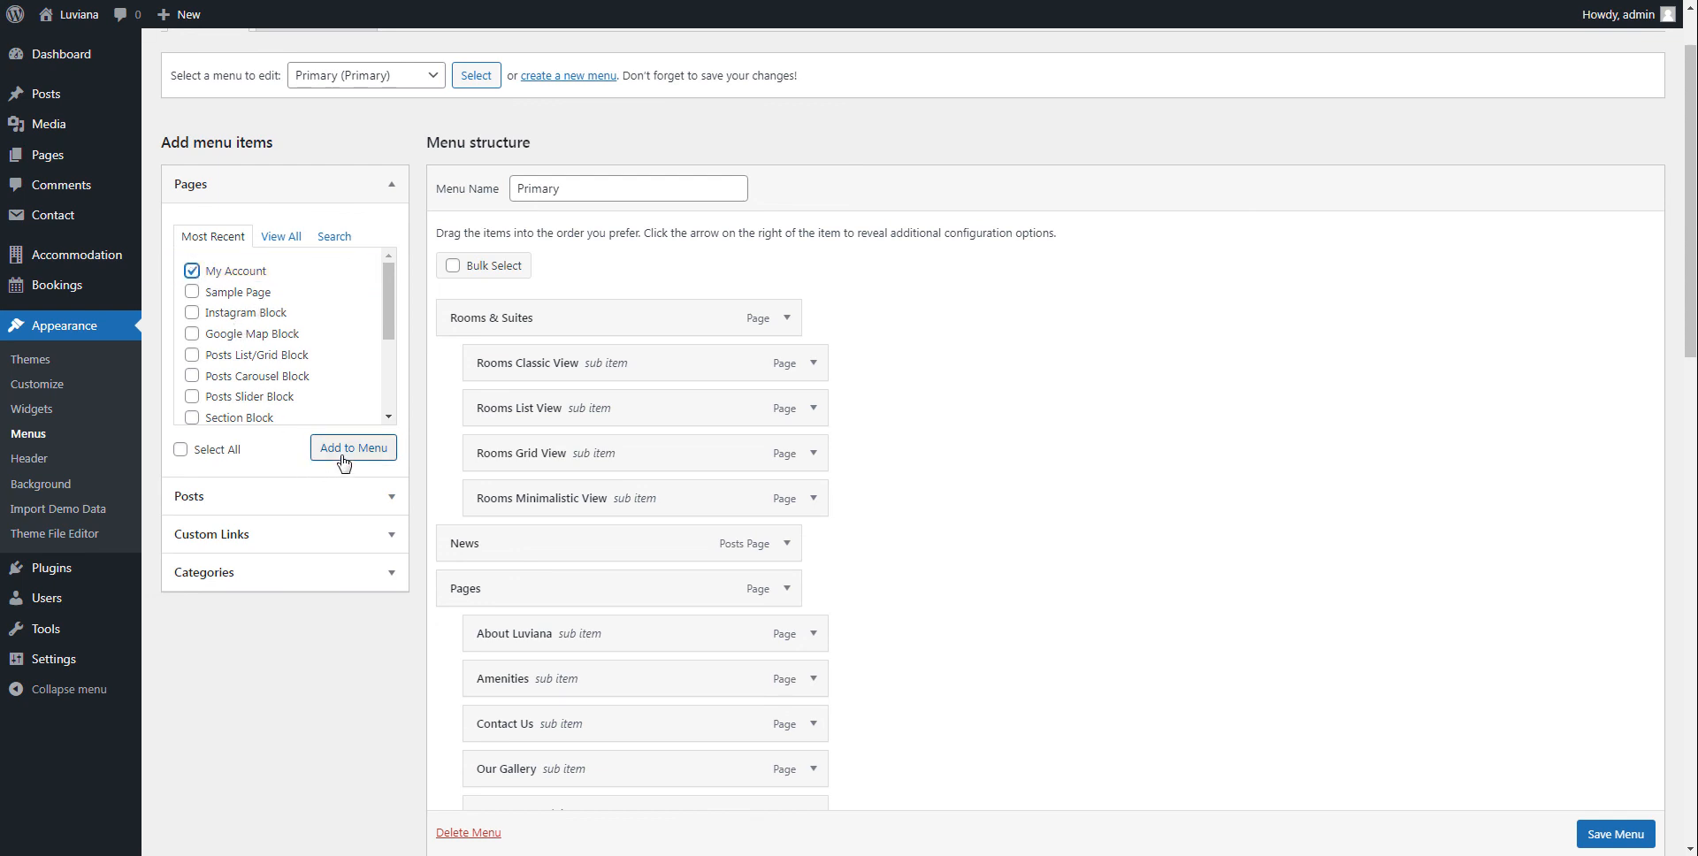
click(354, 448)
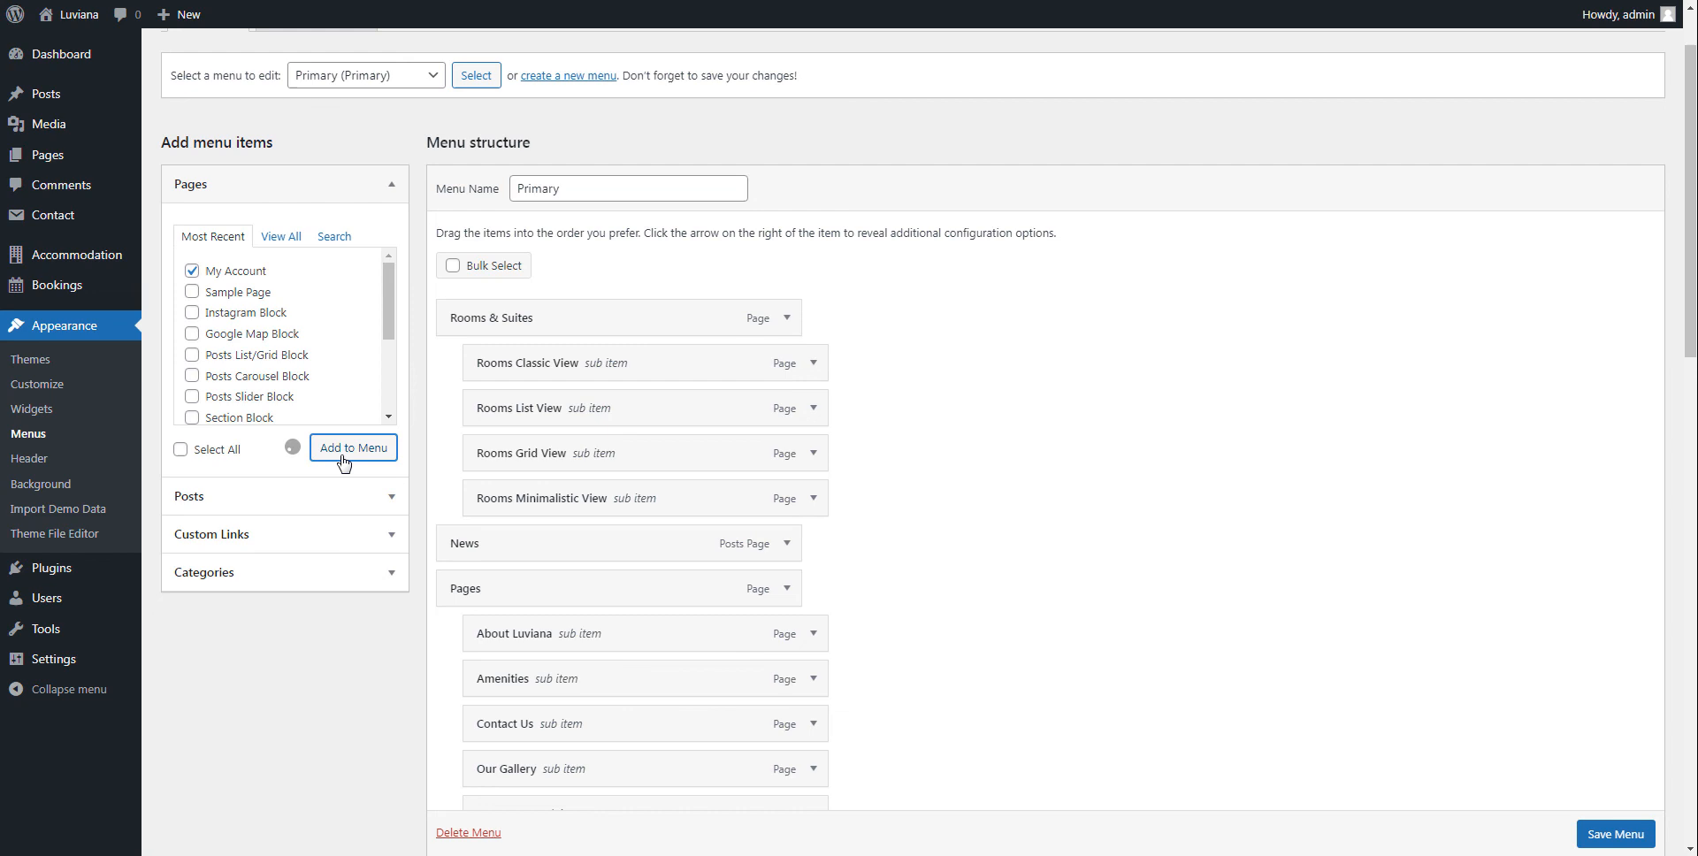
scroll(down, 3)
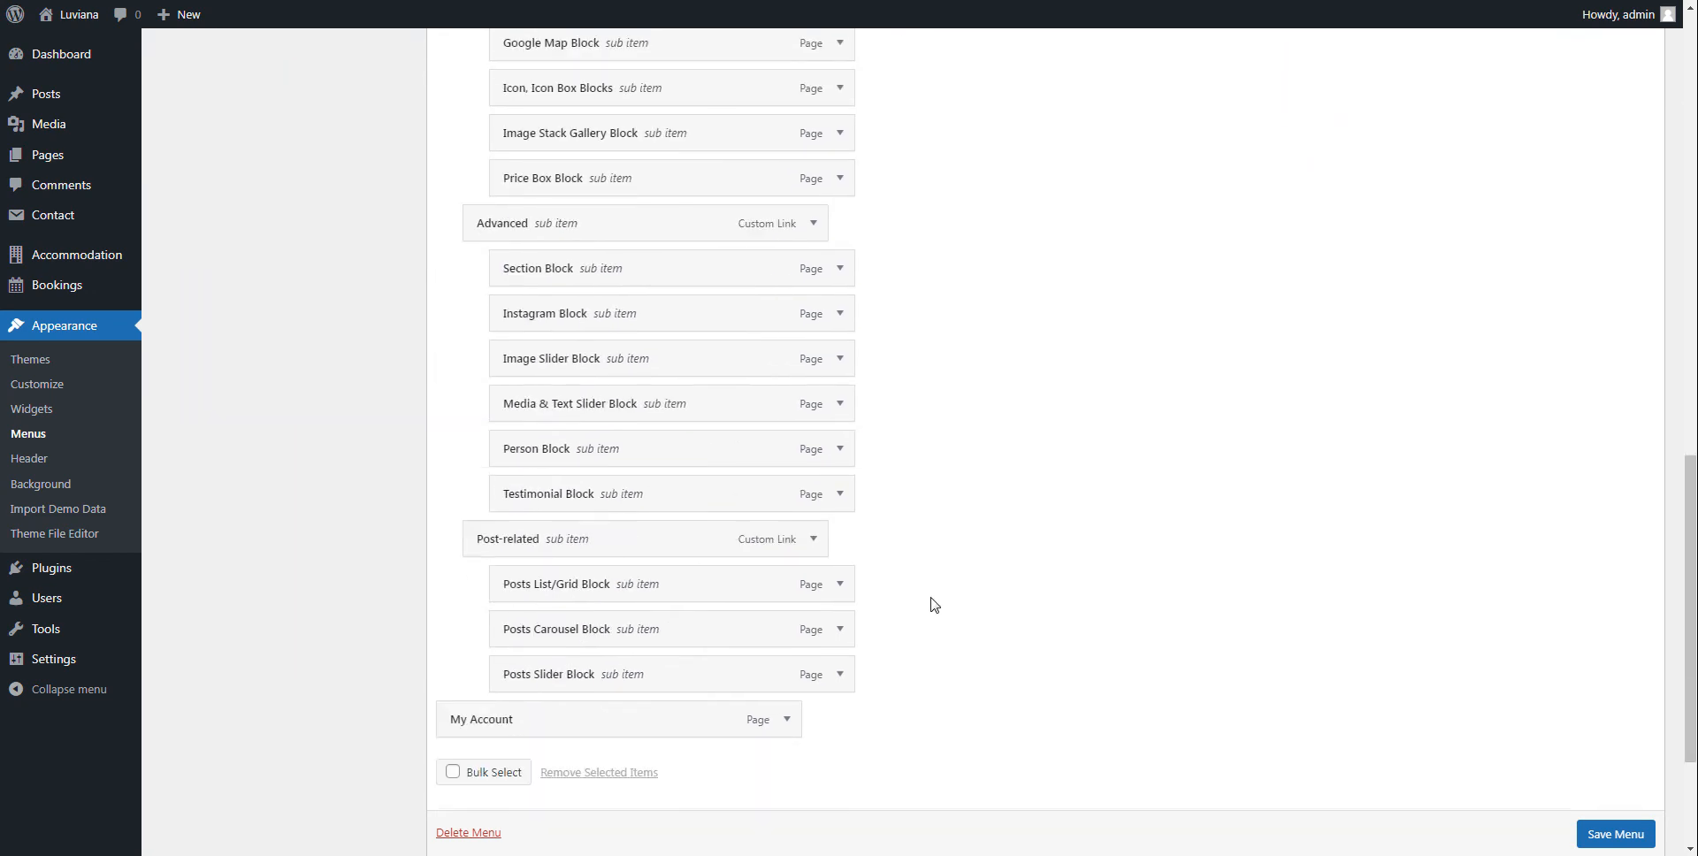
mouse_move(725, 757)
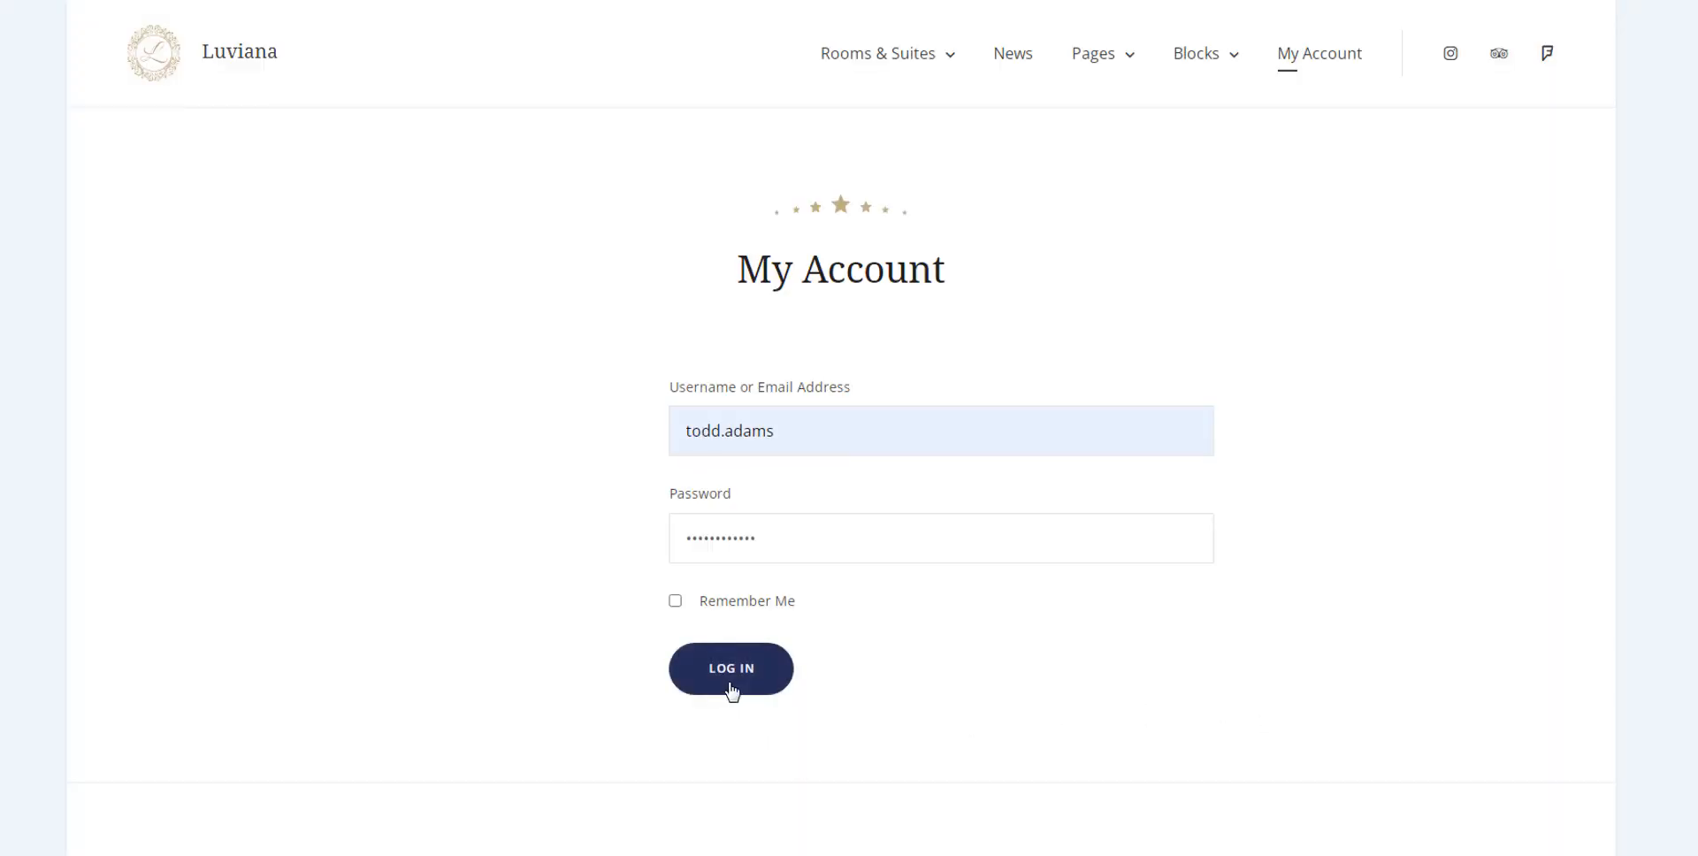
- Log in as the customer from My Account and view their editable account details
click(731, 668)
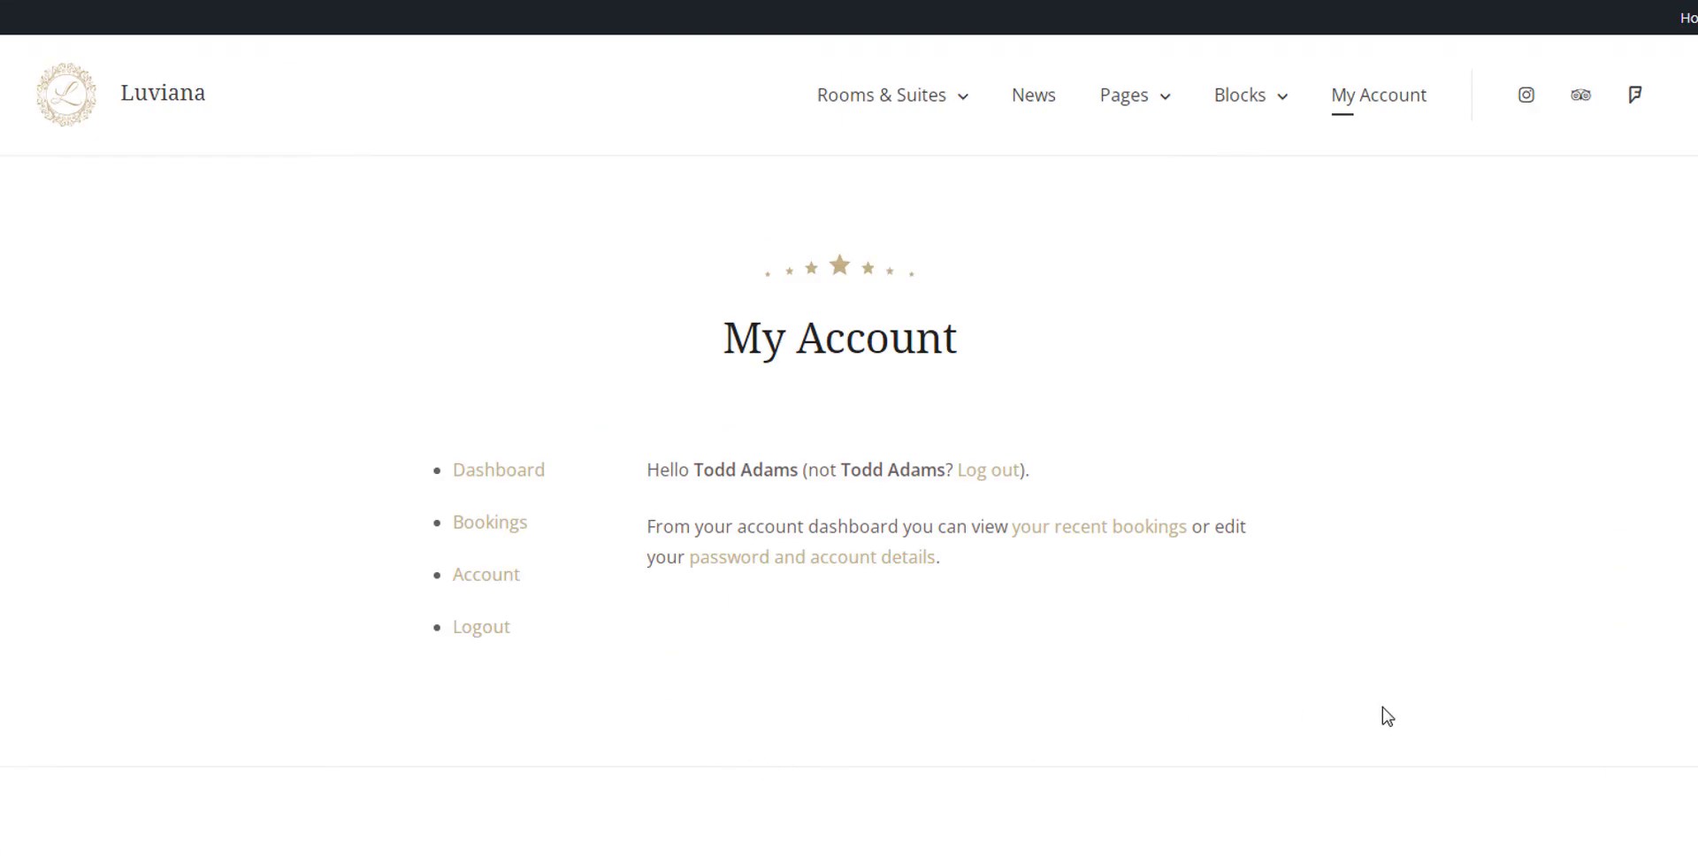
click(490, 522)
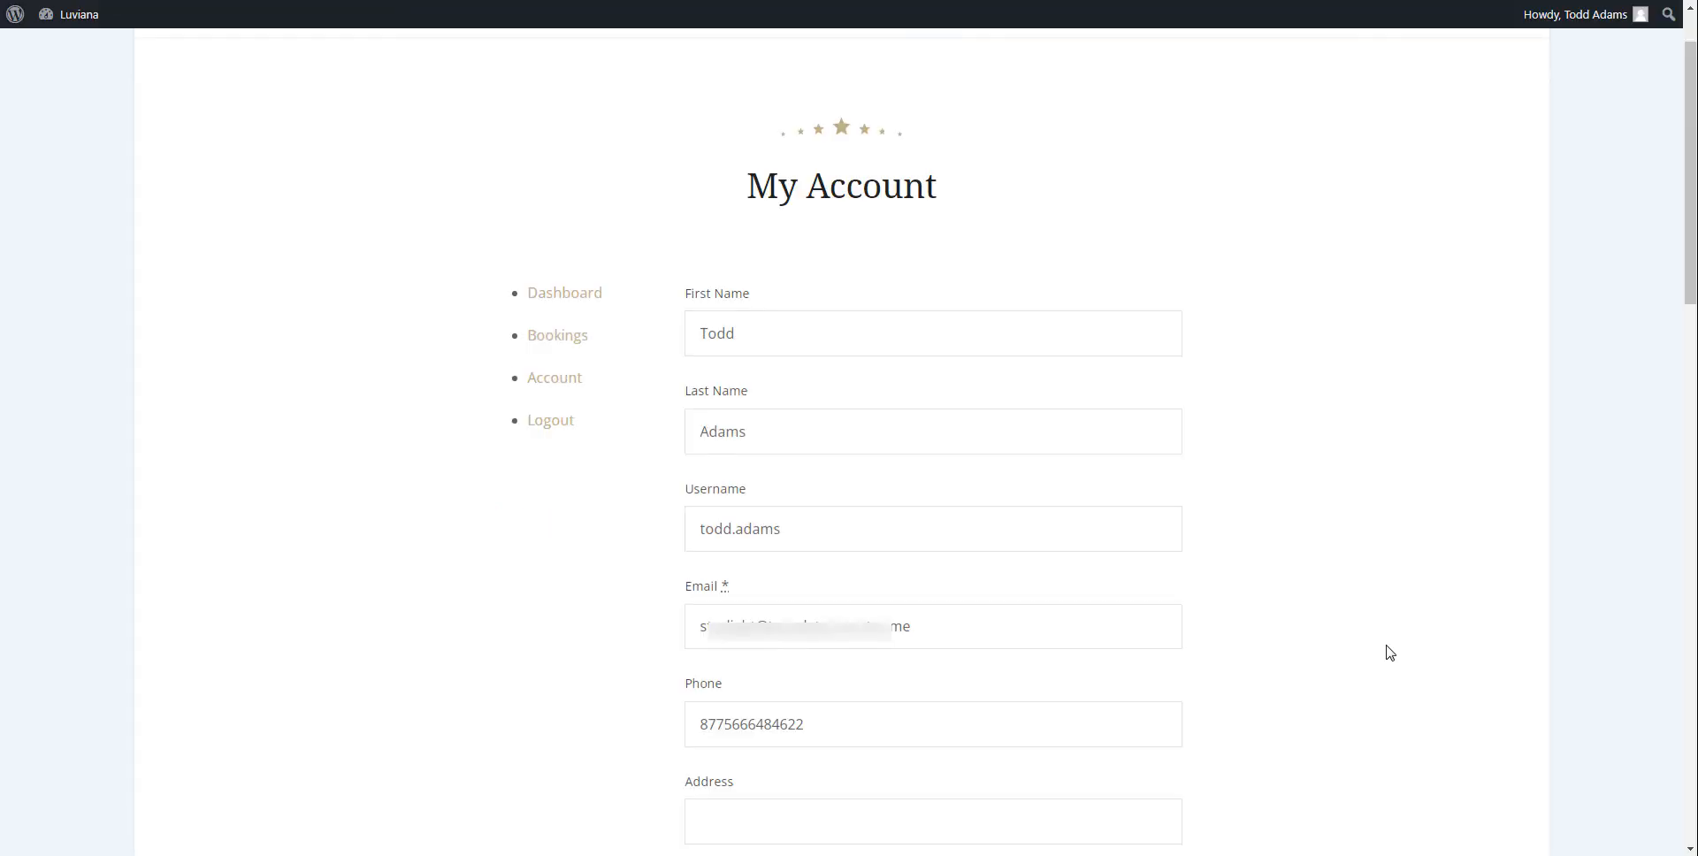
scroll(down, 3)
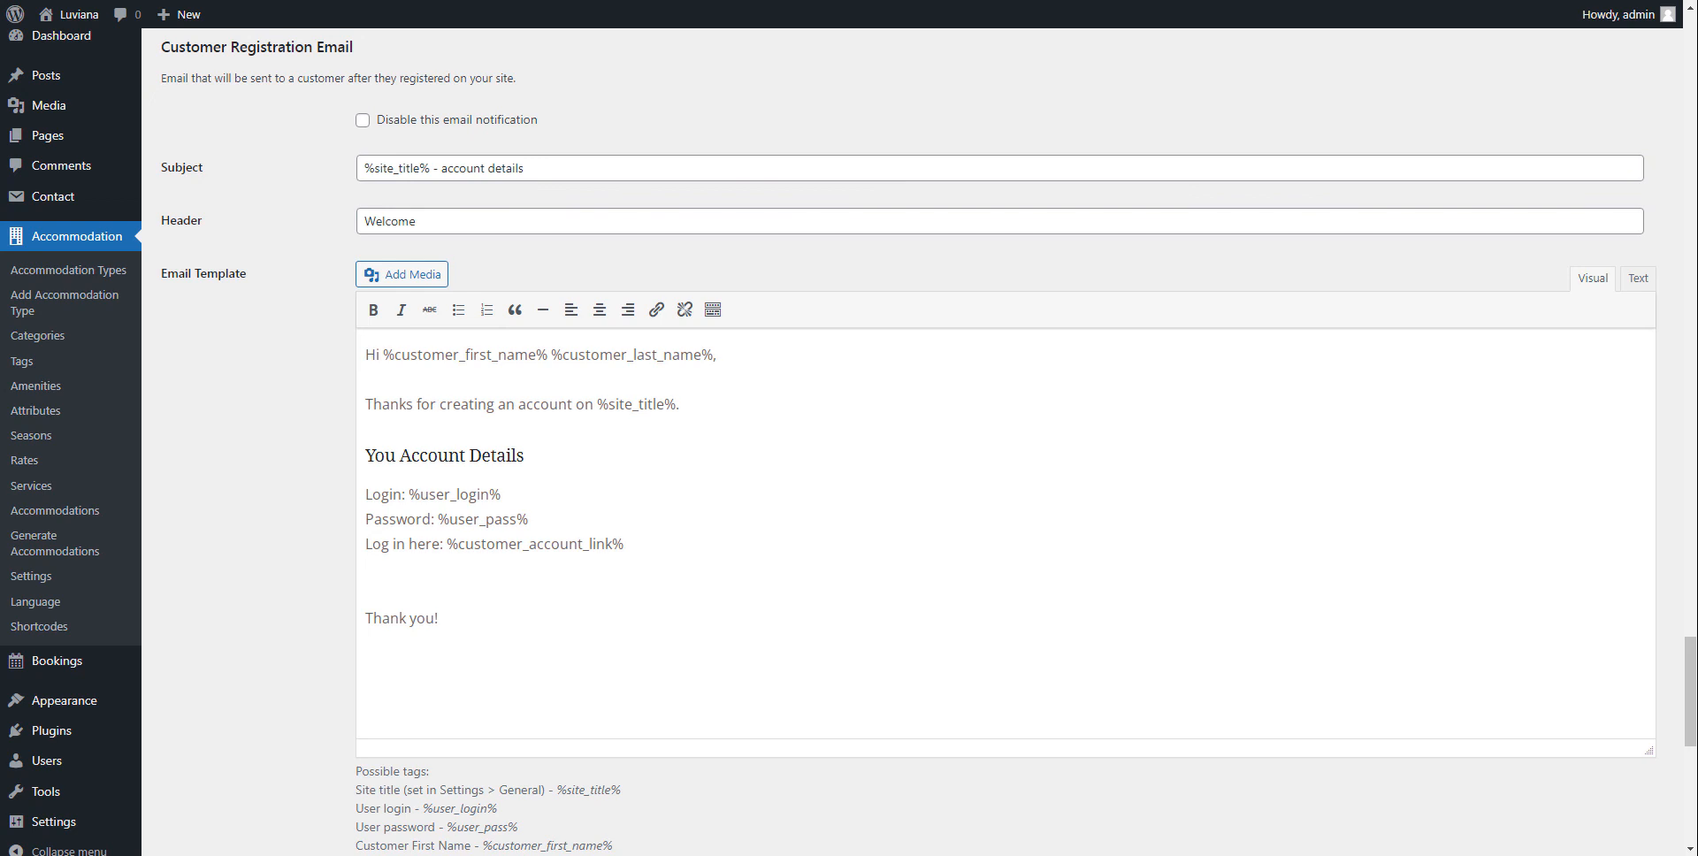
mouse_move(1397, 816)
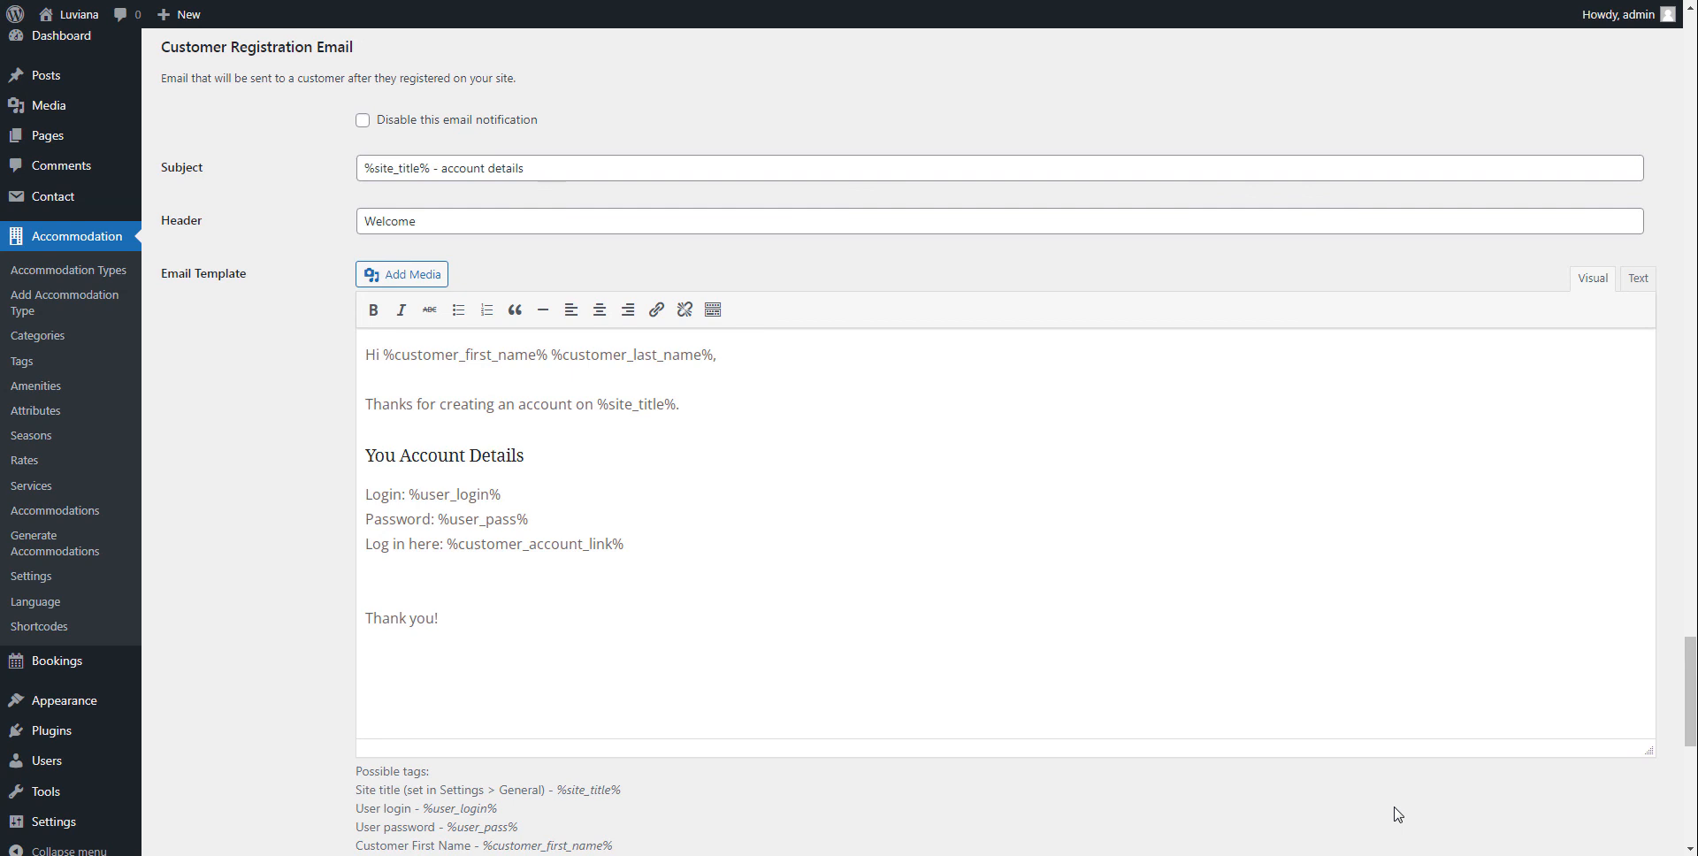
- Scroll to the Customer Registration Email section with its subject and template
scroll(down, 3)
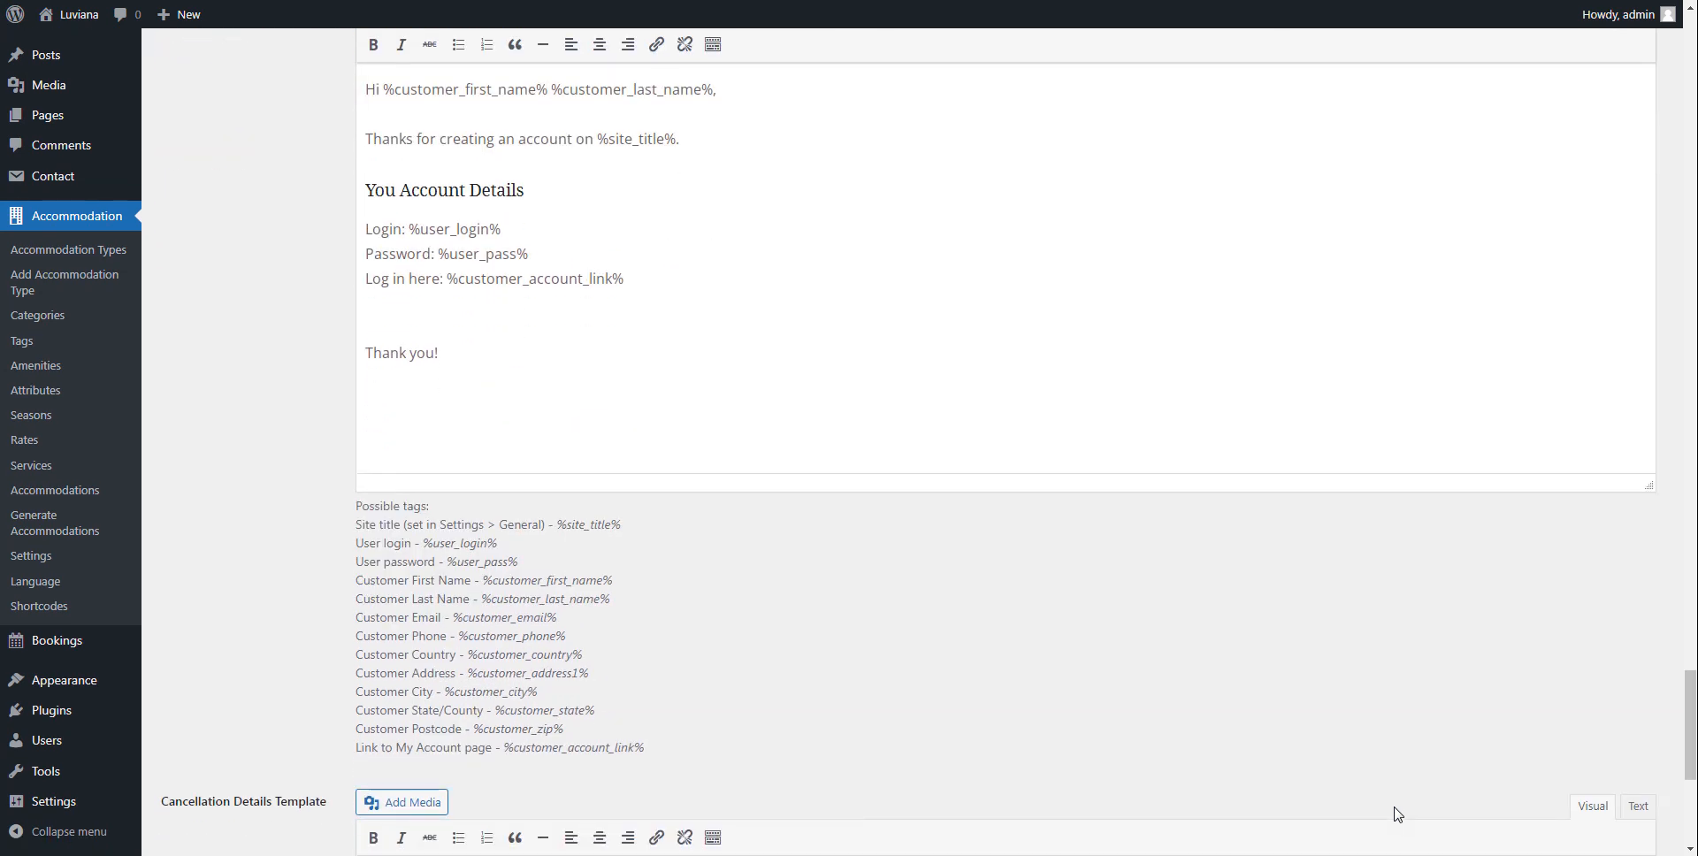